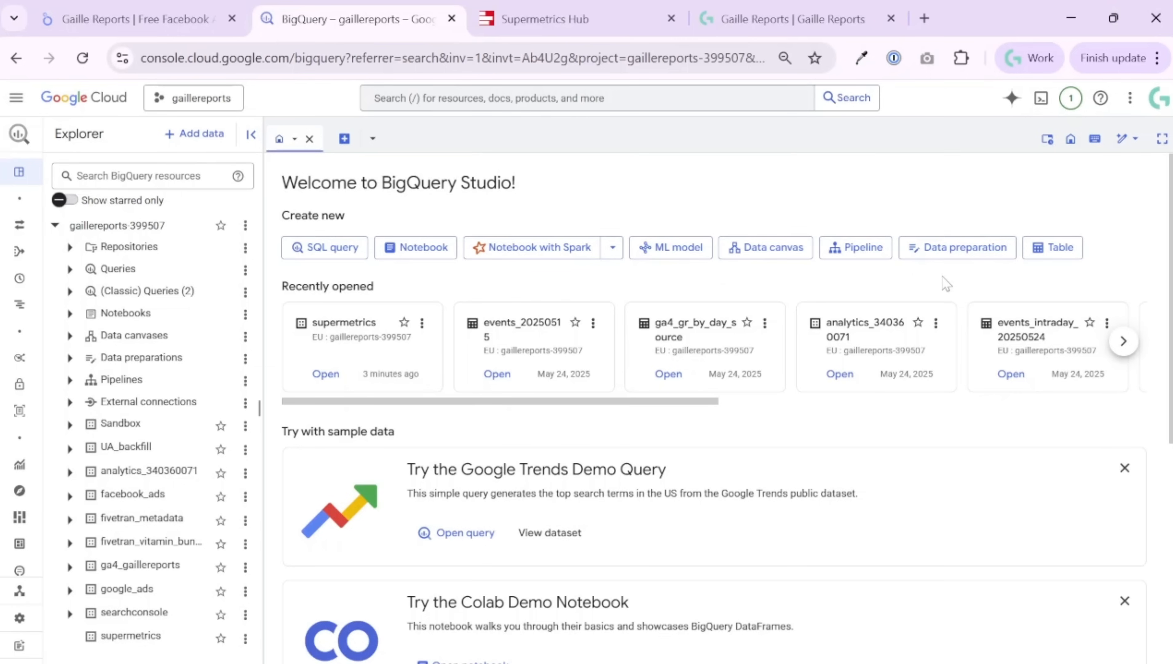
{"action": "mouse_move", "coordinate": [513, 248]}
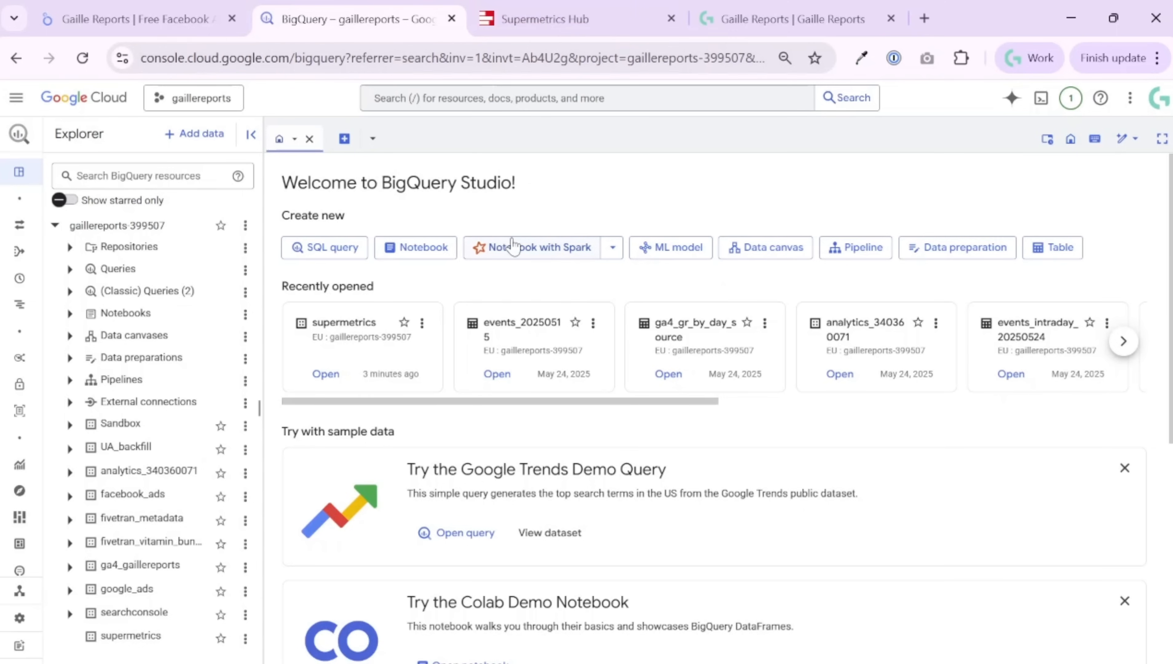
{"action": "mouse_move", "coordinate": [118, 649]}
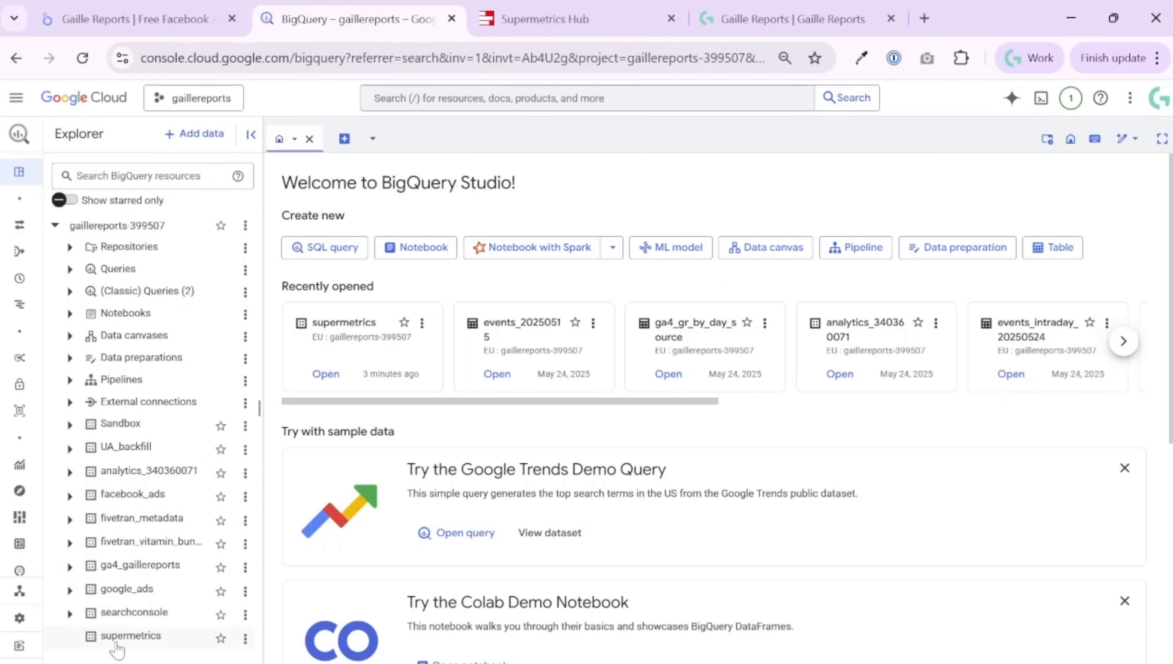
{"action": "mouse_move", "coordinate": [131, 636]}
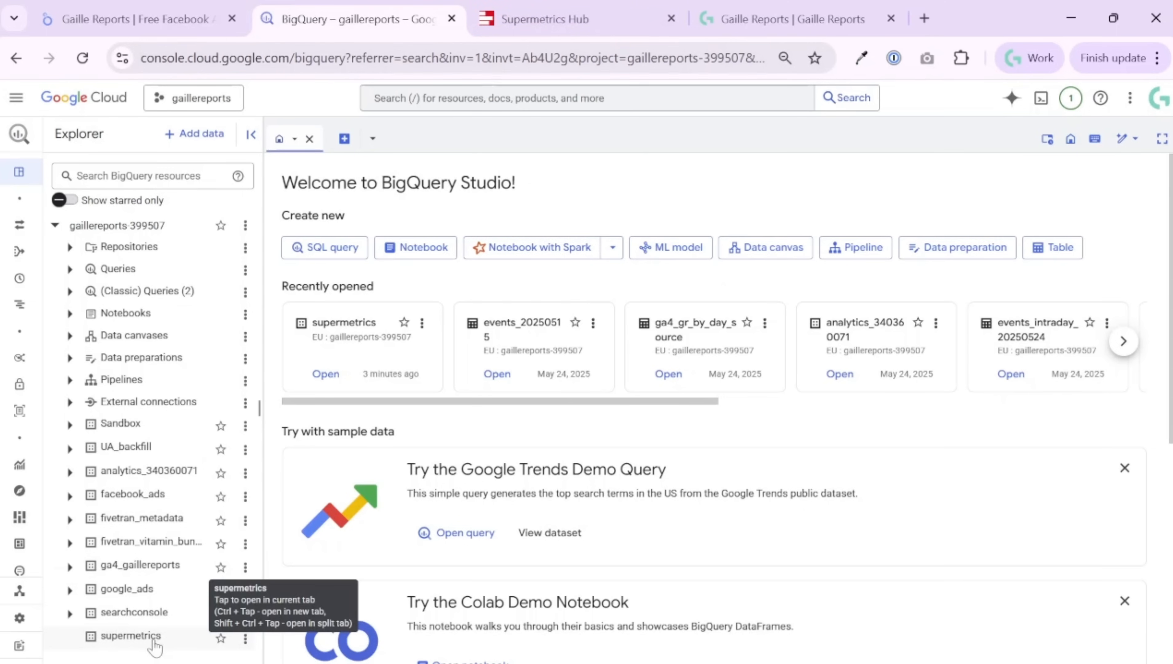
Switch to the Supermetrics Hub browser tab to show its home page
{"action": "left_click", "coordinate": [576, 18]}
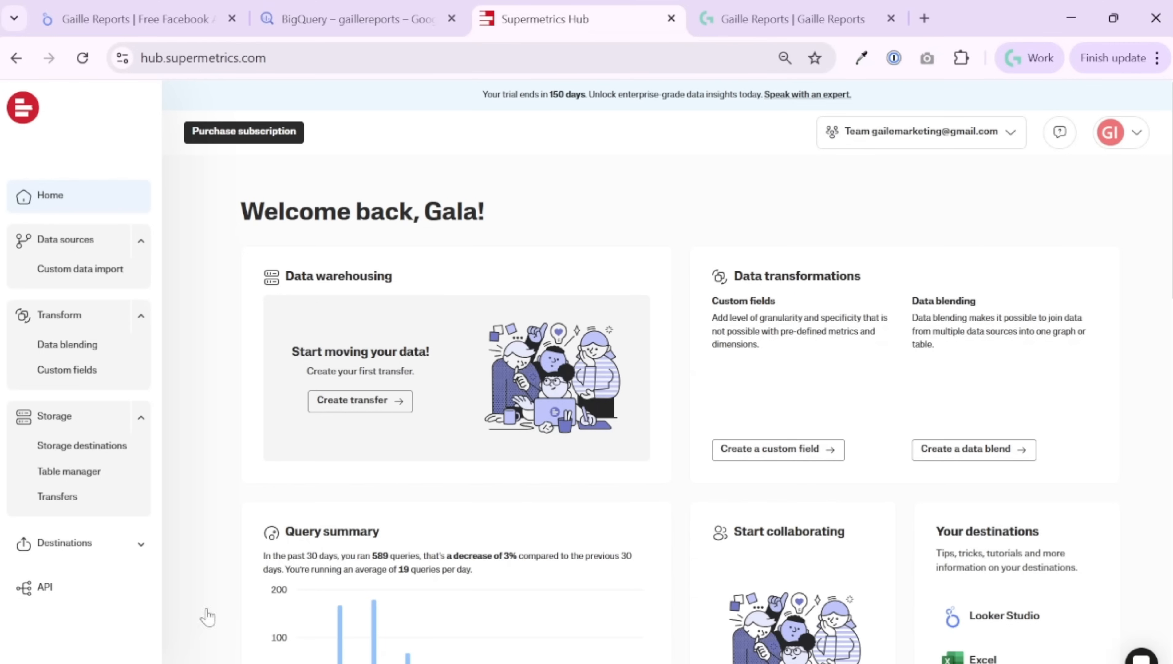
{"action": "mouse_move", "coordinate": [711, 207]}
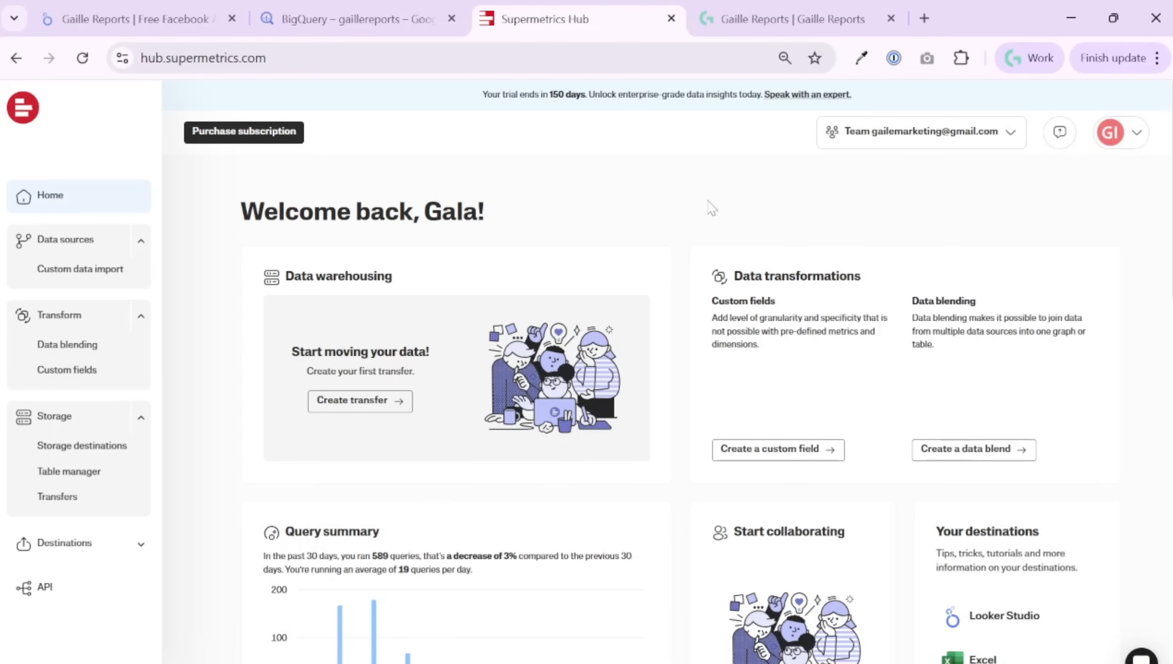
{"action": "mouse_move", "coordinate": [195, 352]}
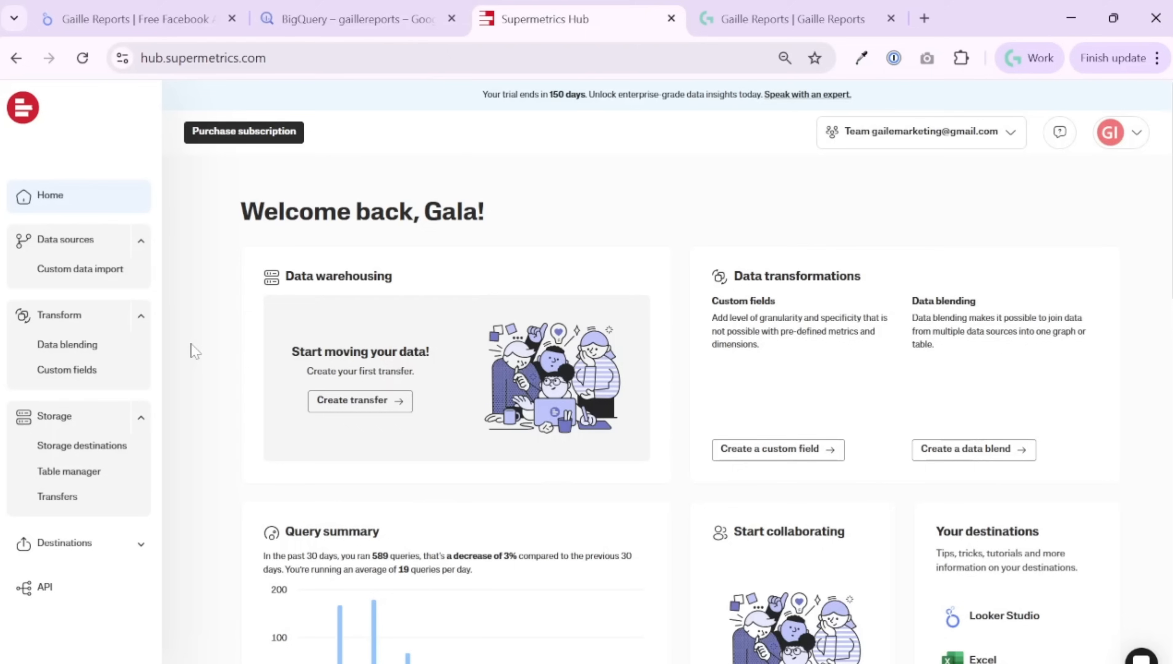
{"action": "mouse_move", "coordinate": [123, 255]}
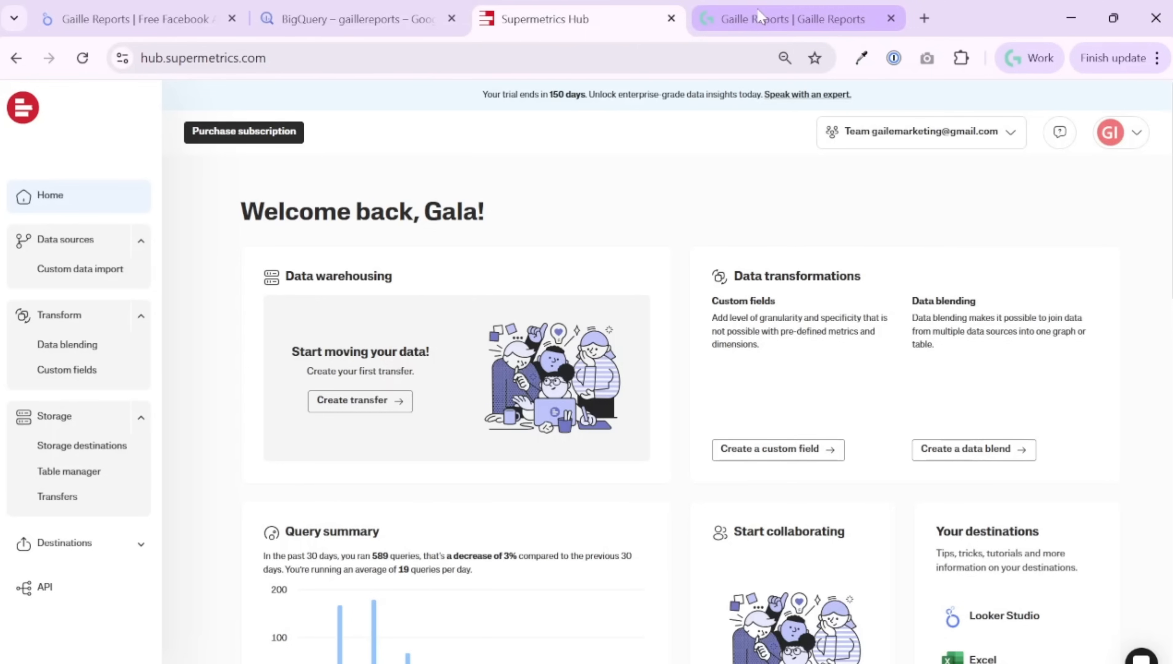
Browse the Gaille Reports homepage through services, dashboard templates and reviews, then back to top
{"action": "left_click", "coordinate": [786, 19]}
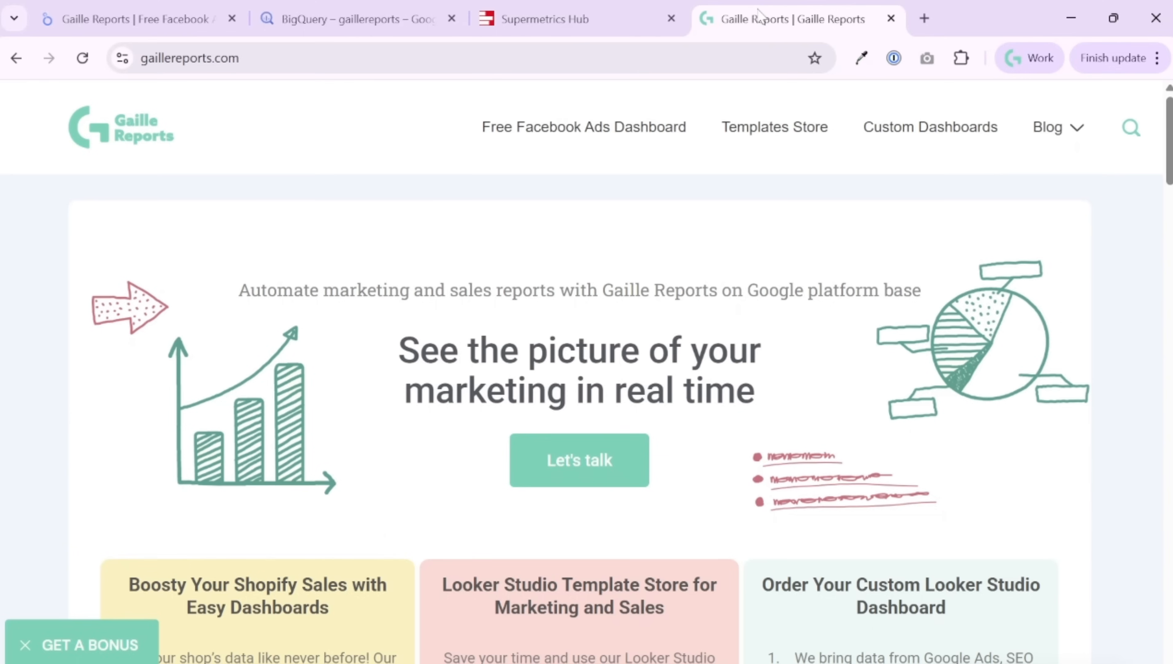
{"action": "mouse_move", "coordinate": [530, 197]}
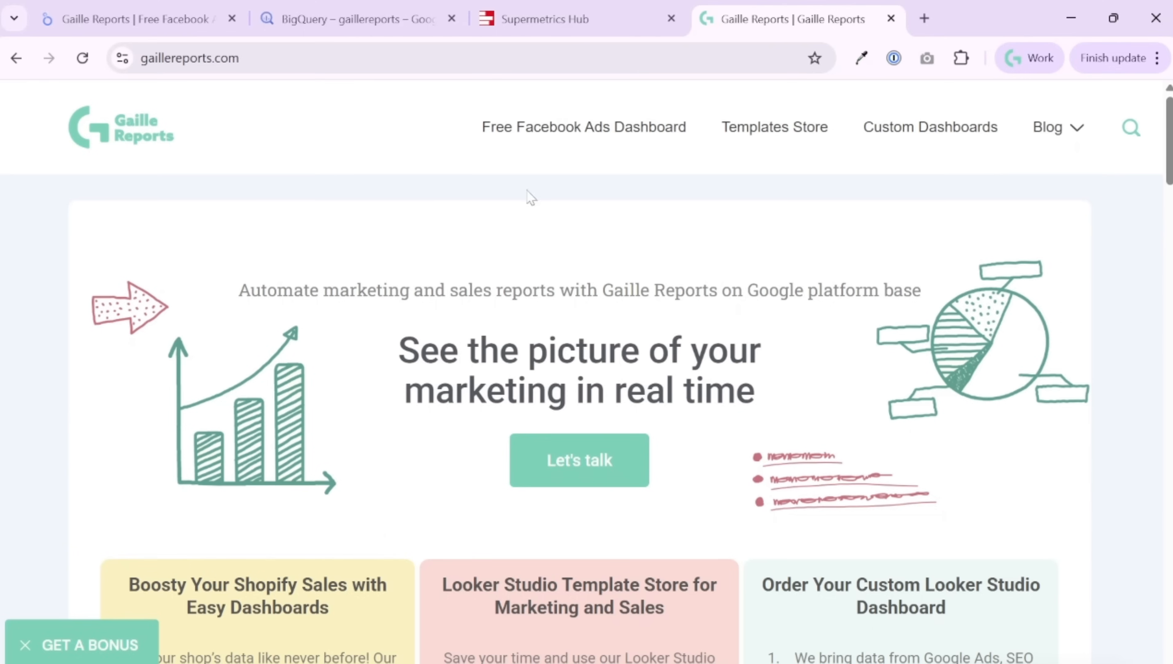
{"action": "mouse_move", "coordinate": [503, 141]}
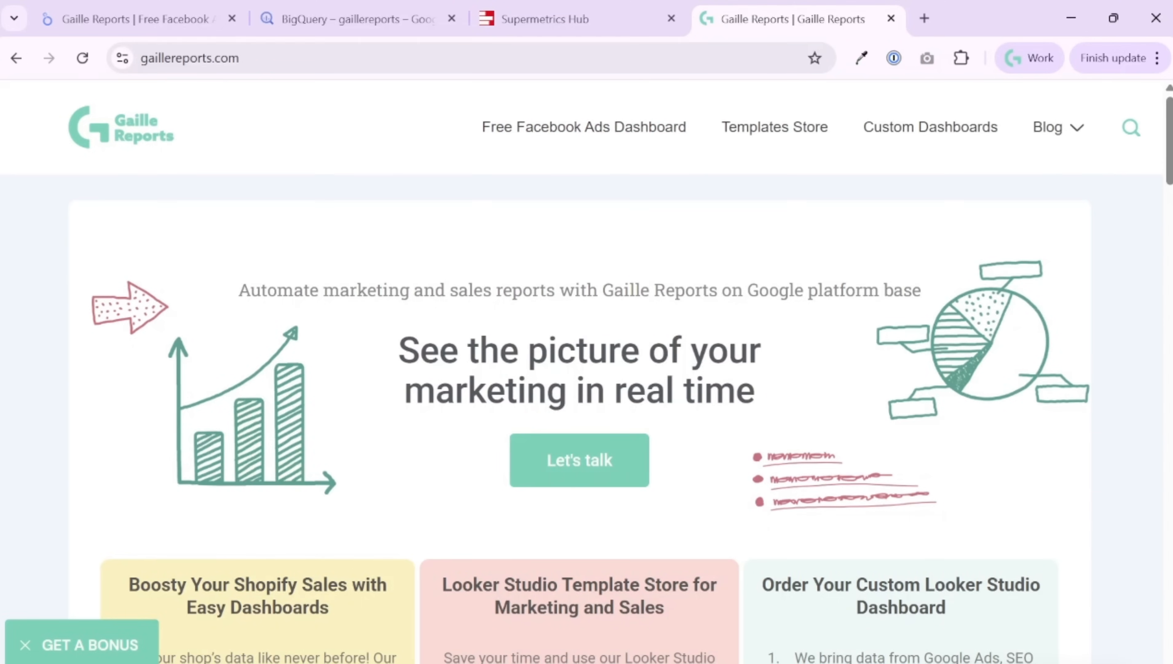
{"action": "scroll", "scroll_direction": "down", "scroll_amount": 3}
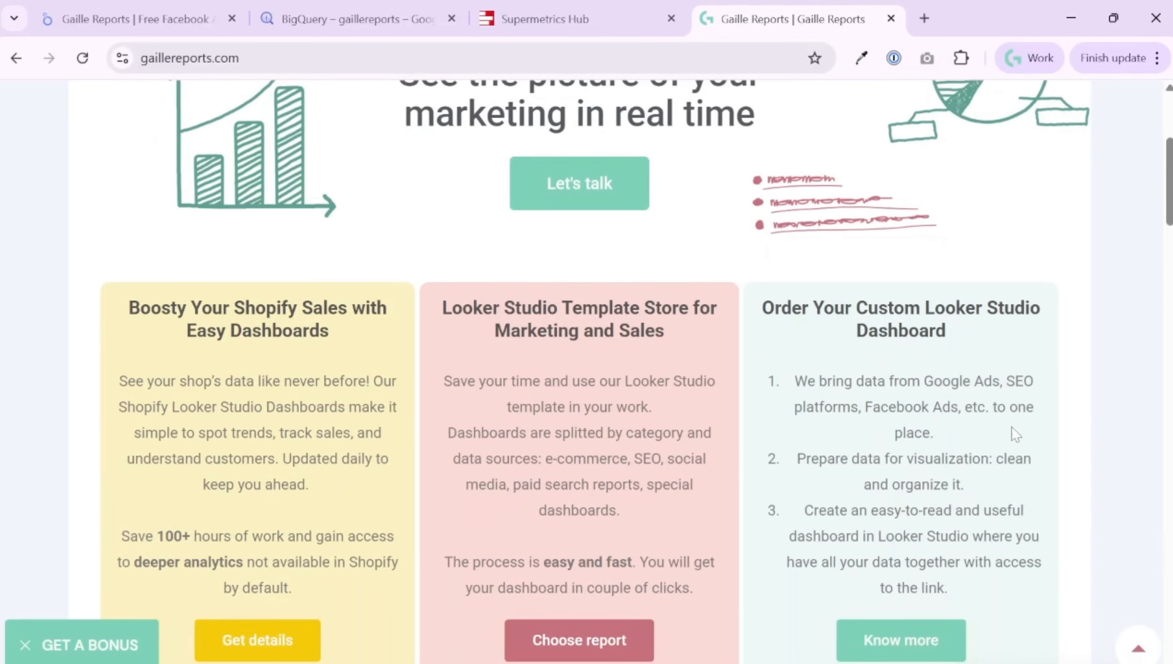
{"action": "scroll", "scroll_direction": "down", "scroll_amount": 3}
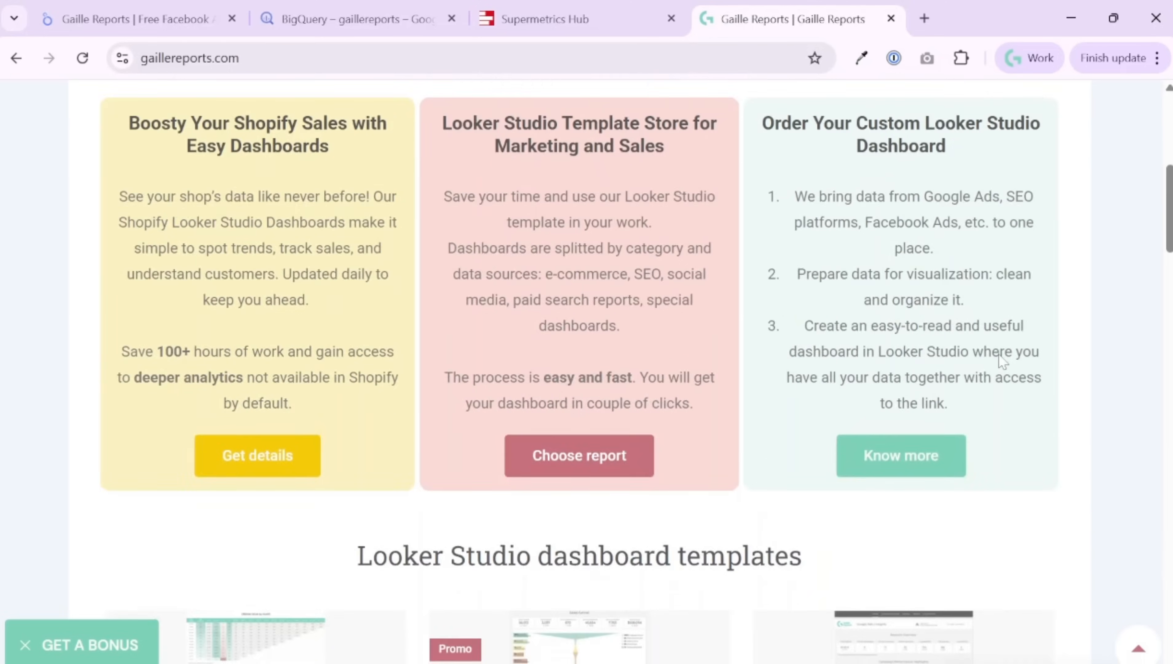
{"action": "scroll", "scroll_direction": "down", "scroll_amount": 3}
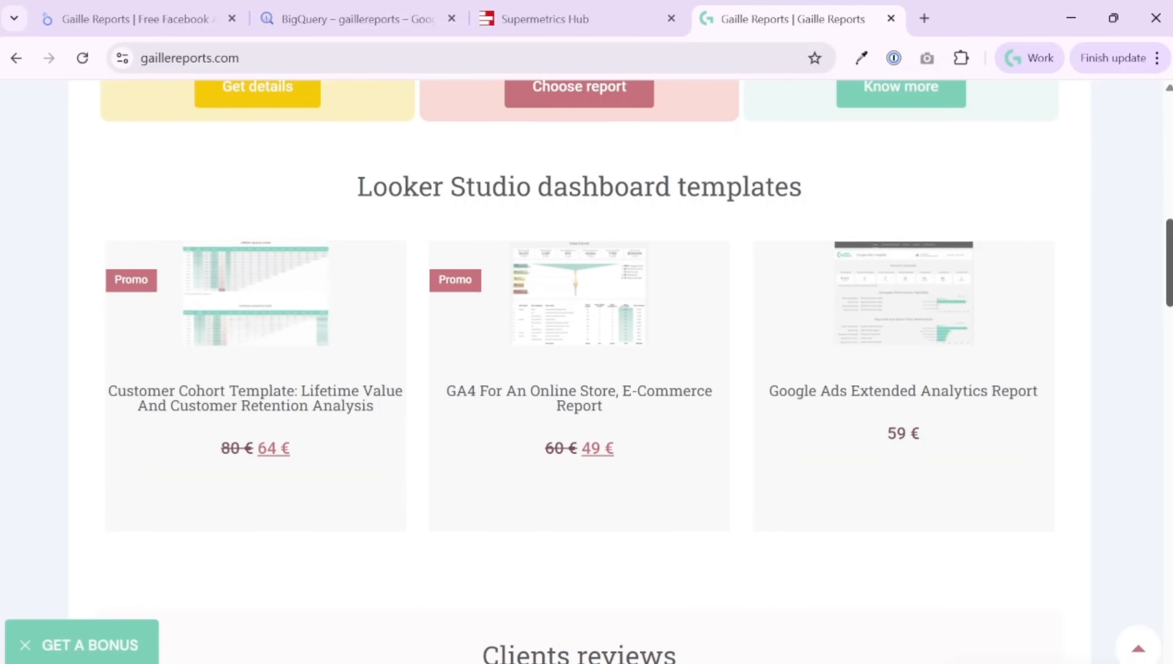
{"action": "scroll", "scroll_direction": "down", "scroll_amount": 3}
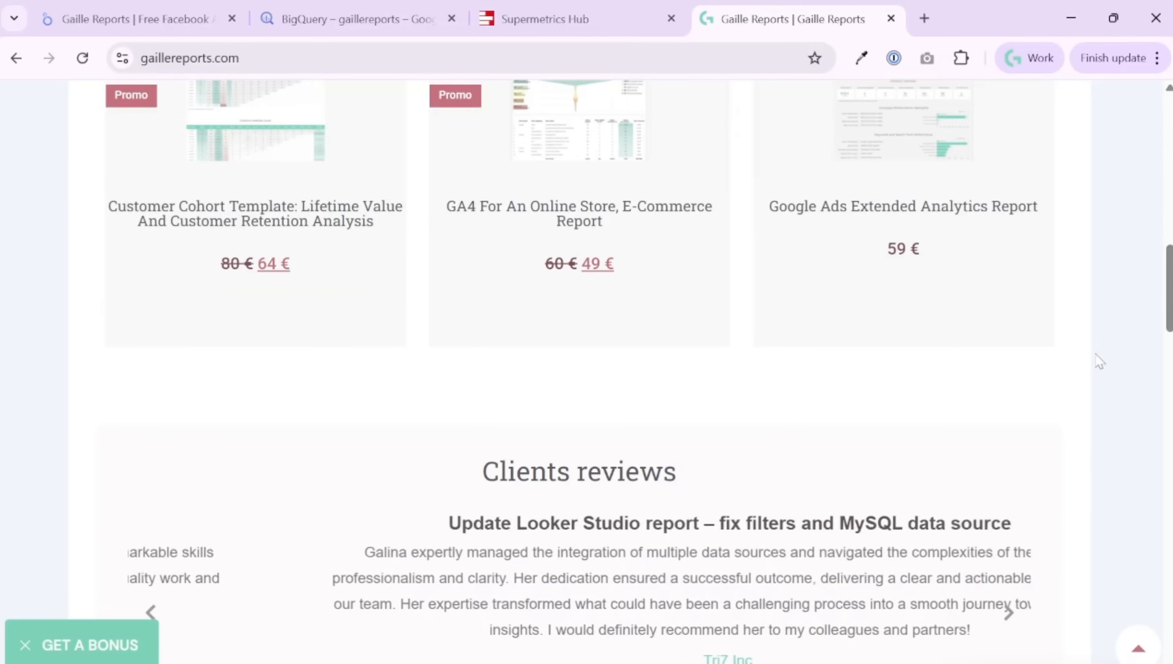
{"action": "scroll", "scroll_direction": "up", "scroll_amount": 3}
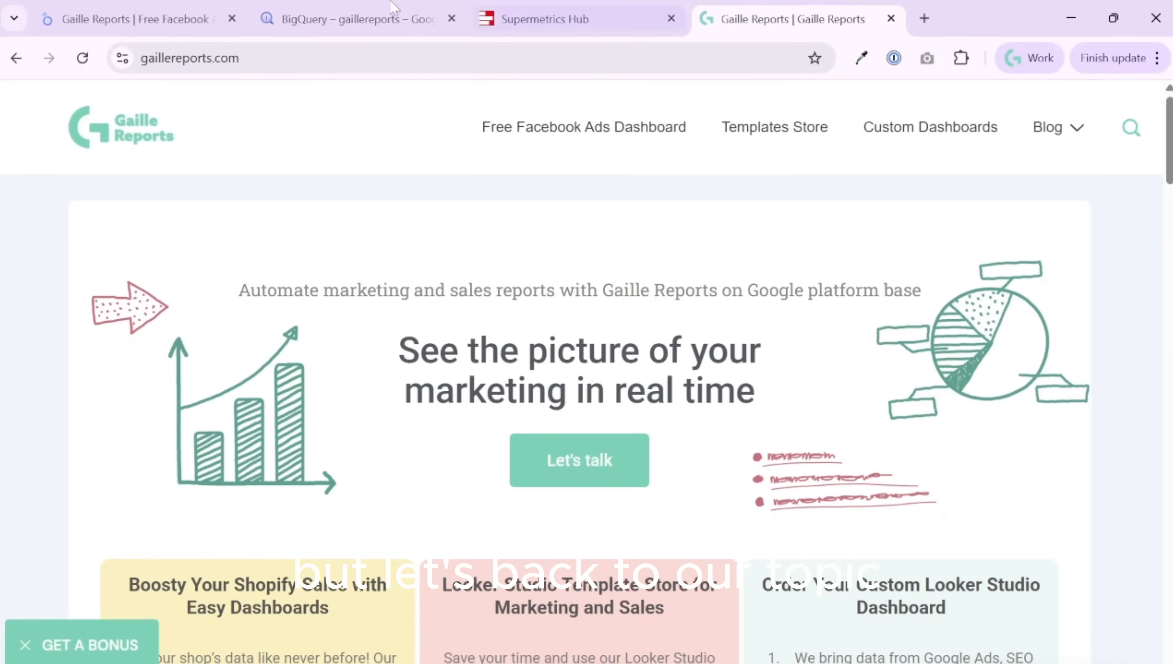
Return to the BigQuery console showing the supermetrics dataset's EU info
{"action": "left_click", "coordinate": [572, 18]}
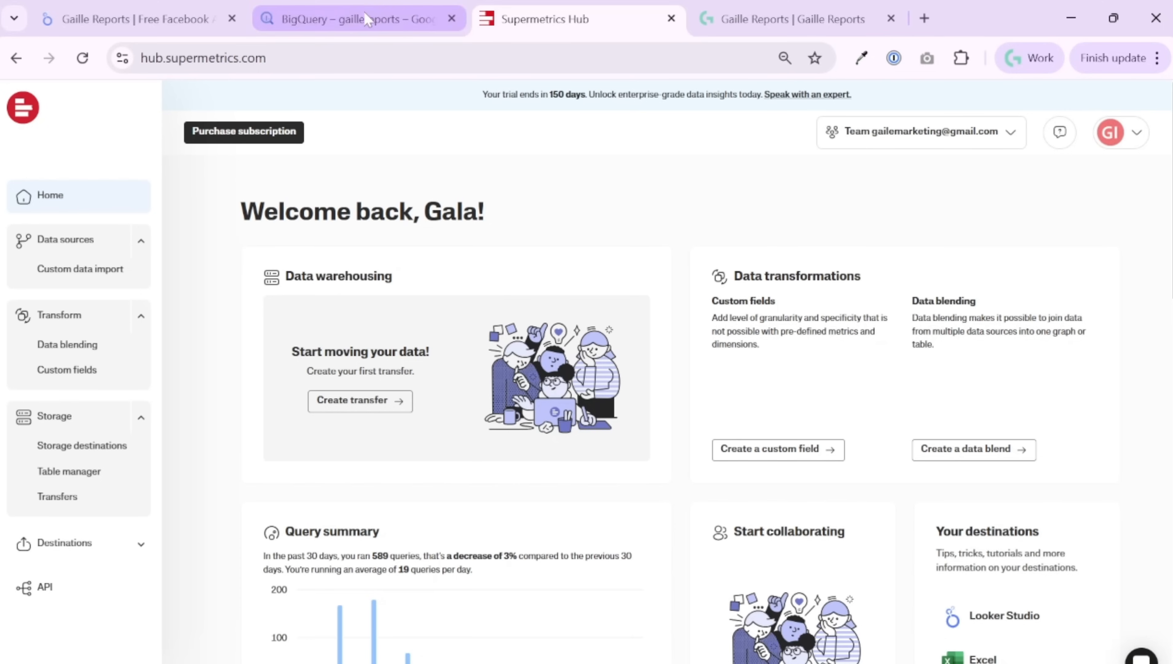
{"action": "left_click", "coordinate": [352, 19]}
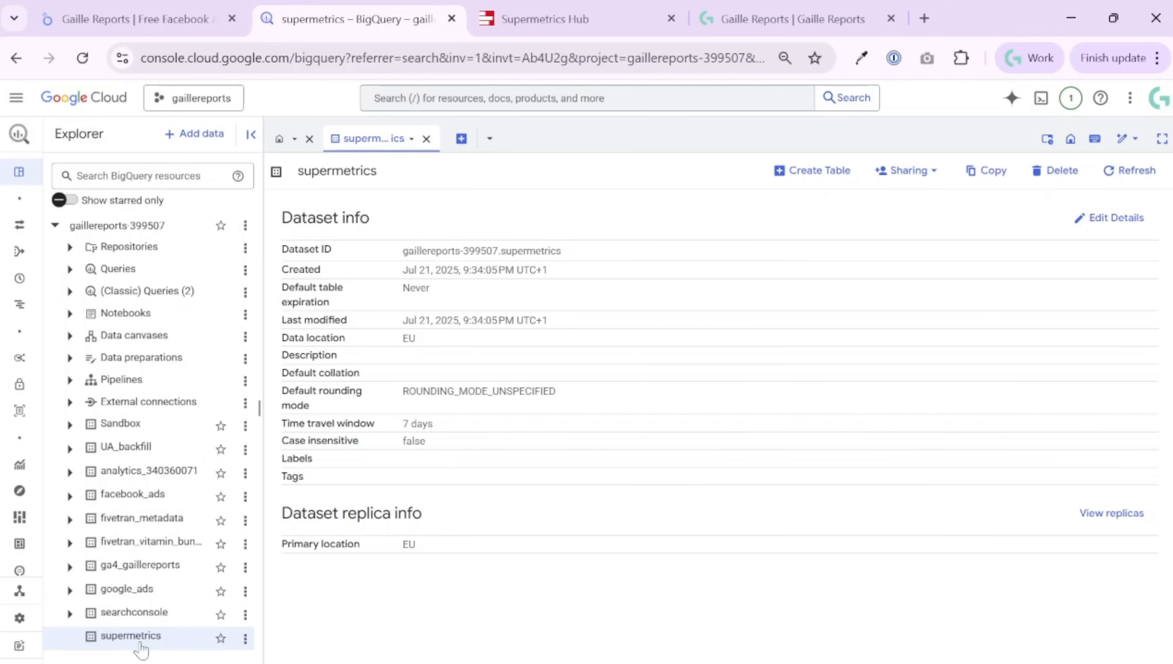
{"action": "mouse_move", "coordinate": [179, 653]}
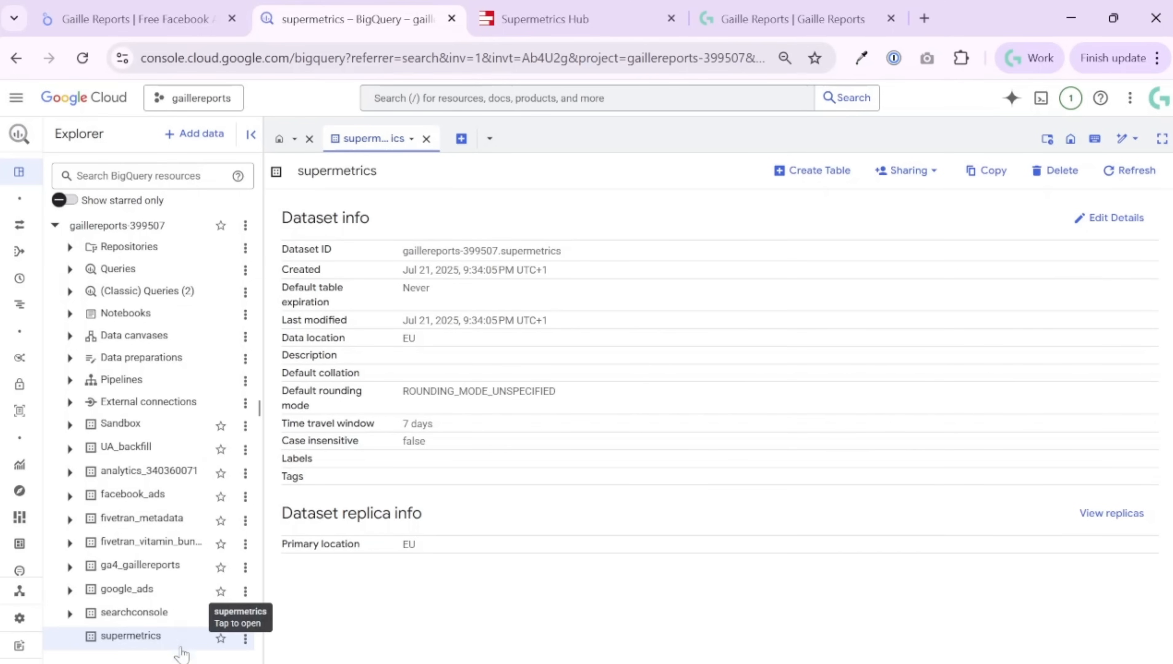
Filter the Hub's Data sources page by 'goog' to list Google connectors
{"action": "left_click", "coordinate": [577, 18]}
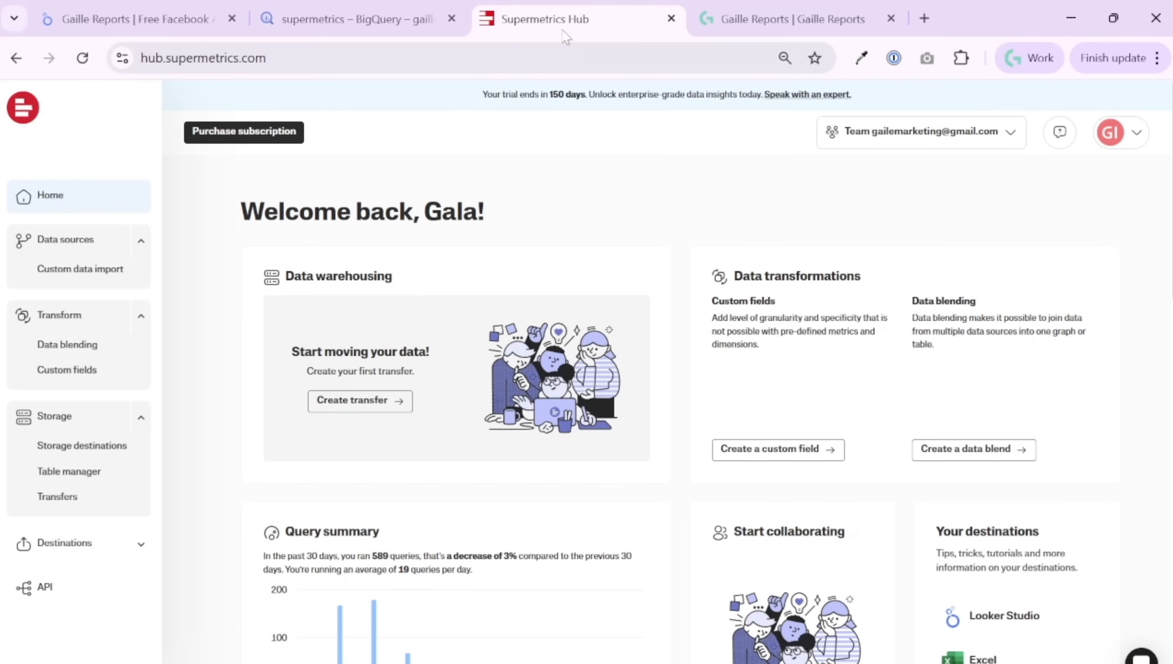
{"action": "mouse_move", "coordinate": [107, 222]}
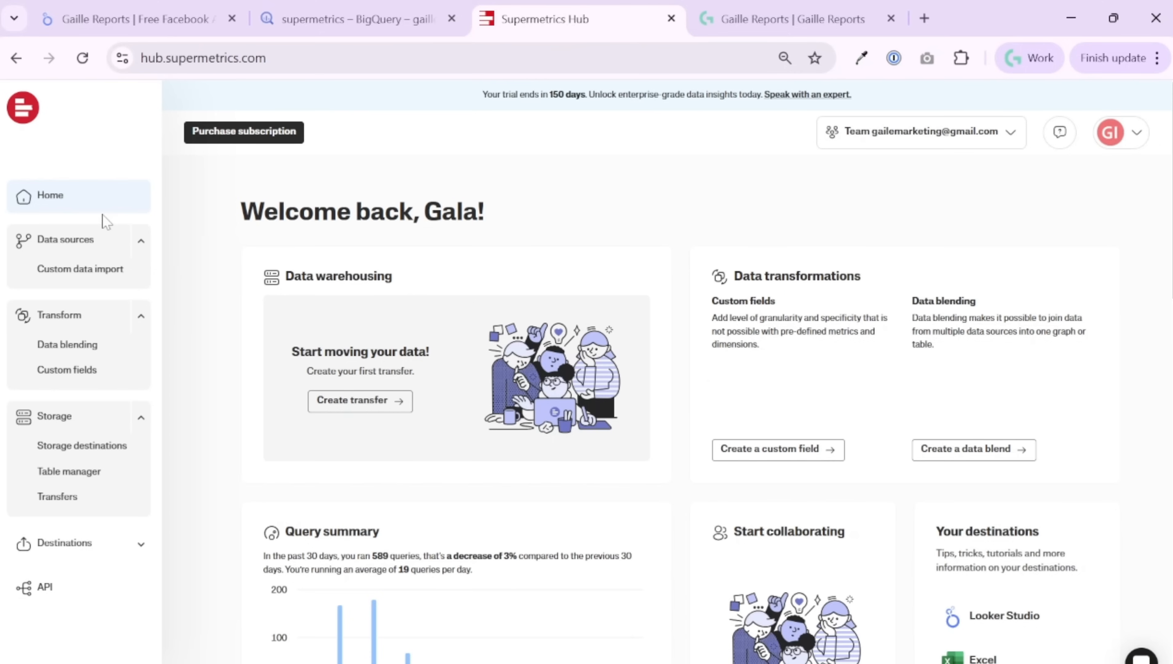
{"action": "mouse_move", "coordinate": [97, 353]}
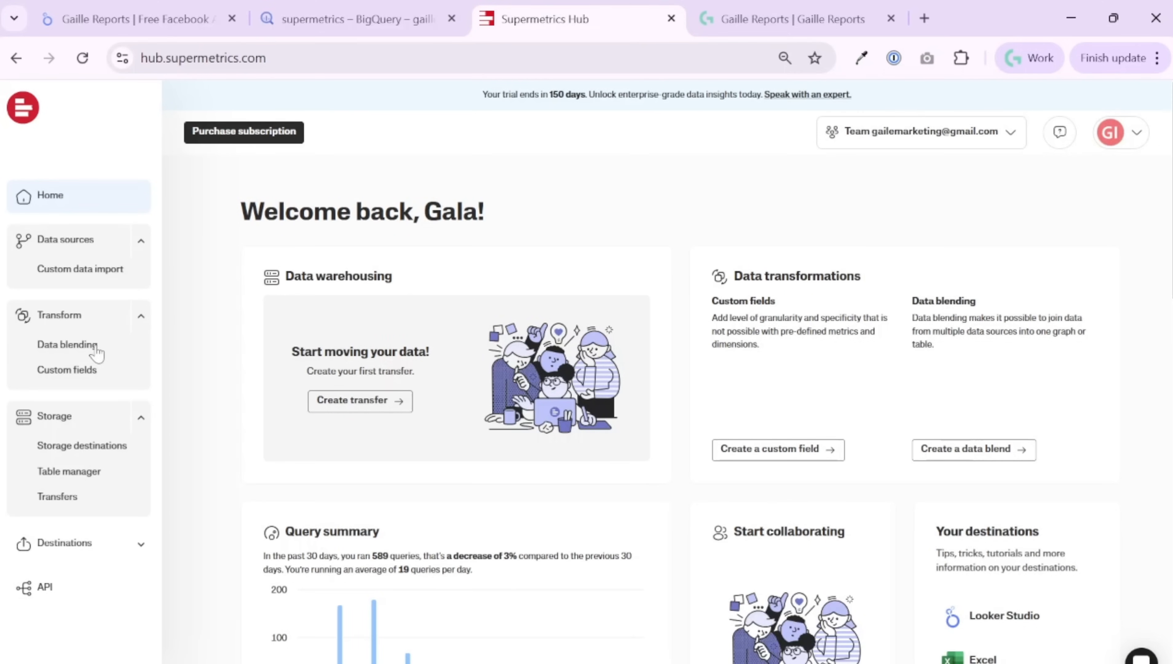
{"action": "mouse_move", "coordinate": [75, 252]}
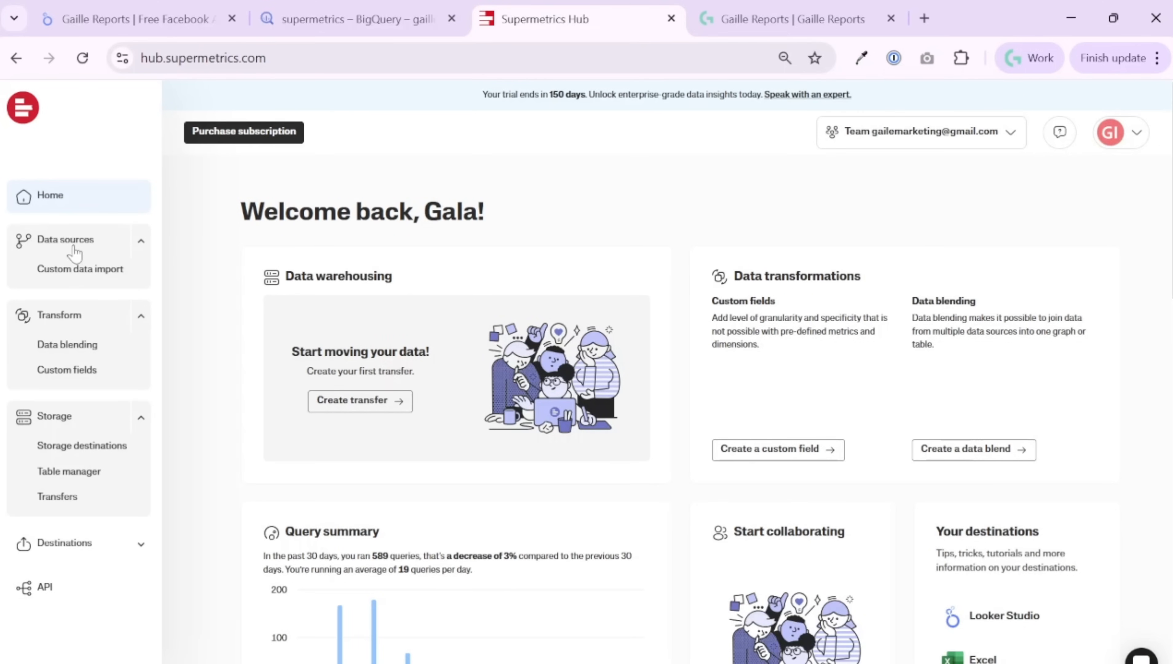
{"action": "left_click", "coordinate": [66, 240]}
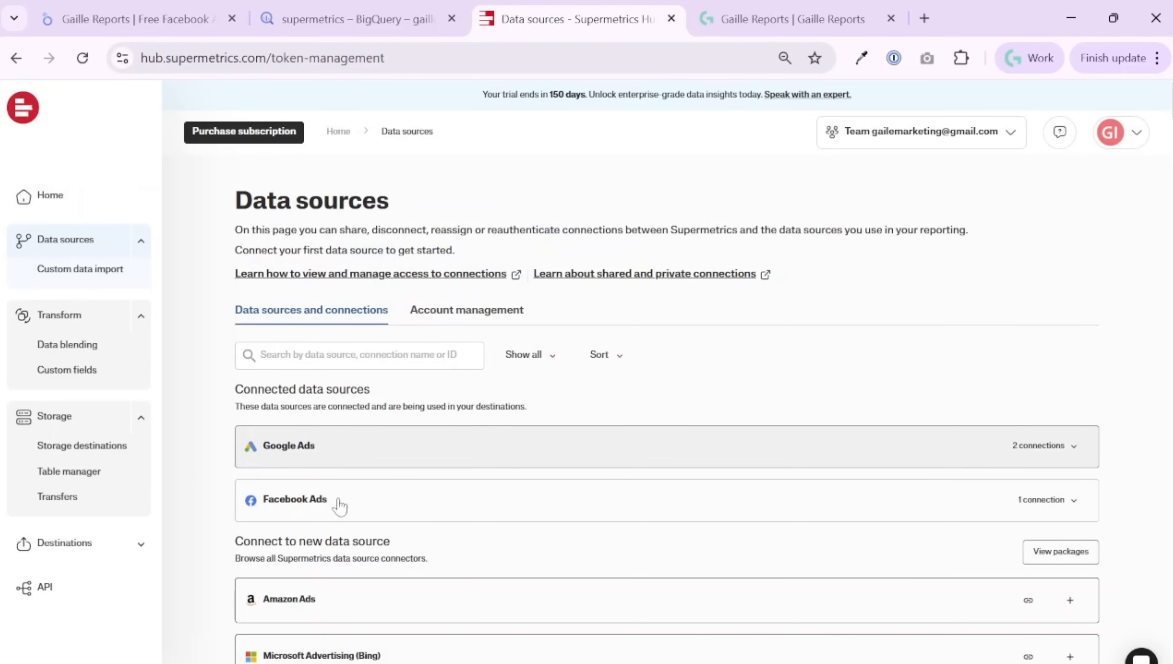
{"action": "mouse_move", "coordinate": [382, 505]}
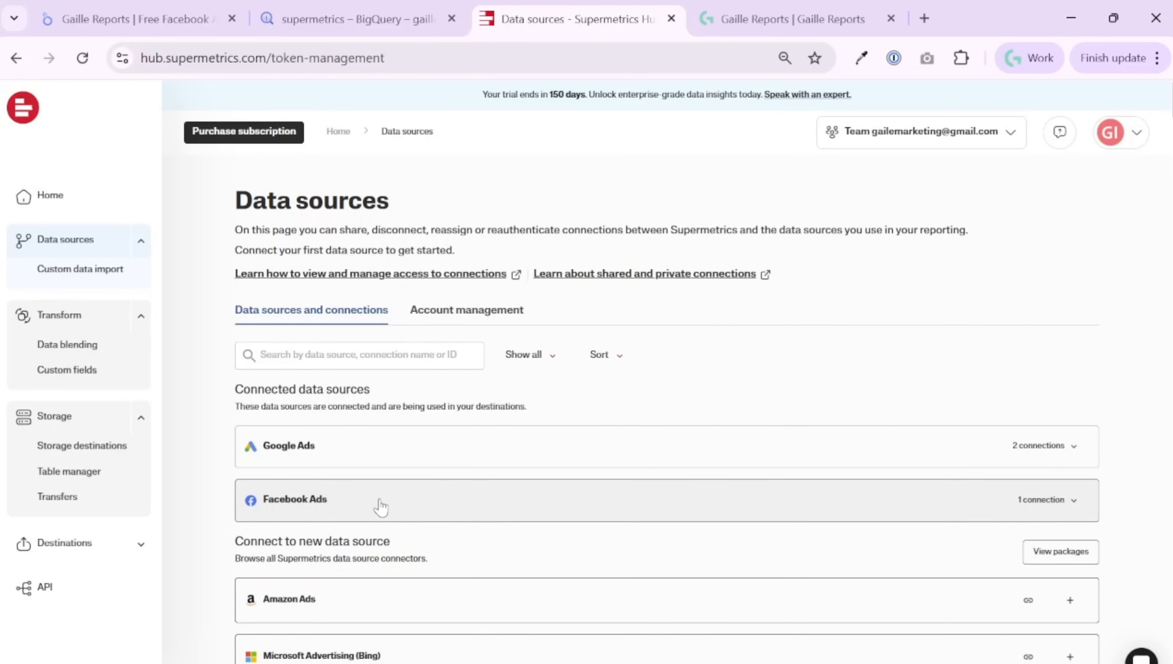
{"action": "scroll", "scroll_direction": "down", "scroll_amount": 3}
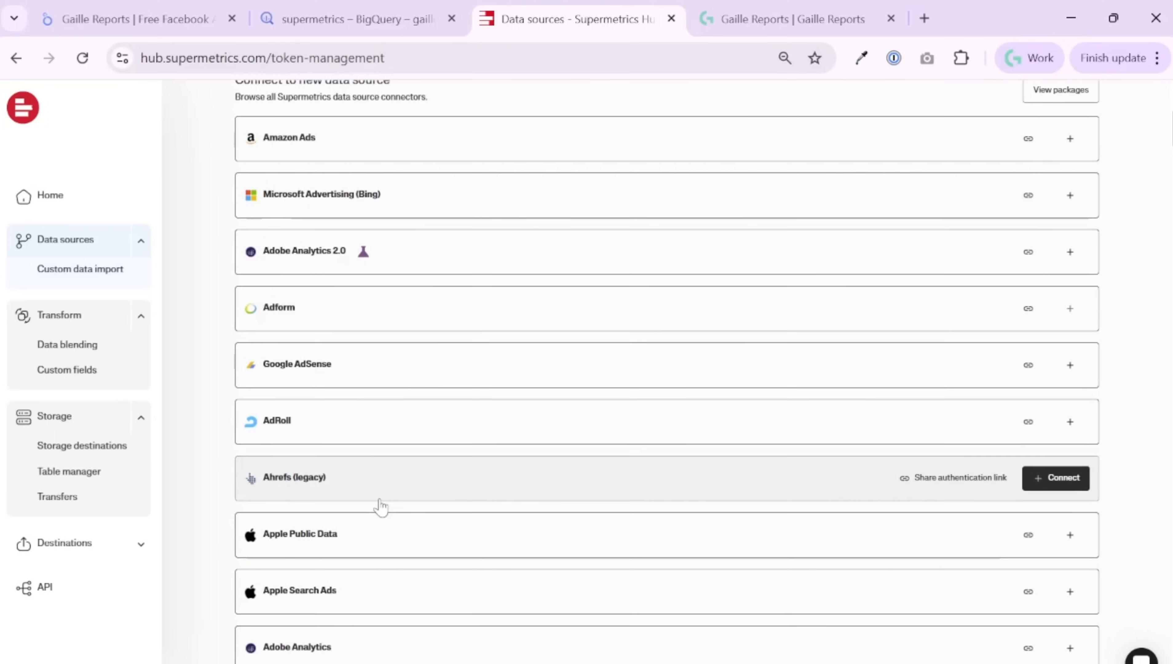
{"action": "scroll", "scroll_direction": "up", "scroll_amount": 3}
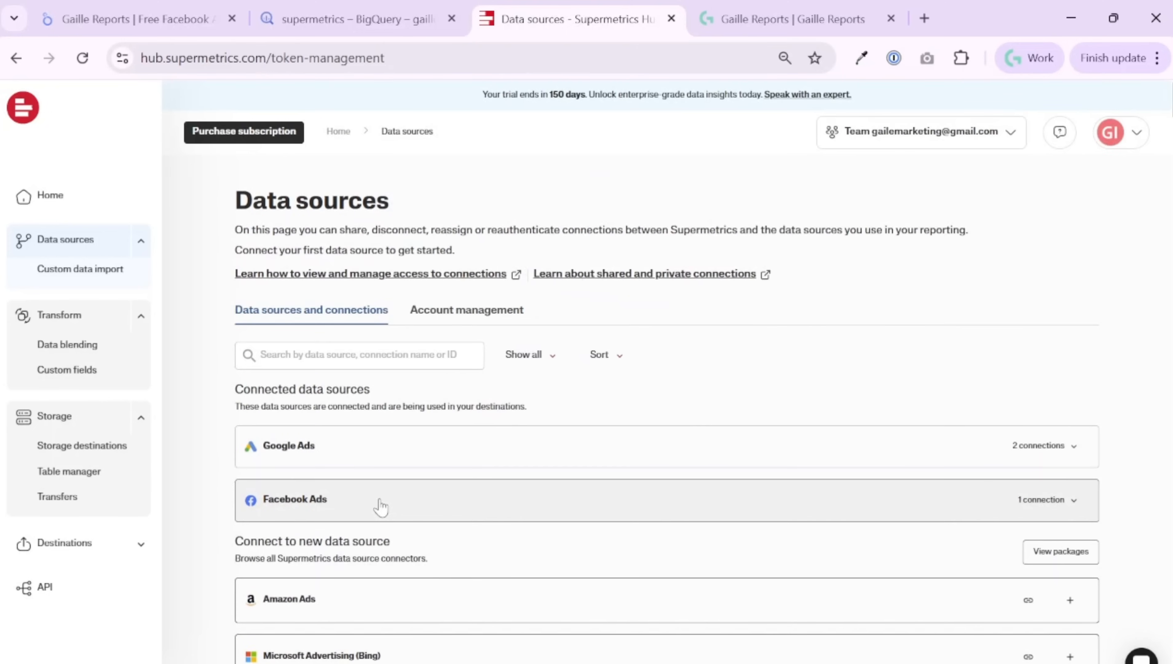
{"action": "mouse_move", "coordinate": [999, 518]}
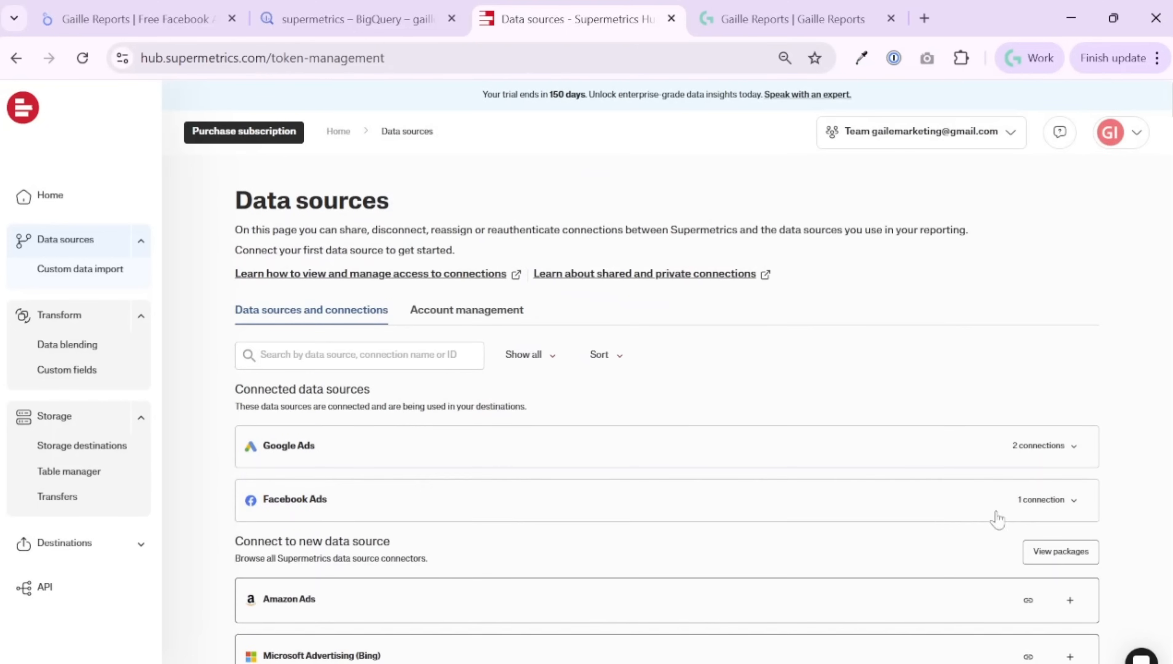
{"action": "left_click", "coordinate": [359, 354]}
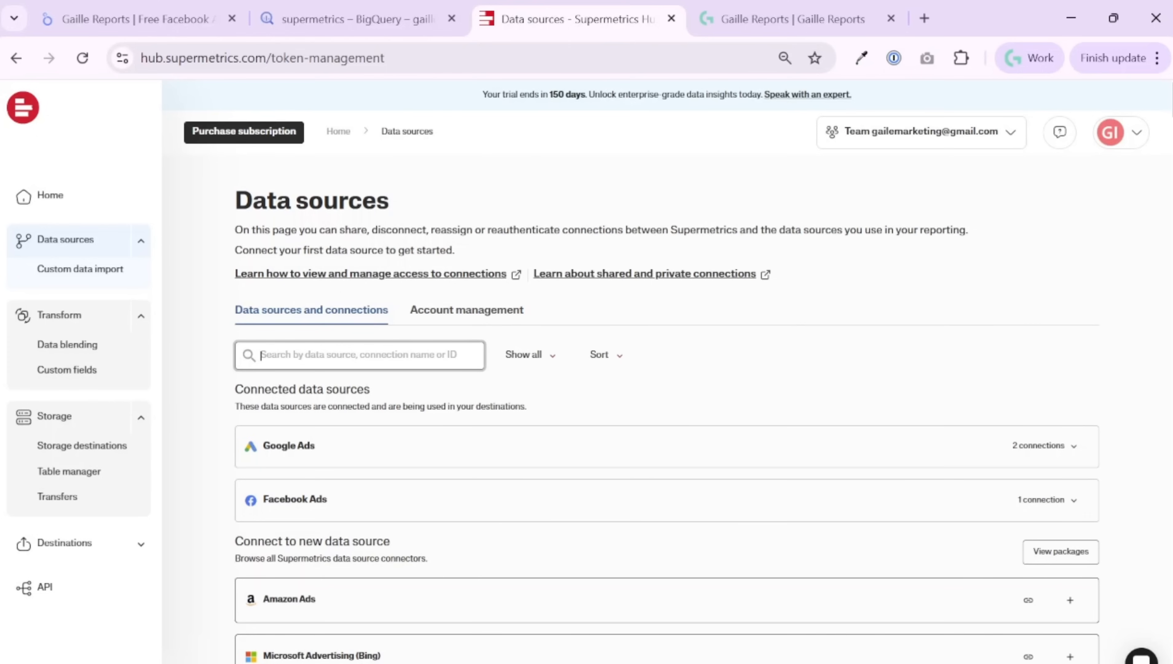
{"action": "type", "text": "goog"}
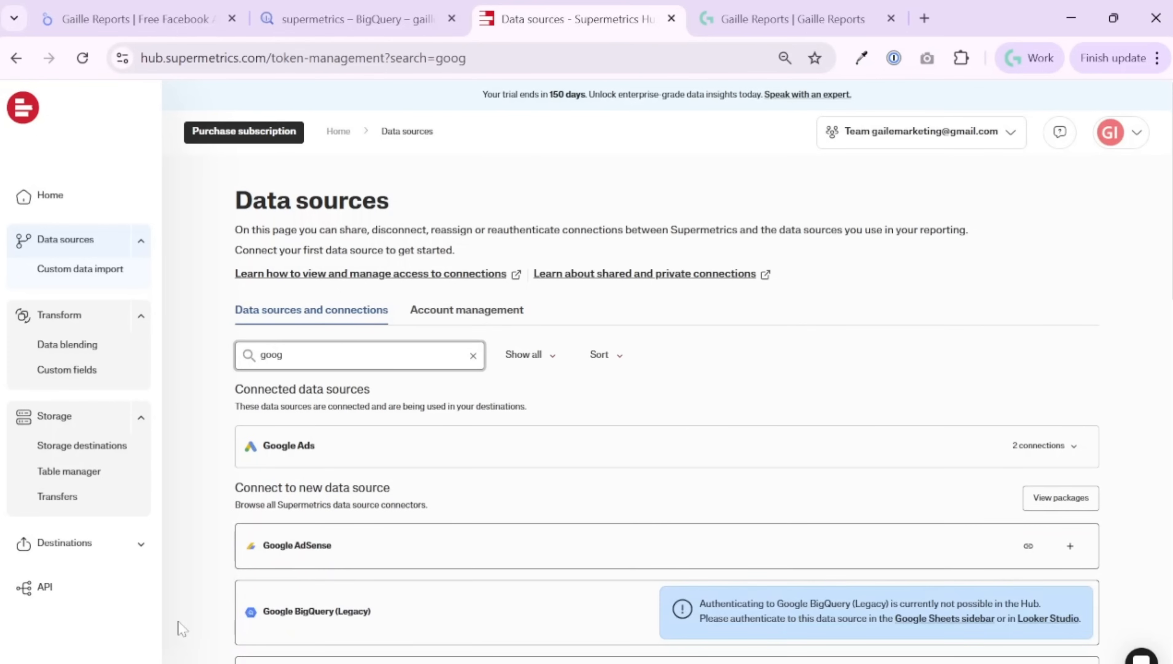
{"action": "scroll", "scroll_direction": "down", "scroll_amount": 3}
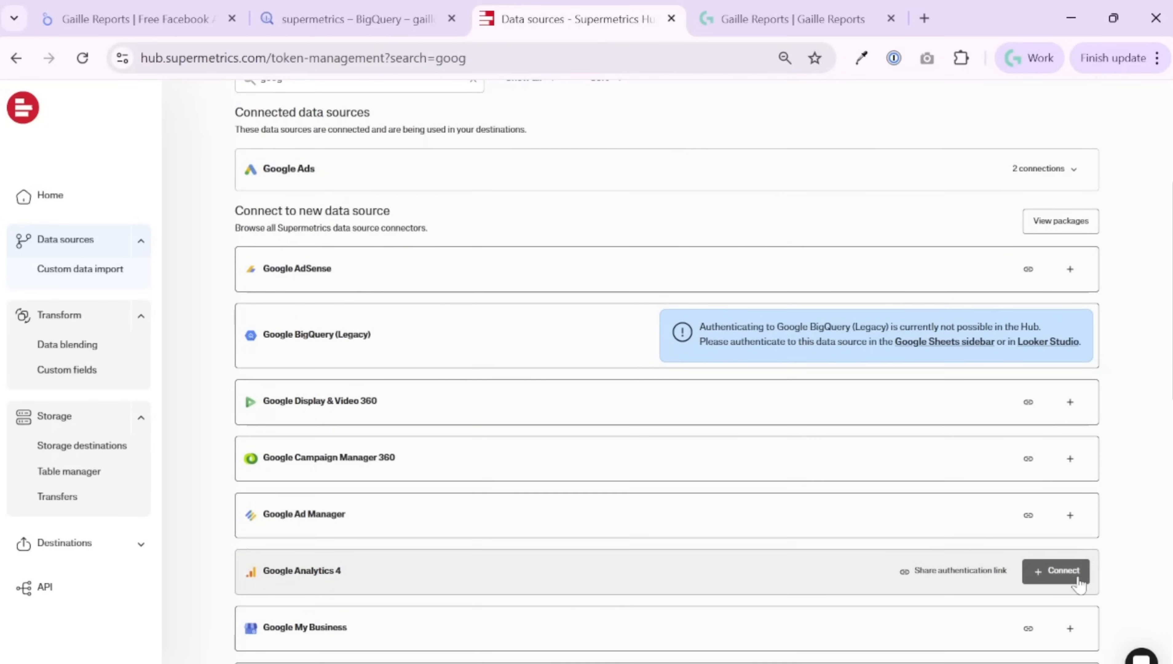
Connect Google Analytics 4 by signing in with the Gaille Reports Google account and granting consent
{"action": "left_click", "coordinate": [1055, 570]}
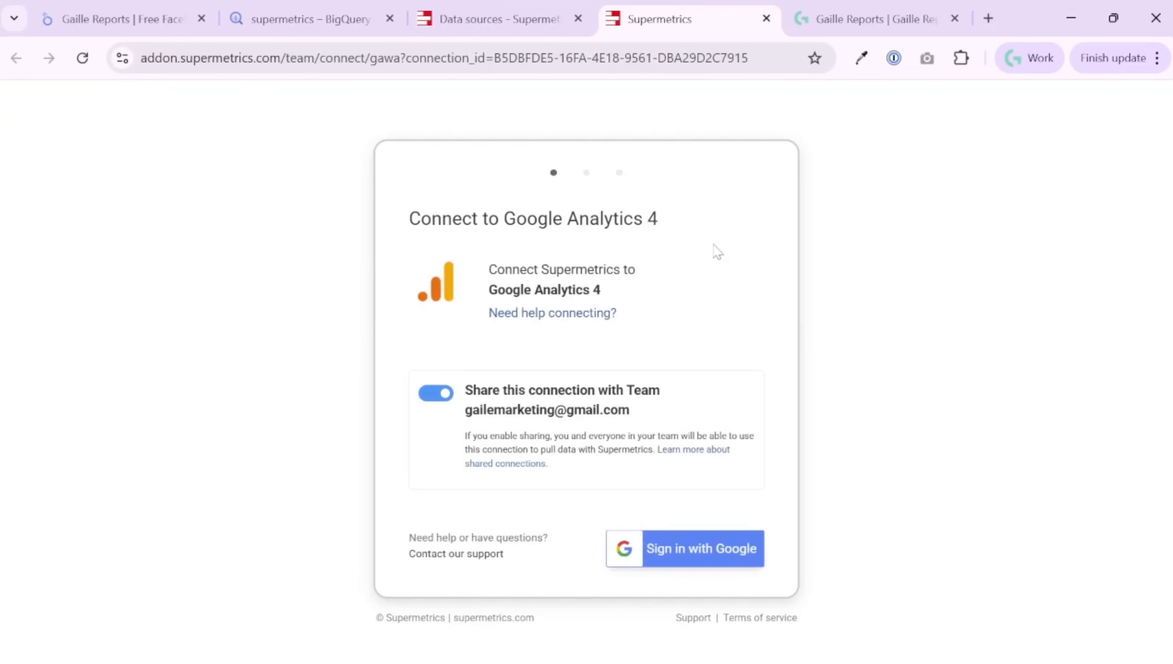
{"action": "left_click", "coordinate": [683, 548]}
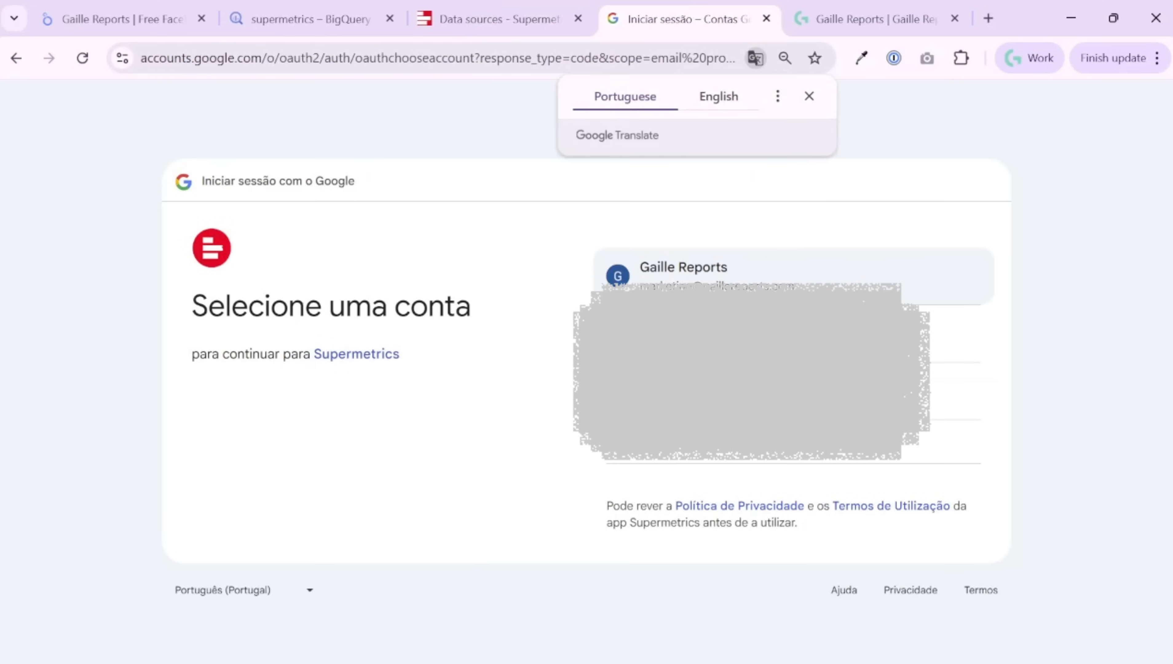
{"action": "left_click", "coordinate": [748, 276]}
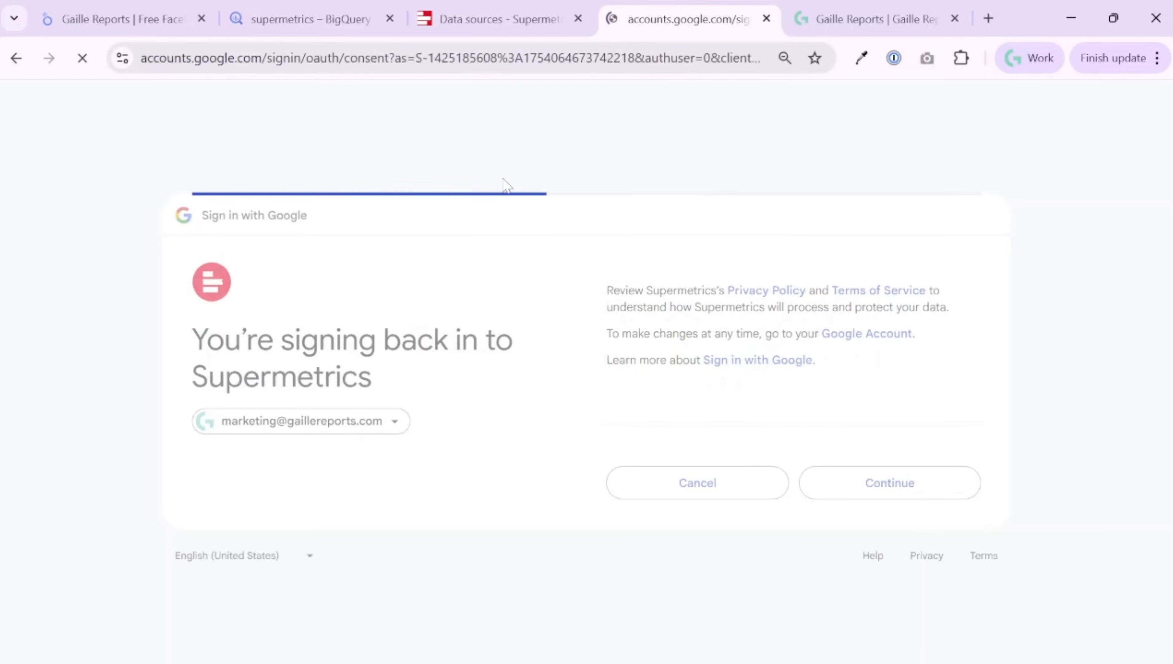
{"action": "left_click", "coordinate": [889, 482]}
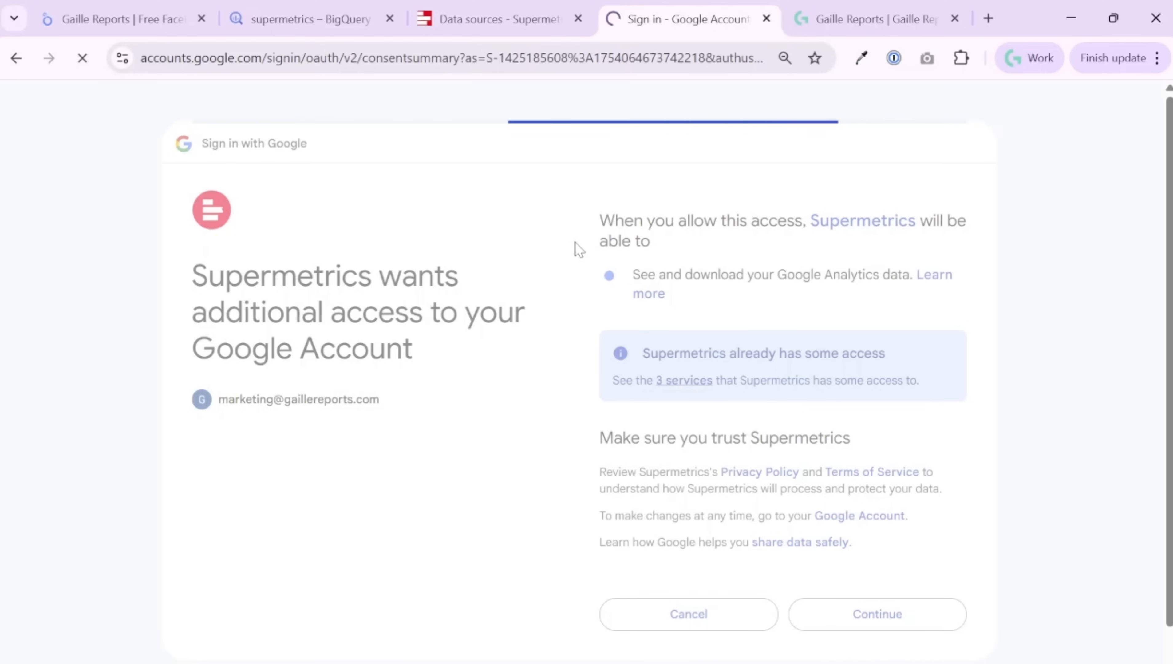
{"action": "left_click", "coordinate": [876, 615]}
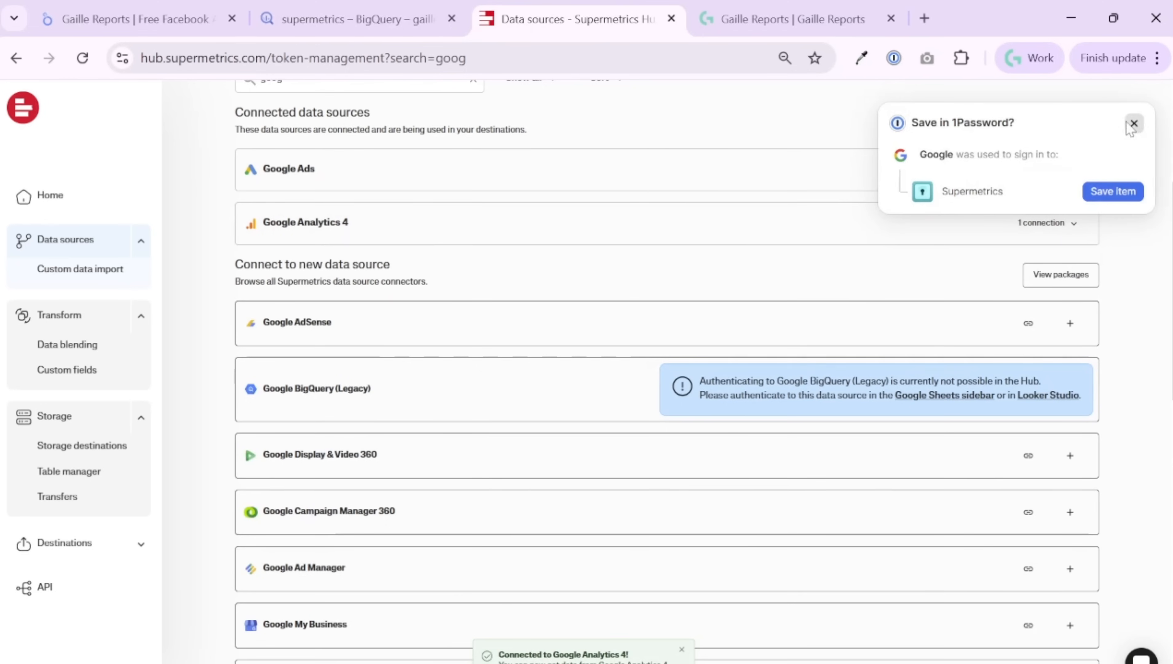
Dismiss the 1Password prompt, expand the Google Analytics 4 connection and clear the 'goog' search
{"action": "left_click", "coordinate": [1134, 124]}
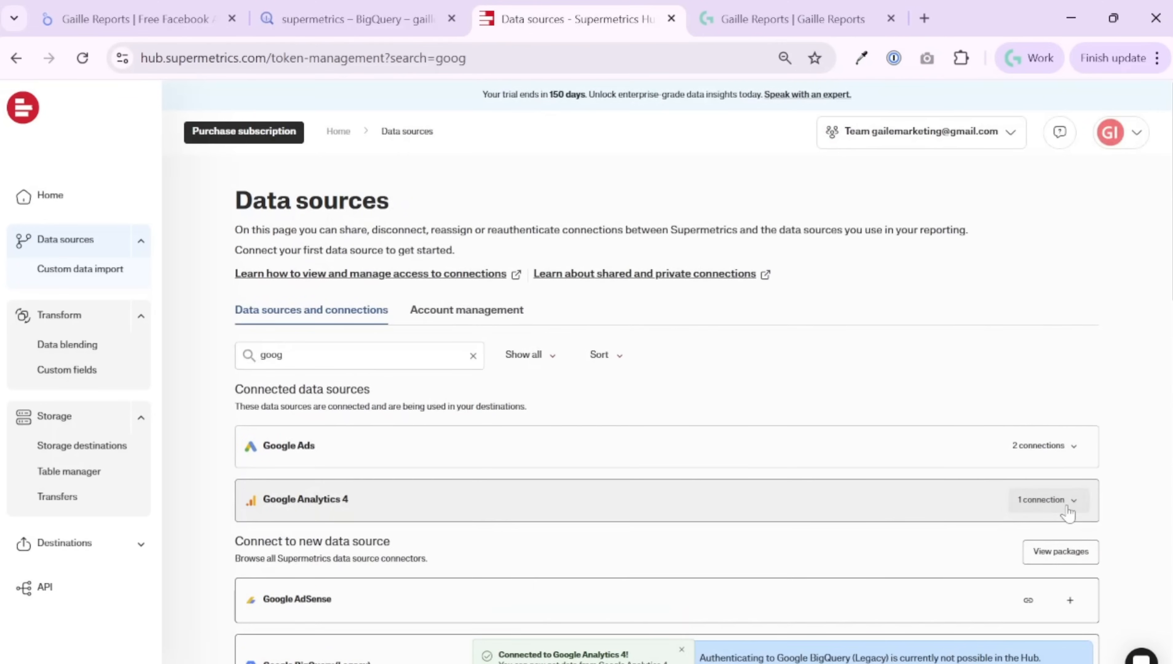
{"action": "left_click", "coordinate": [1045, 499]}
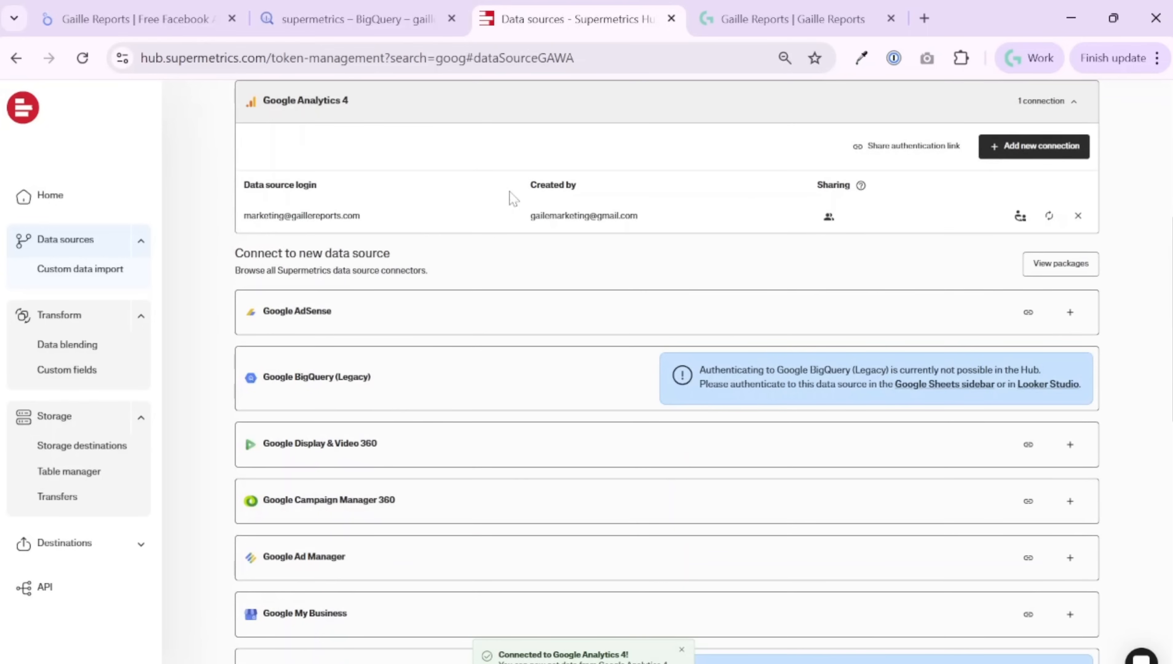
{"action": "mouse_move", "coordinate": [666, 225]}
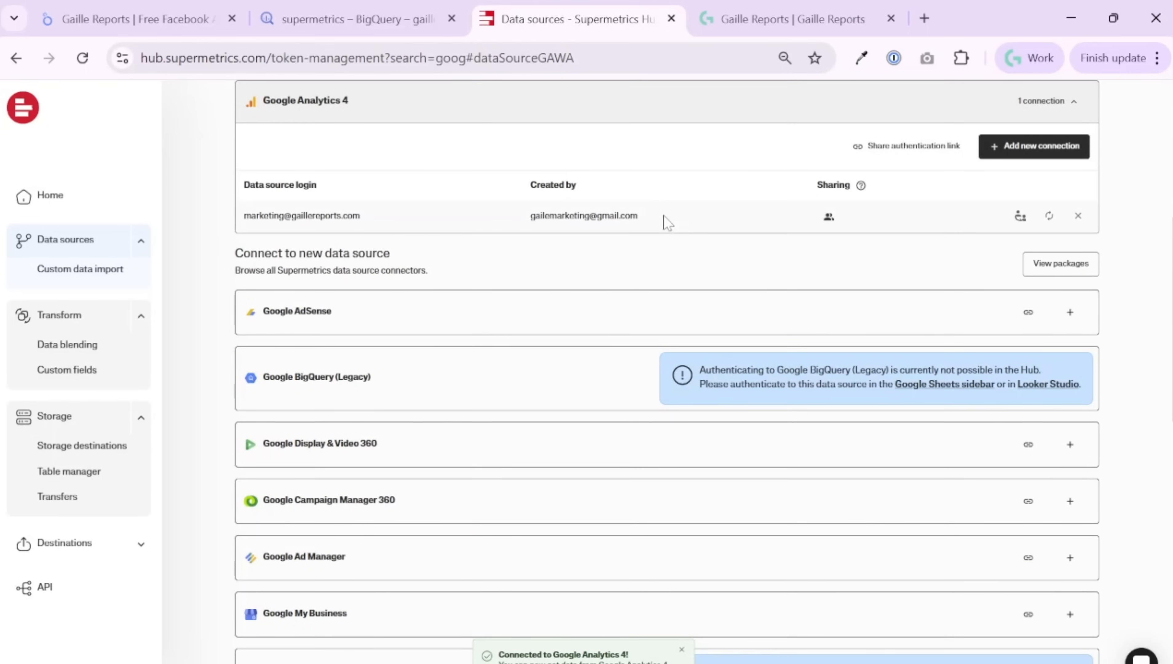
{"action": "mouse_move", "coordinate": [648, 210]}
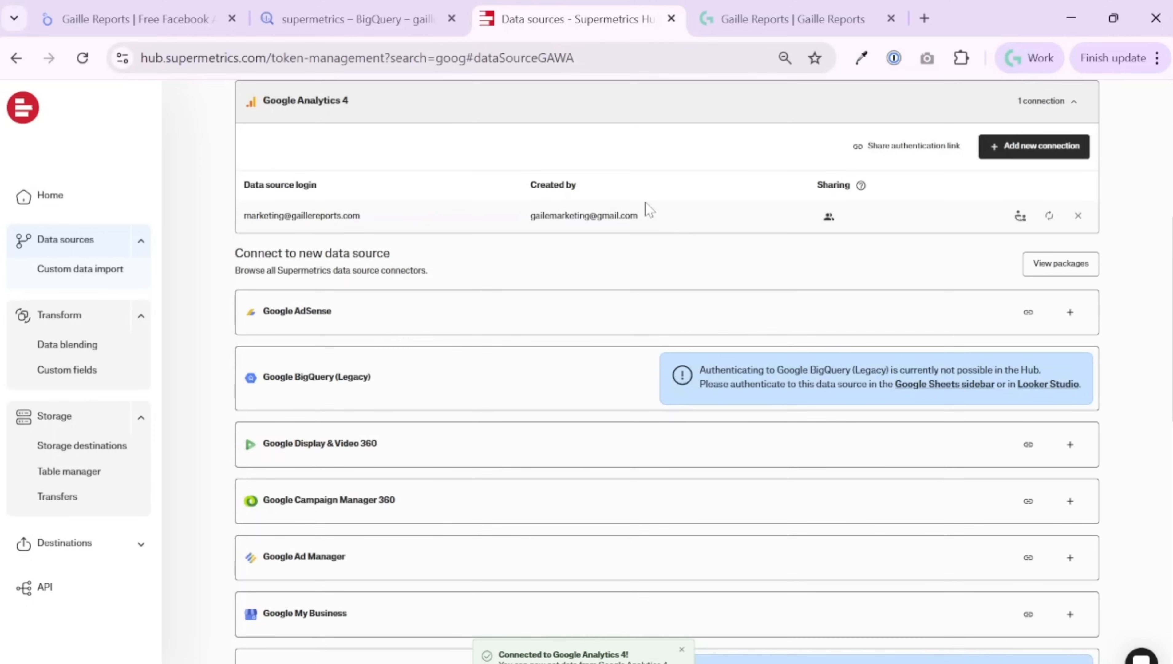
{"action": "mouse_move", "coordinate": [559, 271]}
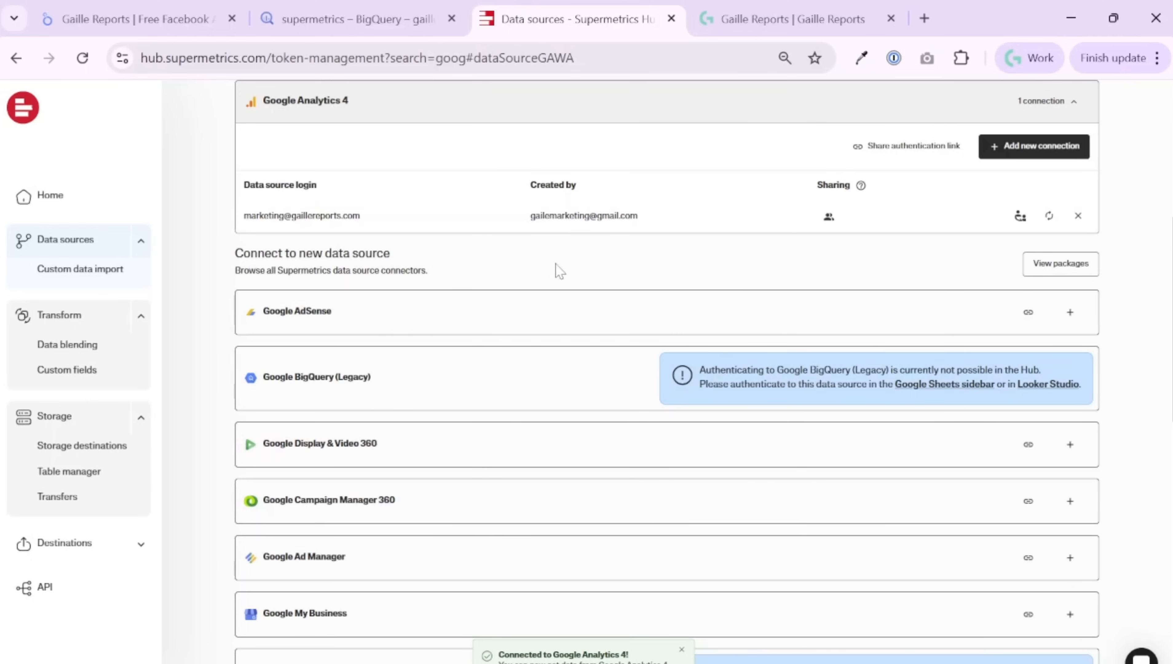
{"action": "scroll", "scroll_direction": "up", "scroll_amount": 3}
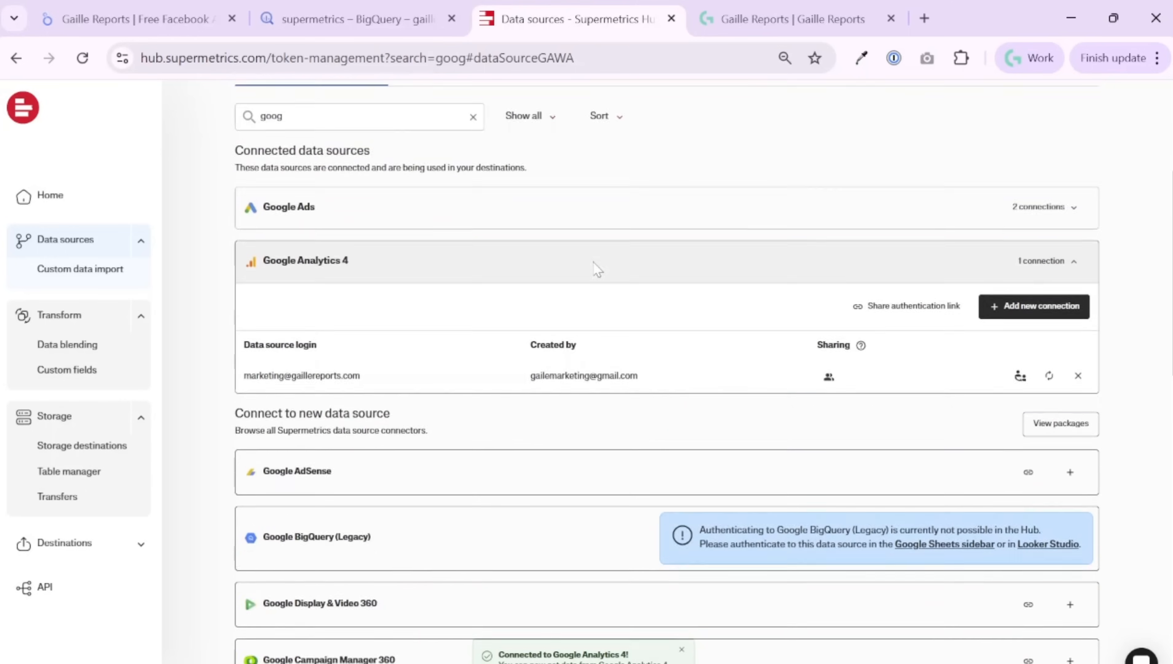
{"action": "scroll", "scroll_direction": "up", "scroll_amount": 3}
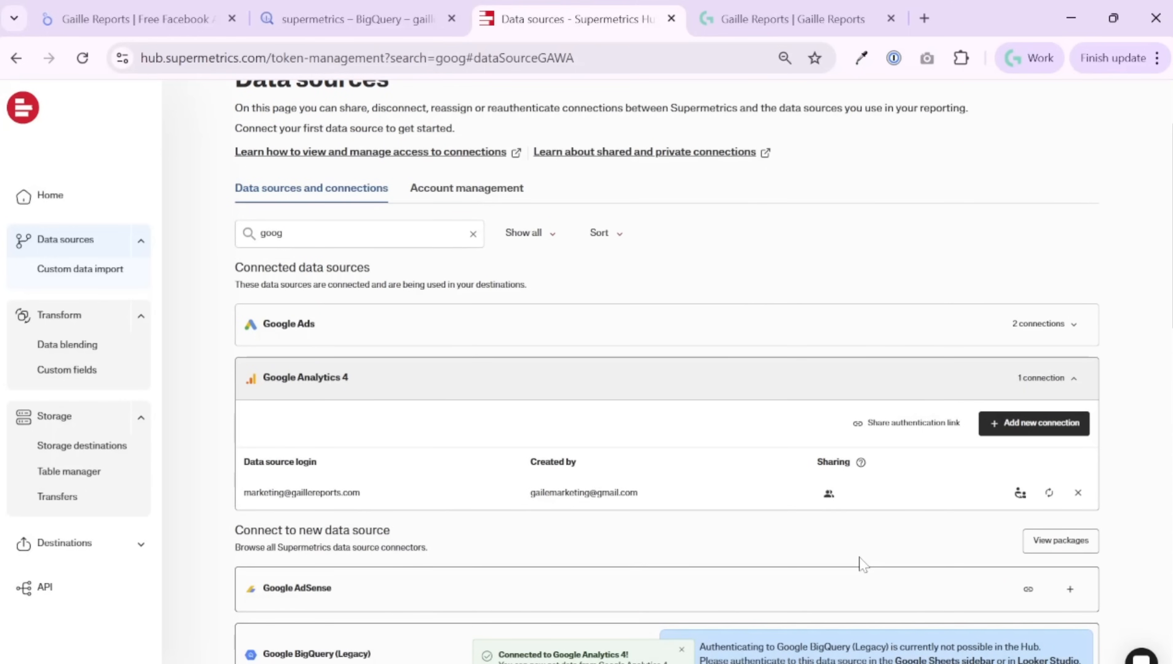
{"action": "scroll", "scroll_direction": "up", "scroll_amount": 3}
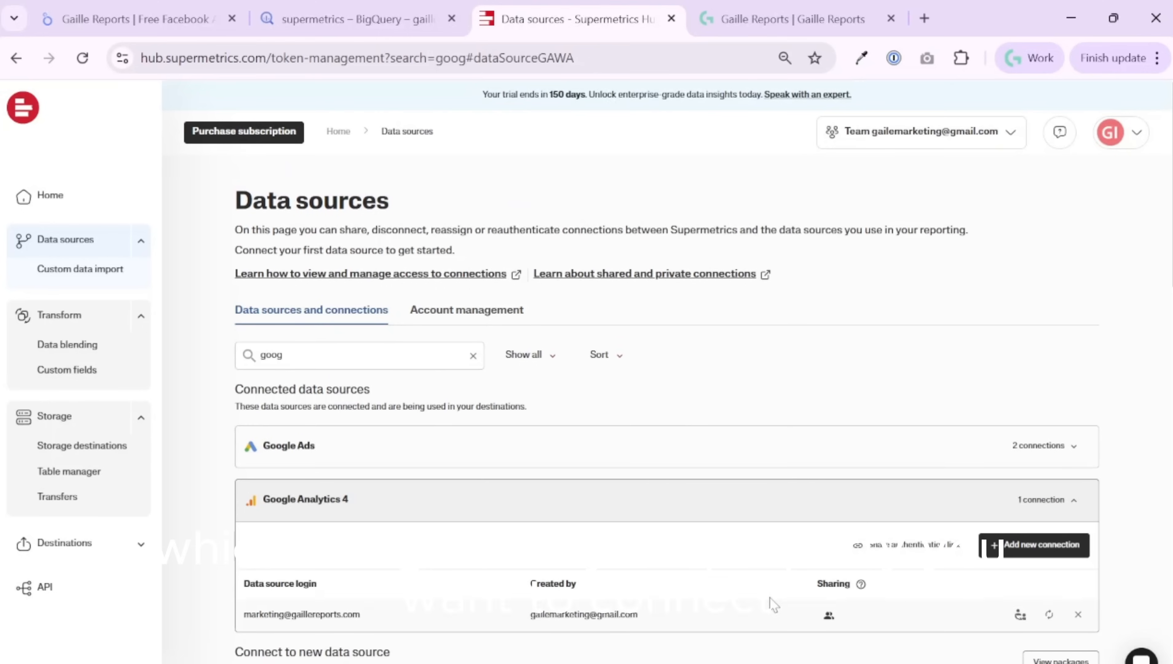
{"action": "mouse_move", "coordinate": [376, 537]}
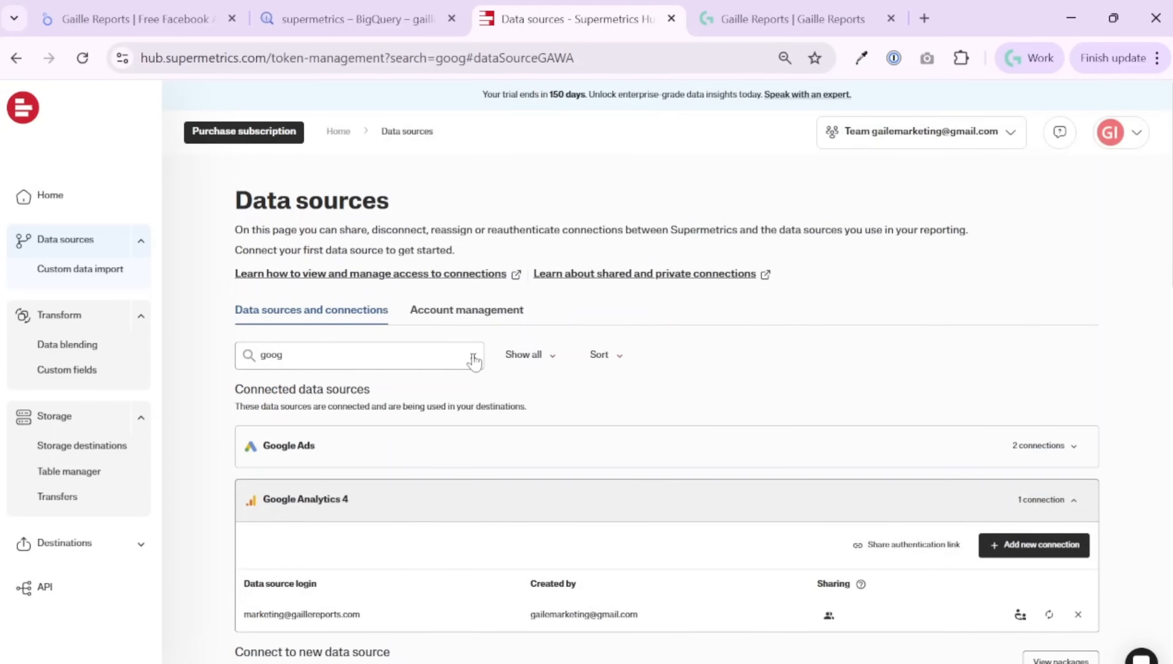
{"action": "scroll", "scroll_direction": "down", "scroll_amount": 3}
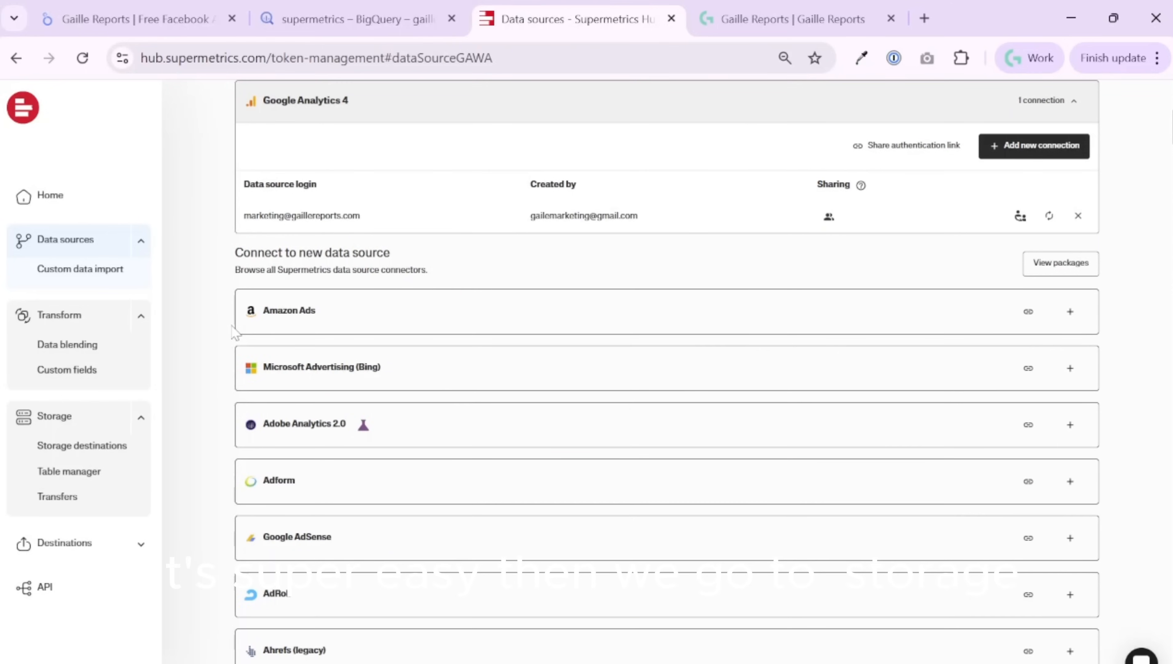
{"action": "mouse_move", "coordinate": [71, 356]}
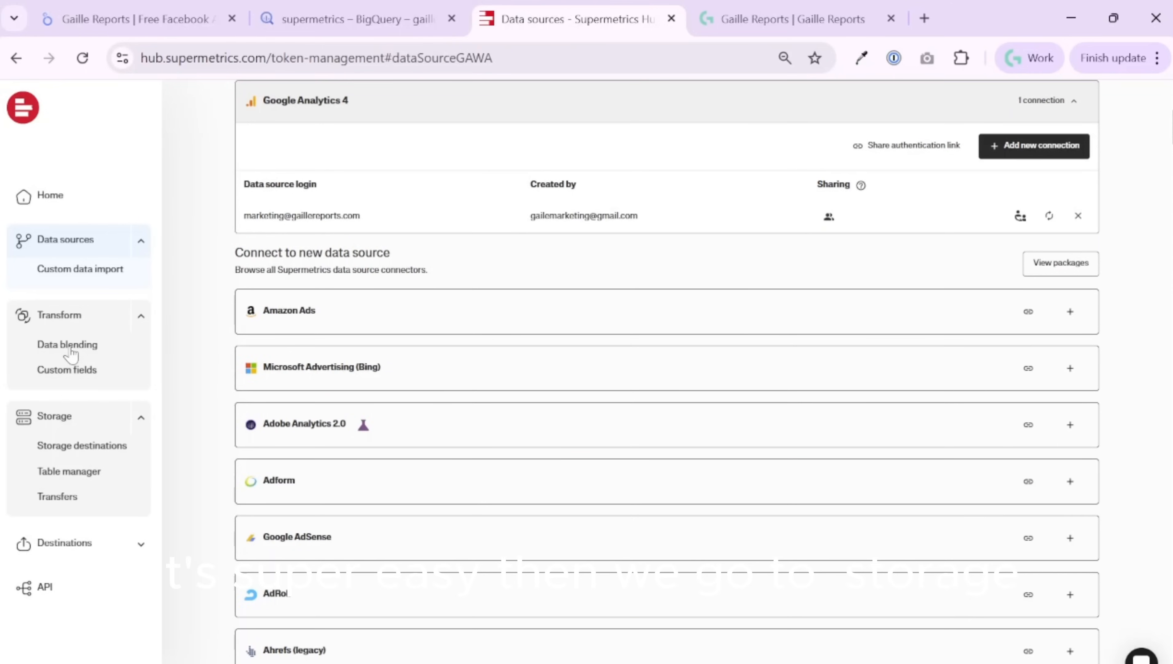
Show the Storage destinations page listing the BQ Gaille Reports storage
{"action": "left_click", "coordinate": [82, 445]}
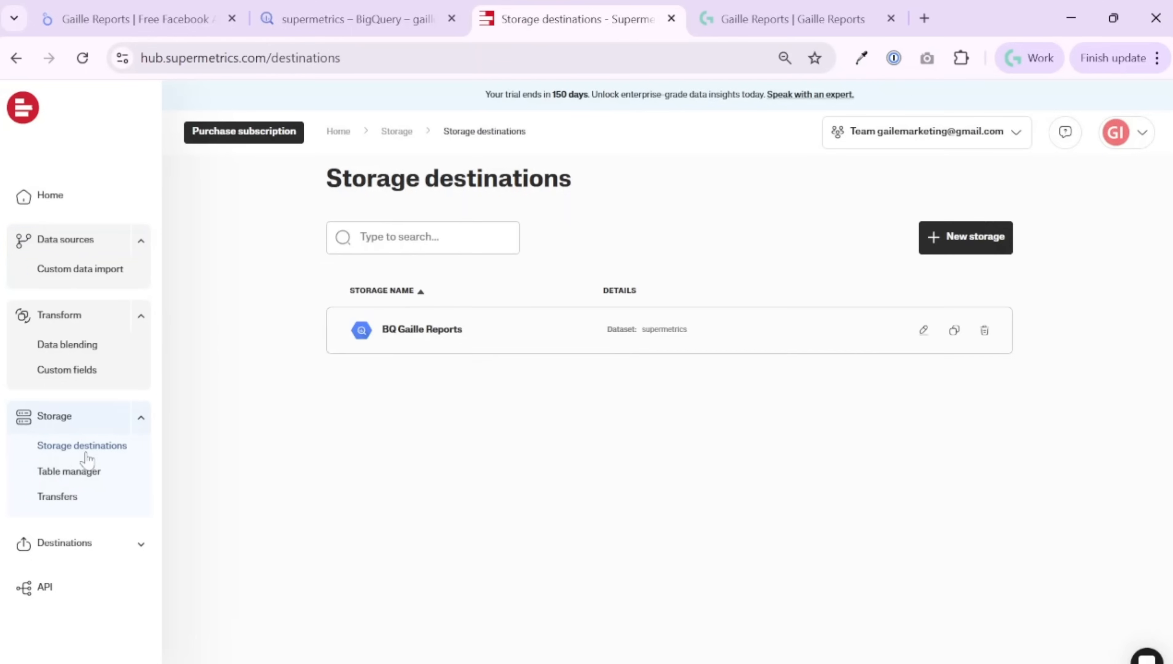
{"action": "mouse_move", "coordinate": [806, 307]}
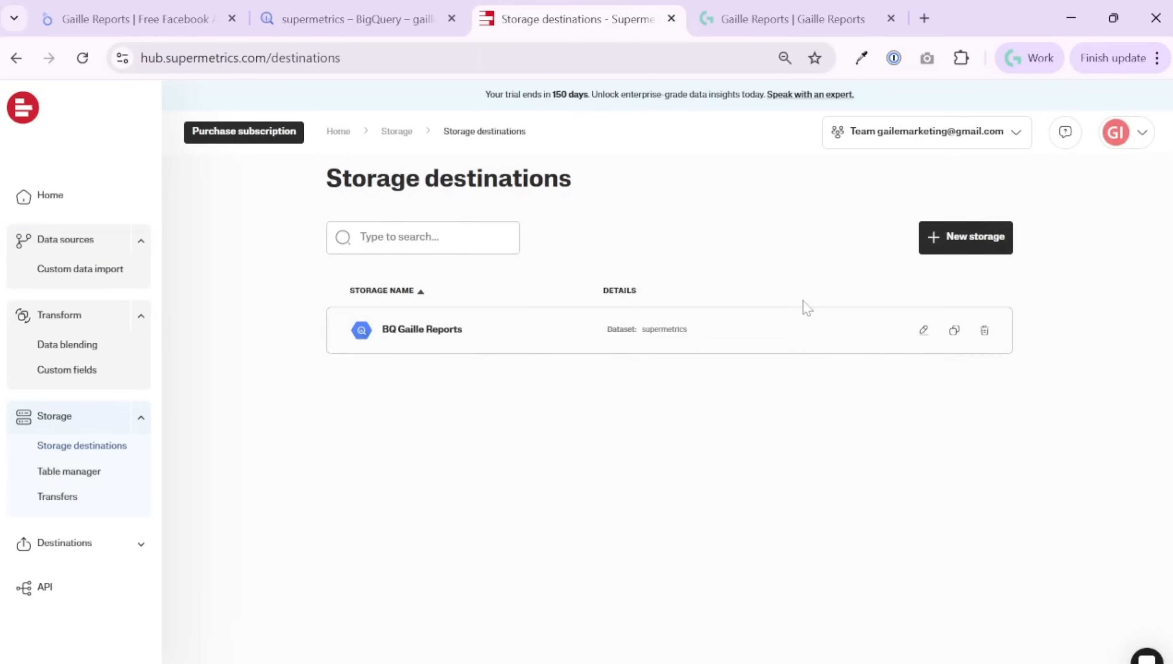
{"action": "mouse_move", "coordinate": [660, 349]}
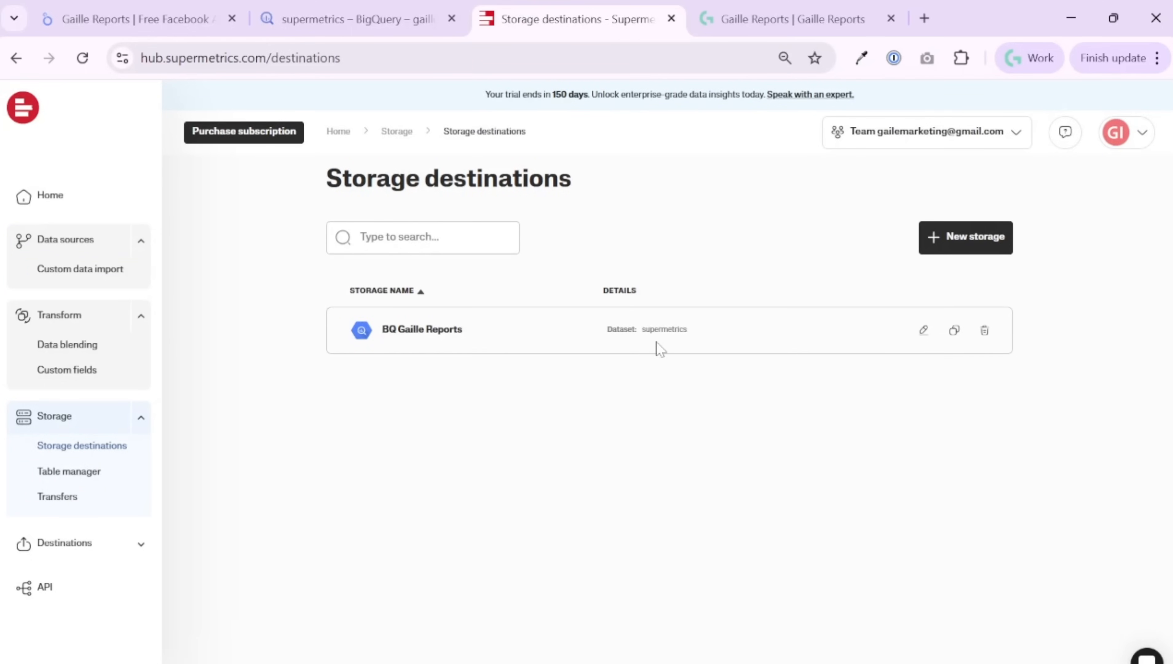
{"action": "mouse_move", "coordinate": [59, 483]}
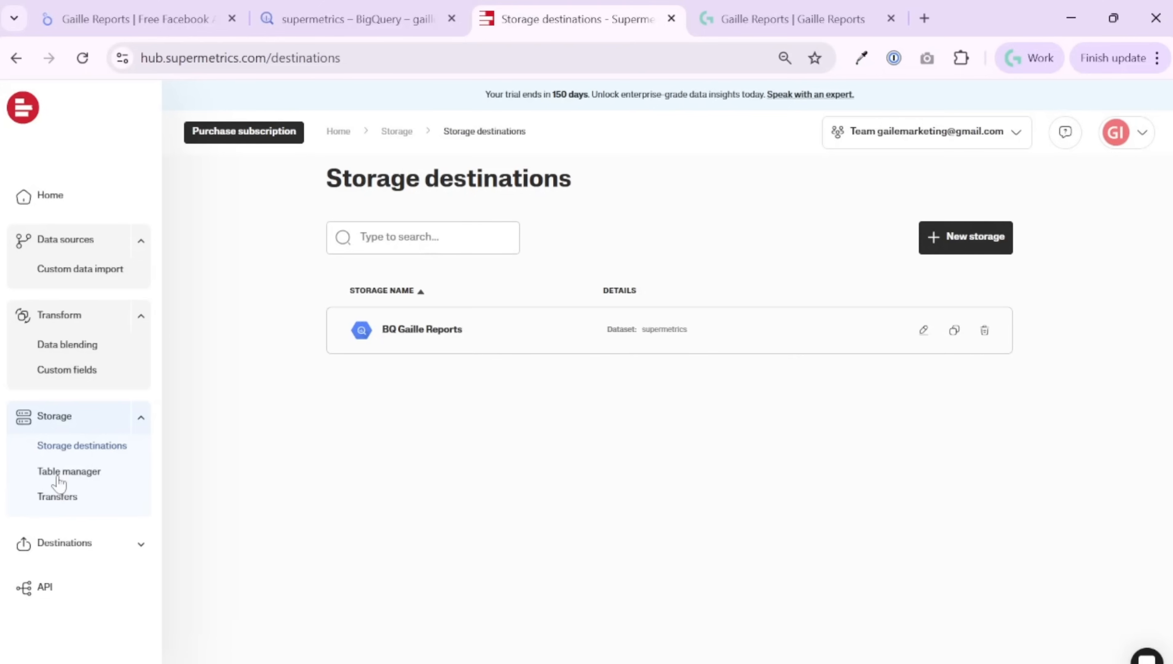
{"action": "mouse_move", "coordinate": [51, 482]}
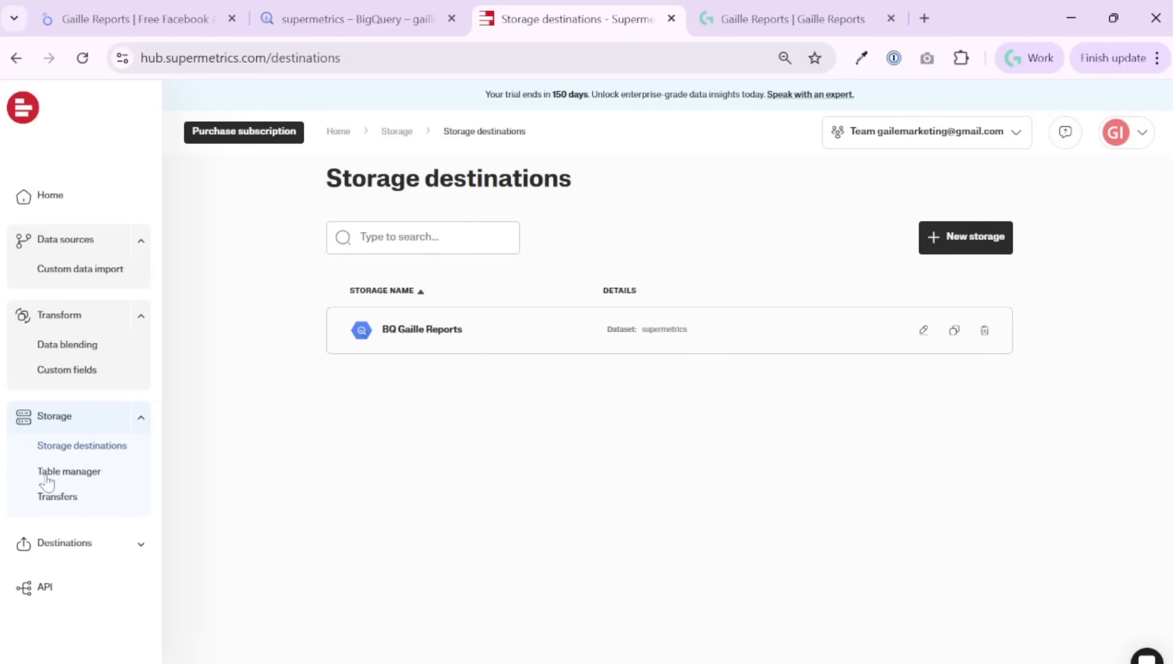
Create a new transfer with Facebook Ads as source and BQ Gaille Reports as destination
{"action": "left_click", "coordinate": [58, 497]}
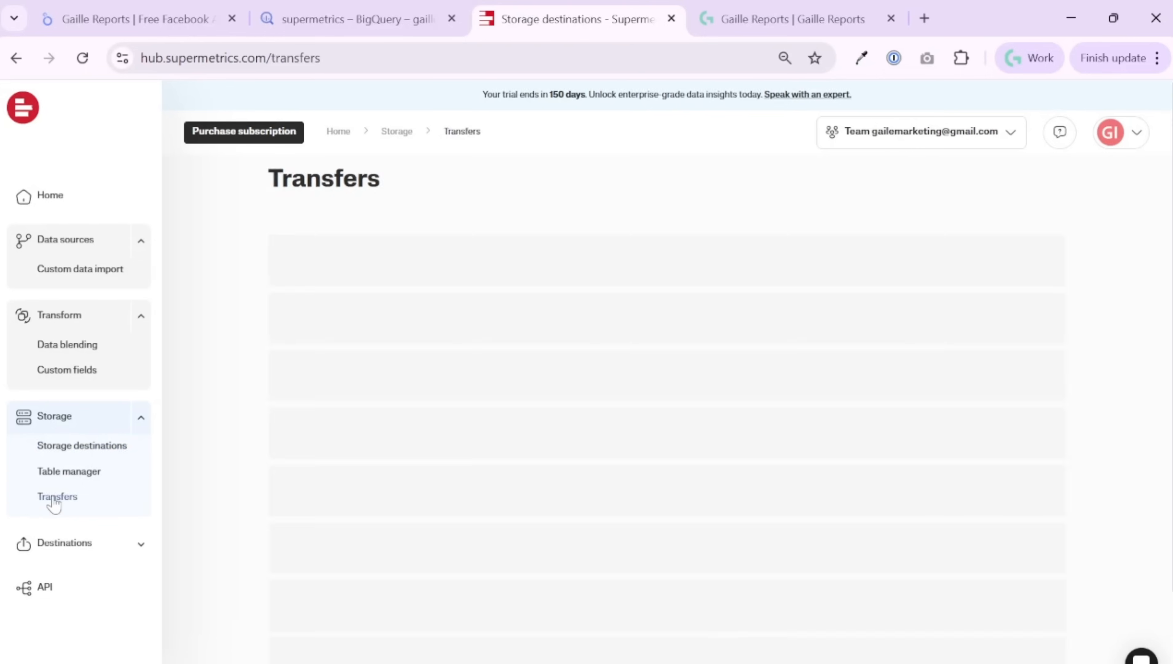
{"action": "left_click", "coordinate": [57, 495]}
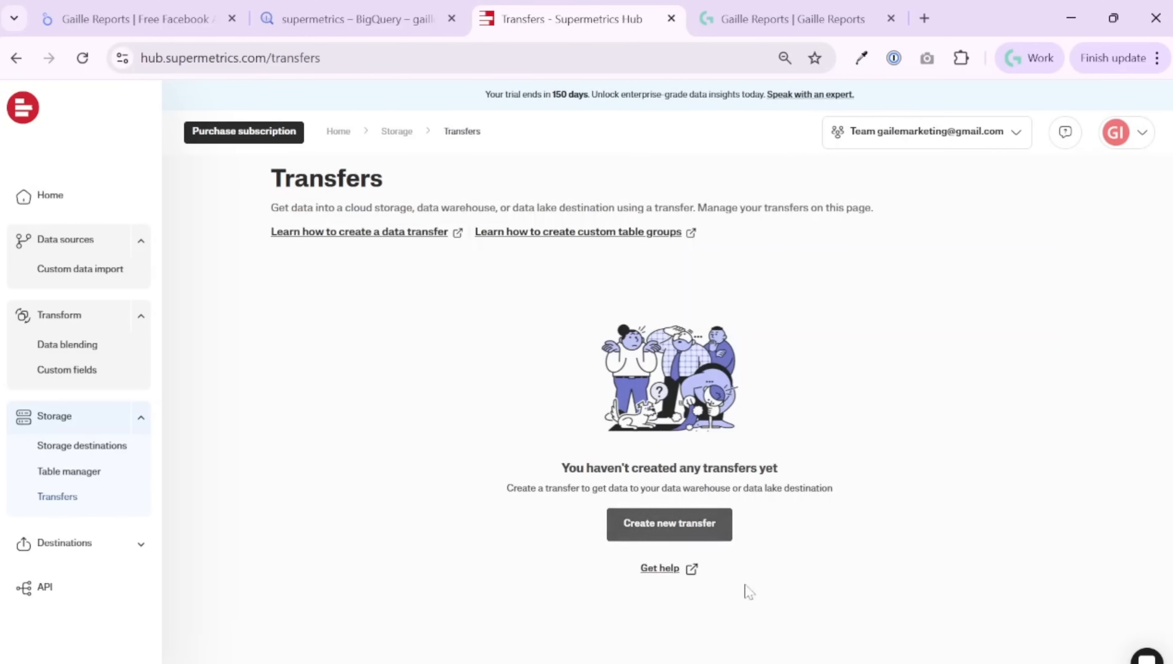
{"action": "left_click", "coordinate": [668, 523]}
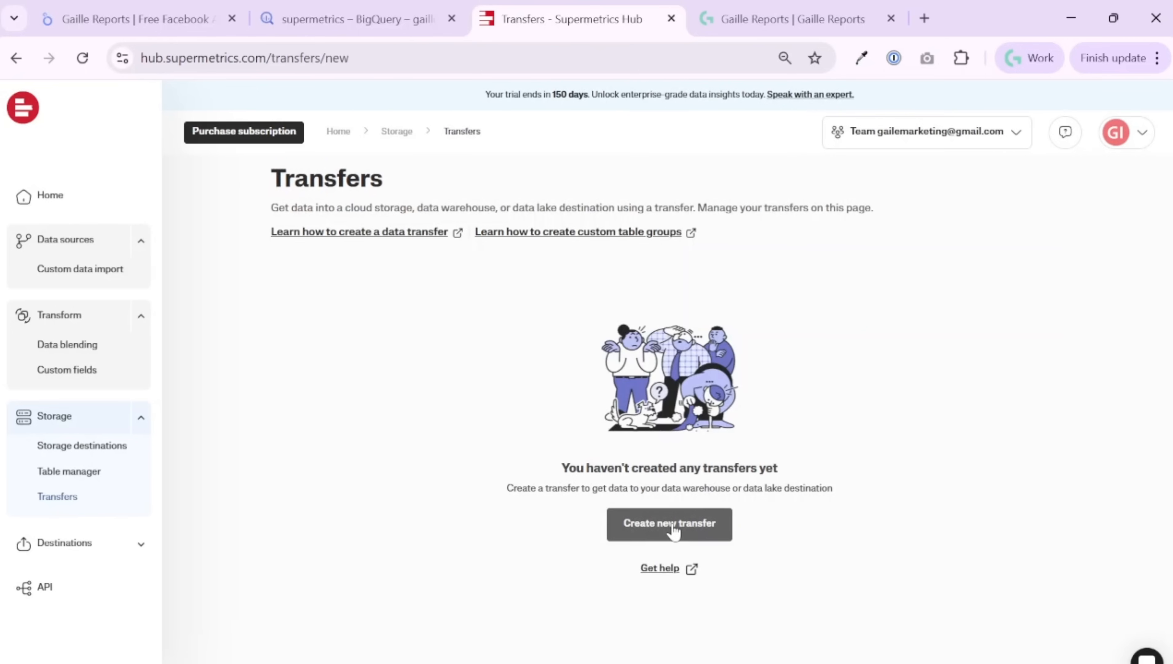
{"action": "left_click", "coordinate": [668, 523]}
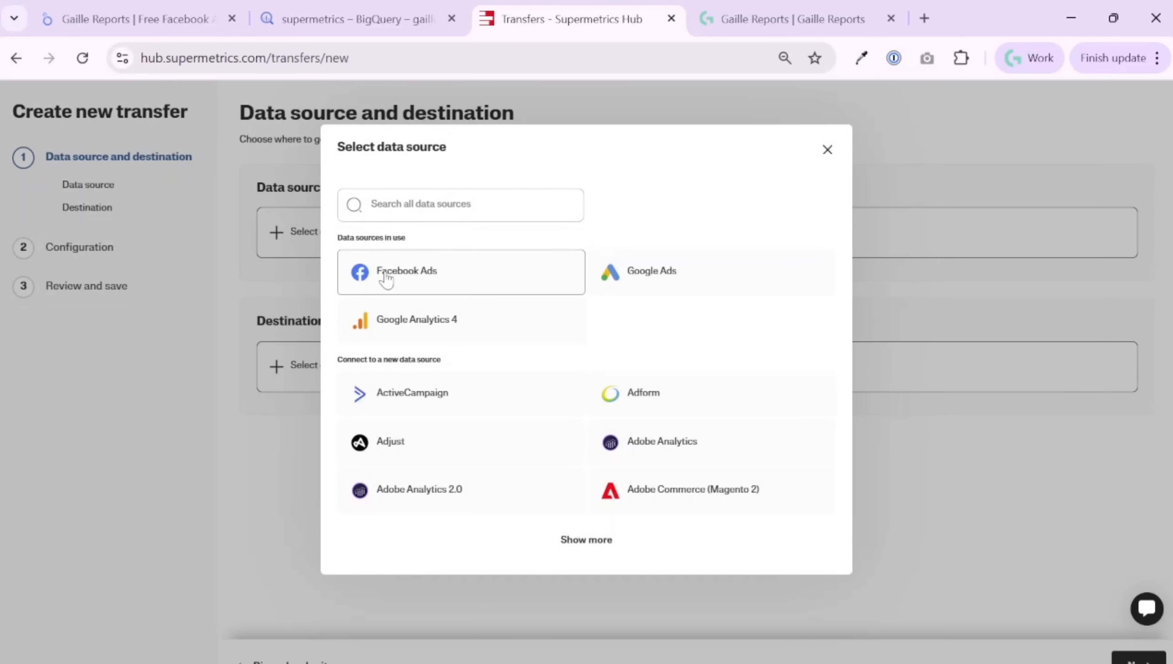
{"action": "left_click", "coordinate": [406, 271]}
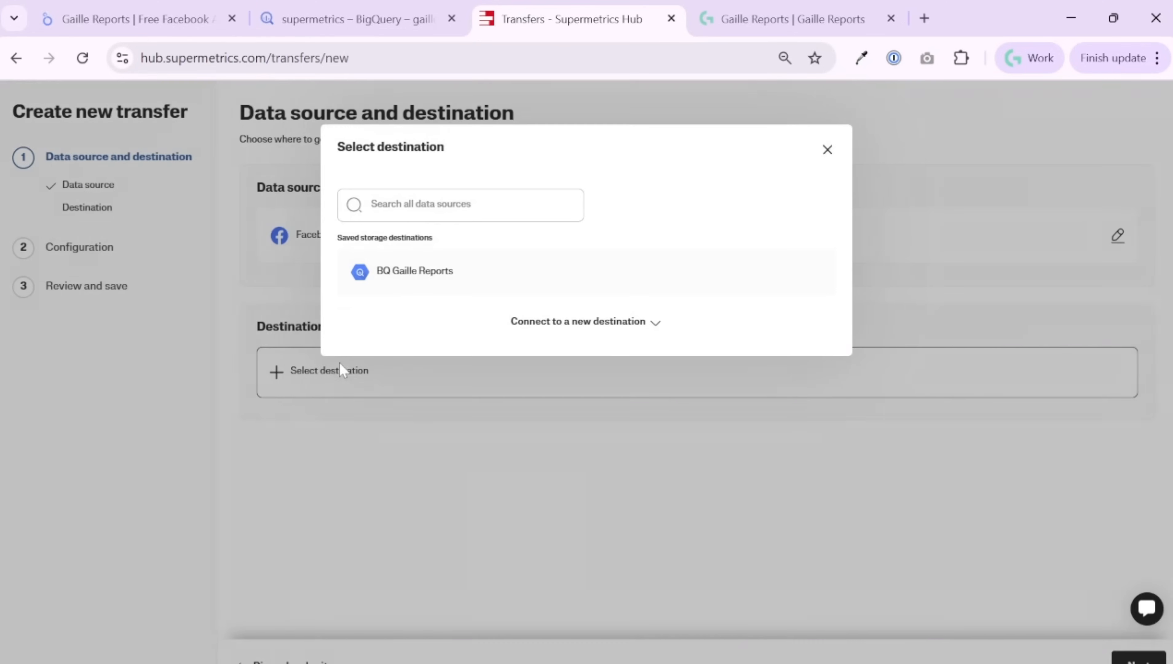
{"action": "left_click", "coordinate": [414, 271]}
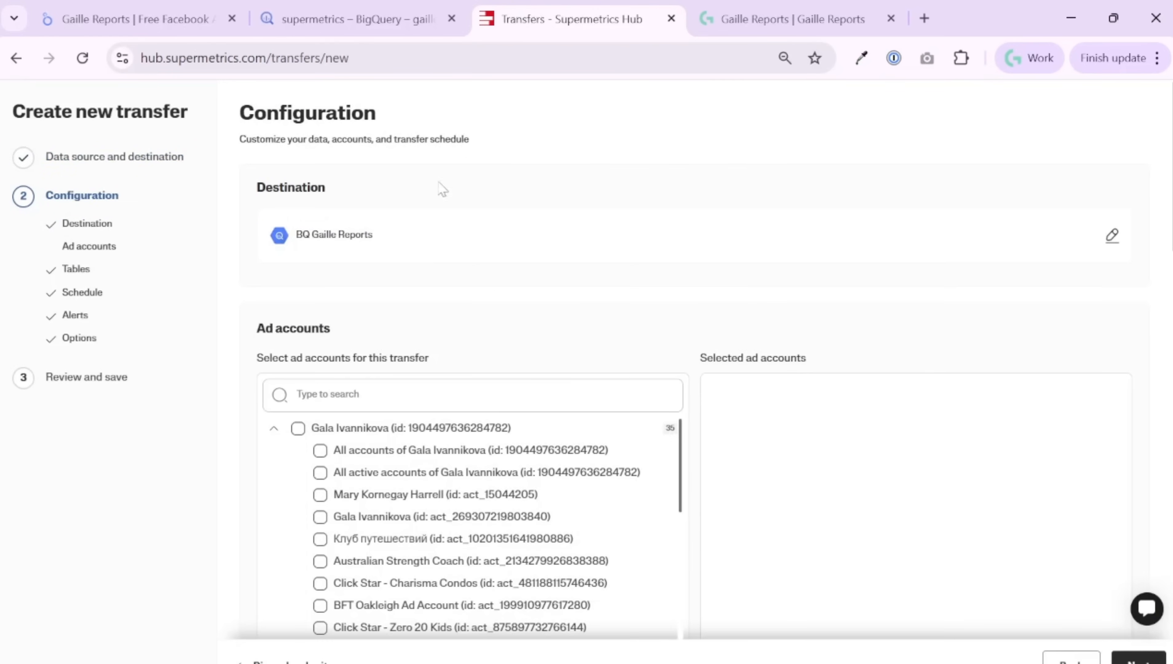
Search 'gail' and select the Gaille Reports ad account for the transfer
{"action": "type", "text": "gail"}
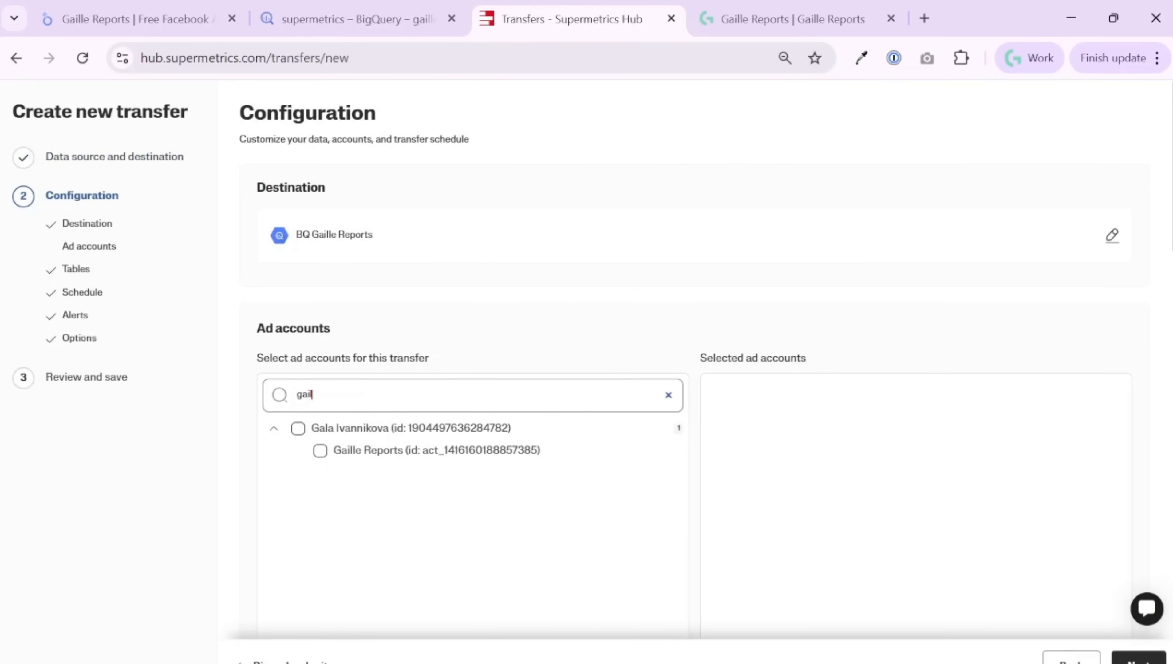
{"action": "left_click", "coordinate": [320, 450]}
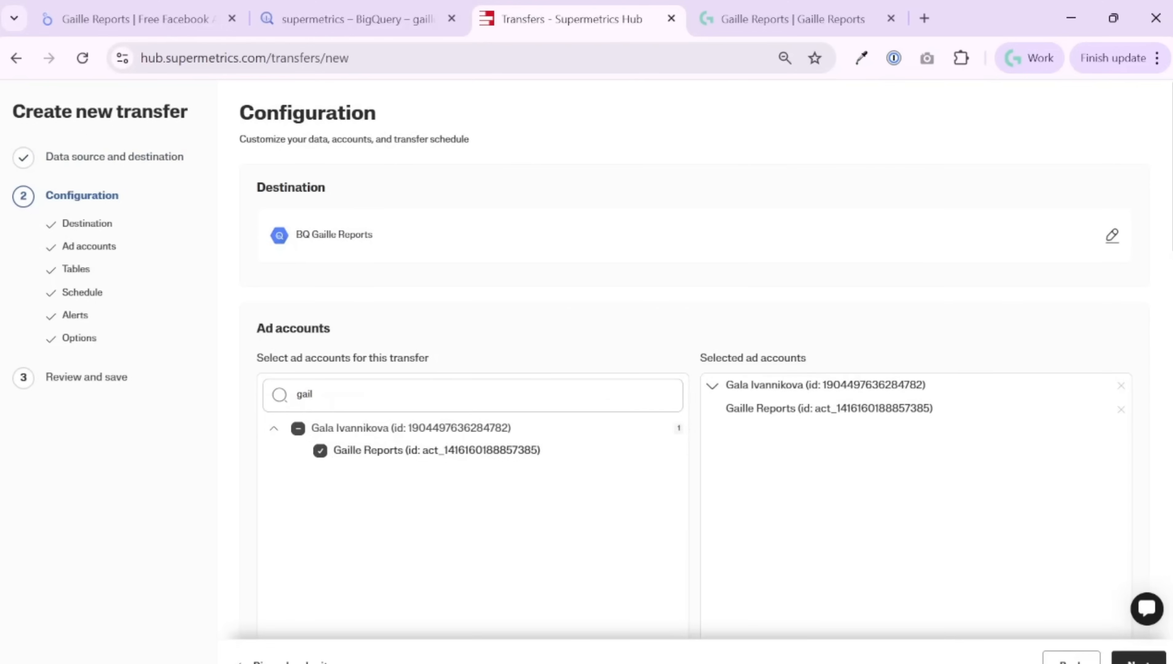
{"action": "mouse_move", "coordinate": [686, 443]}
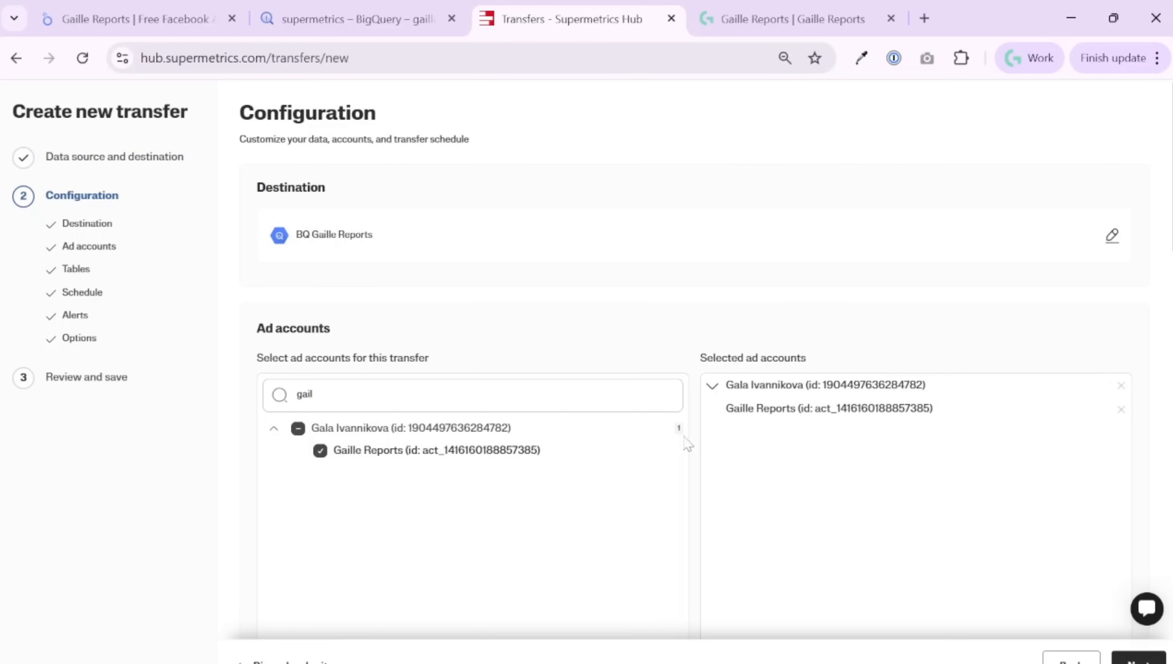
{"action": "mouse_move", "coordinate": [859, 435]}
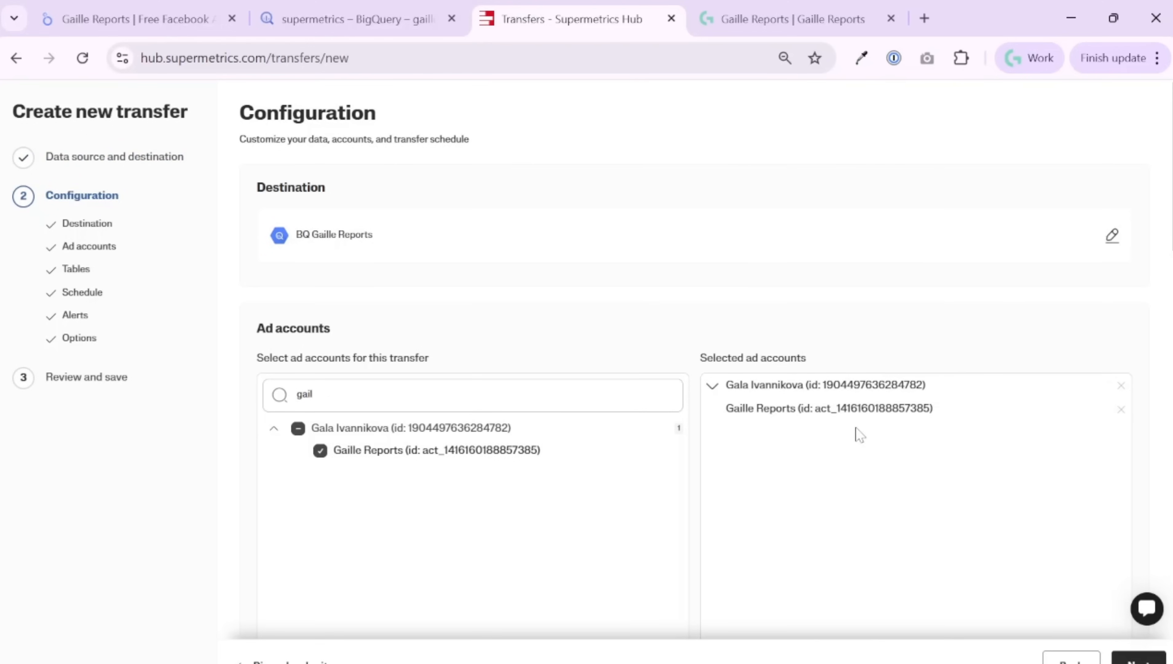
{"action": "mouse_move", "coordinate": [496, 380]}
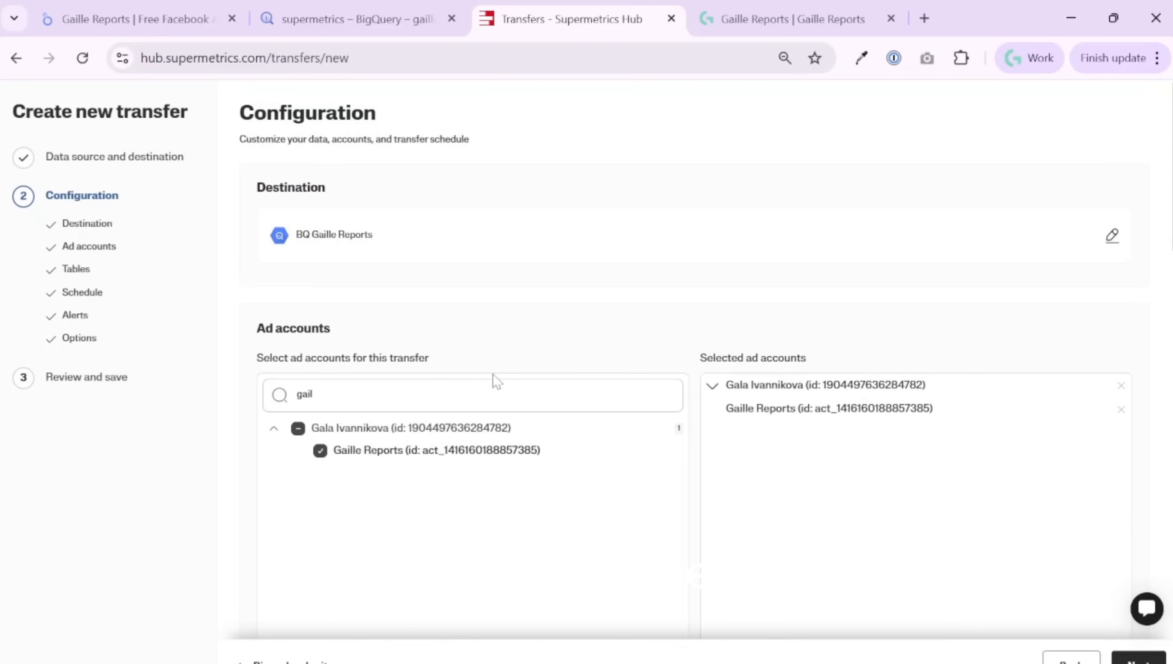
{"action": "scroll", "scroll_direction": "down", "scroll_amount": 3}
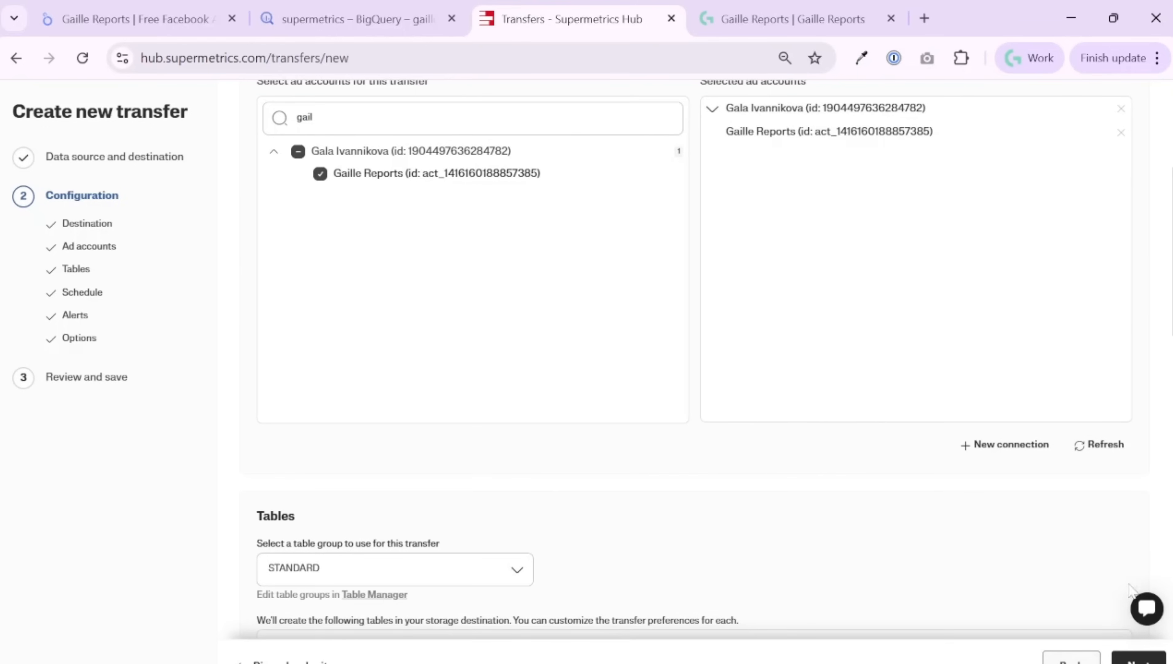
{"action": "mouse_move", "coordinate": [901, 530]}
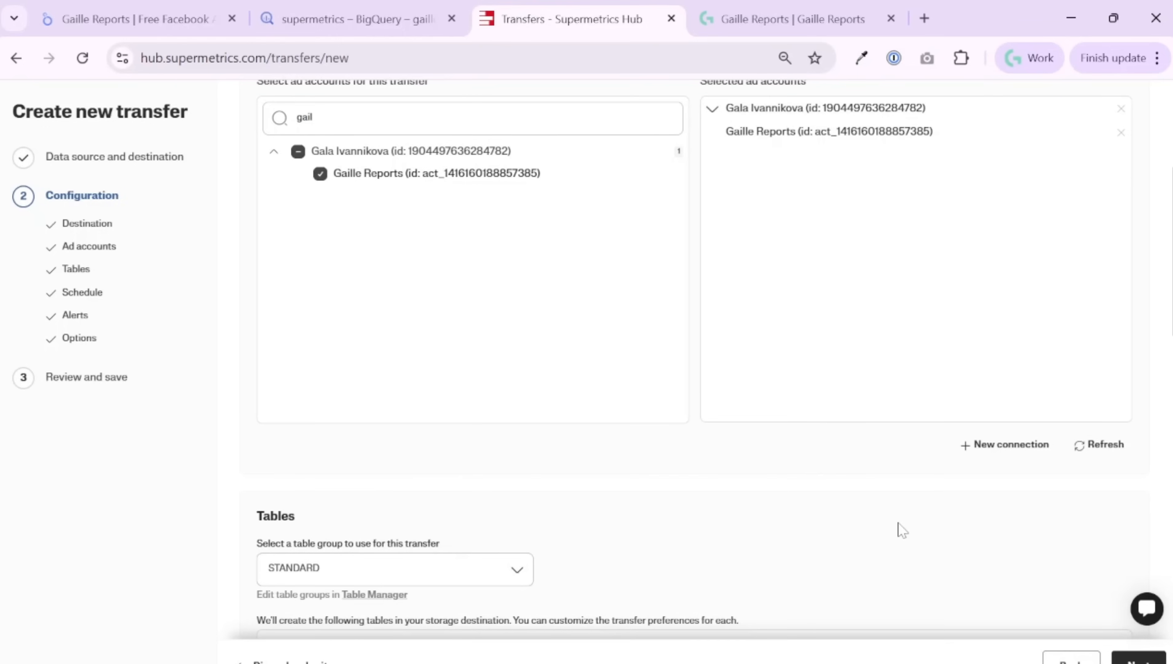
{"action": "scroll", "scroll_direction": "down", "scroll_amount": 3}
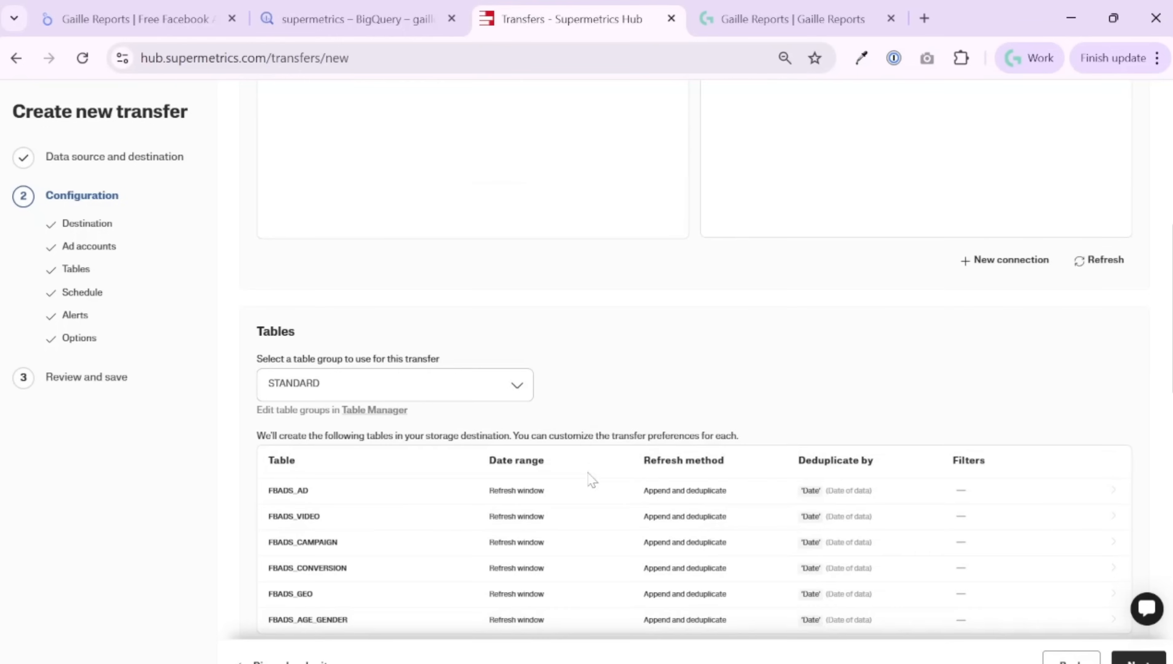
{"action": "mouse_move", "coordinate": [756, 409]}
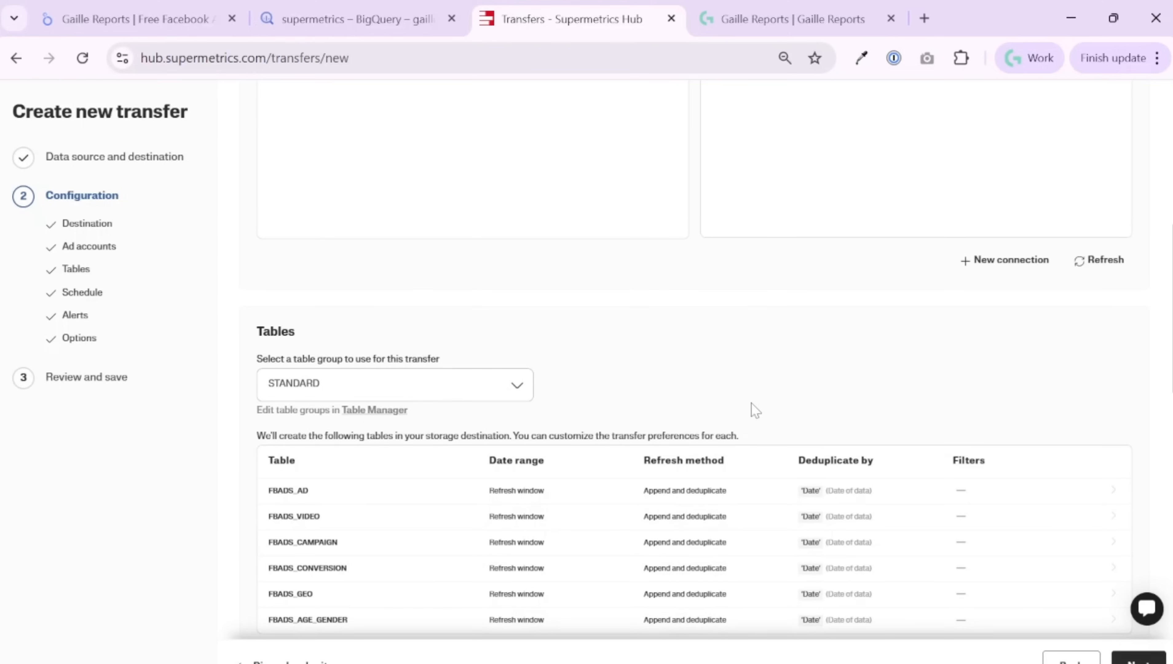
{"action": "scroll", "scroll_direction": "down", "scroll_amount": 3}
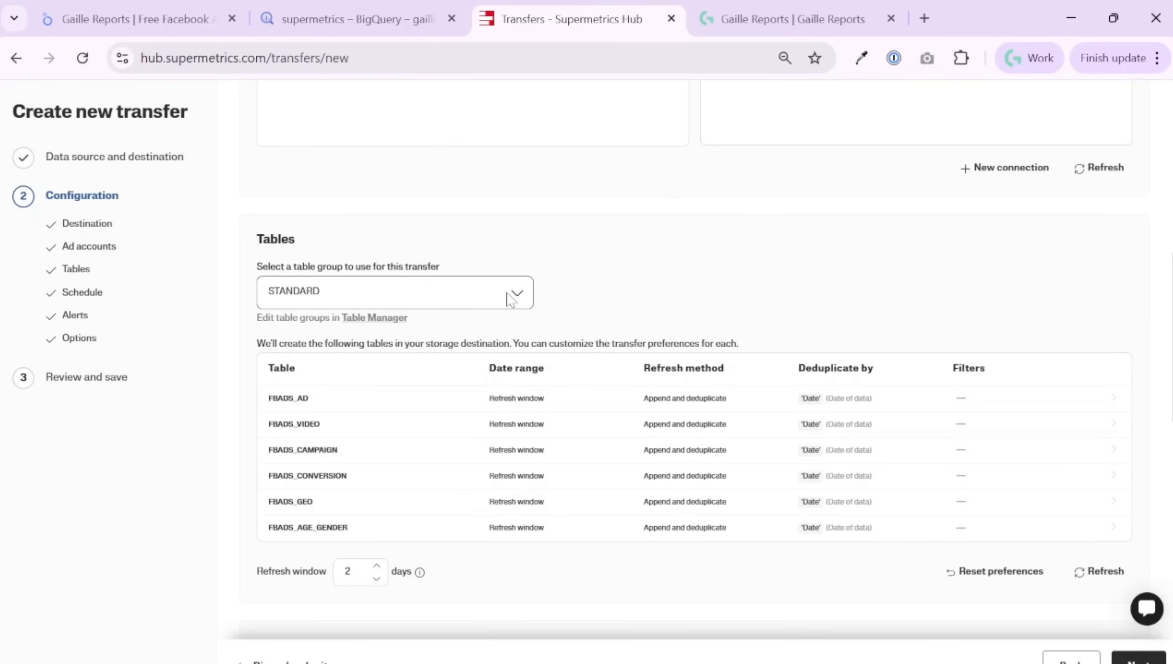
{"action": "left_click", "coordinate": [394, 291]}
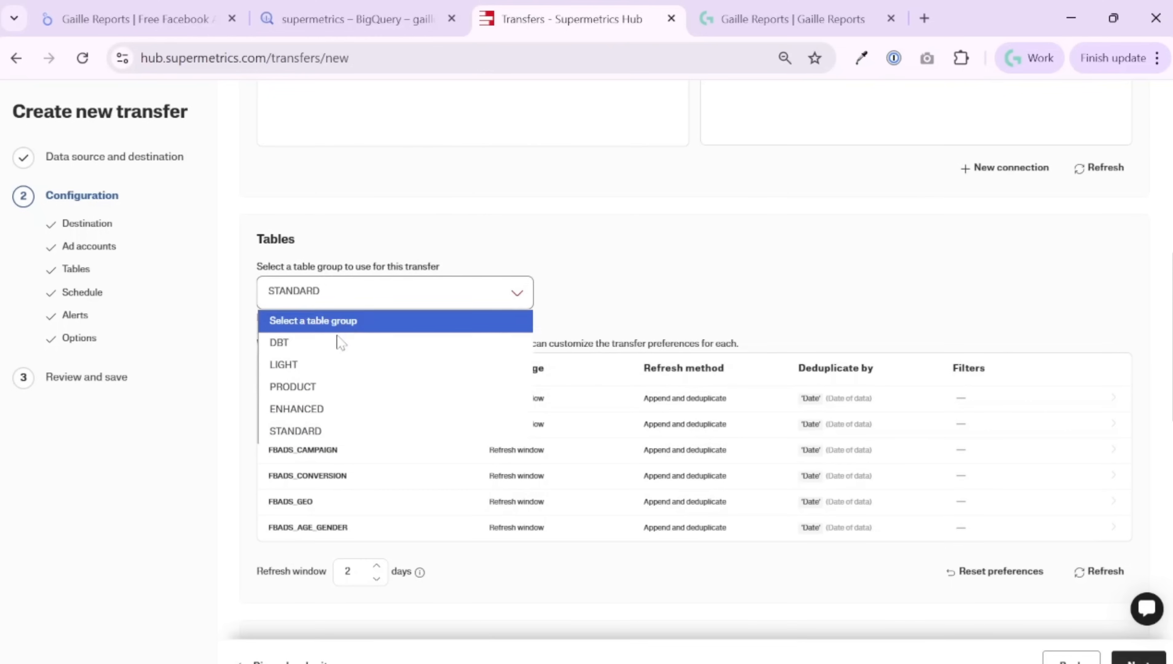
{"action": "mouse_move", "coordinate": [314, 432]}
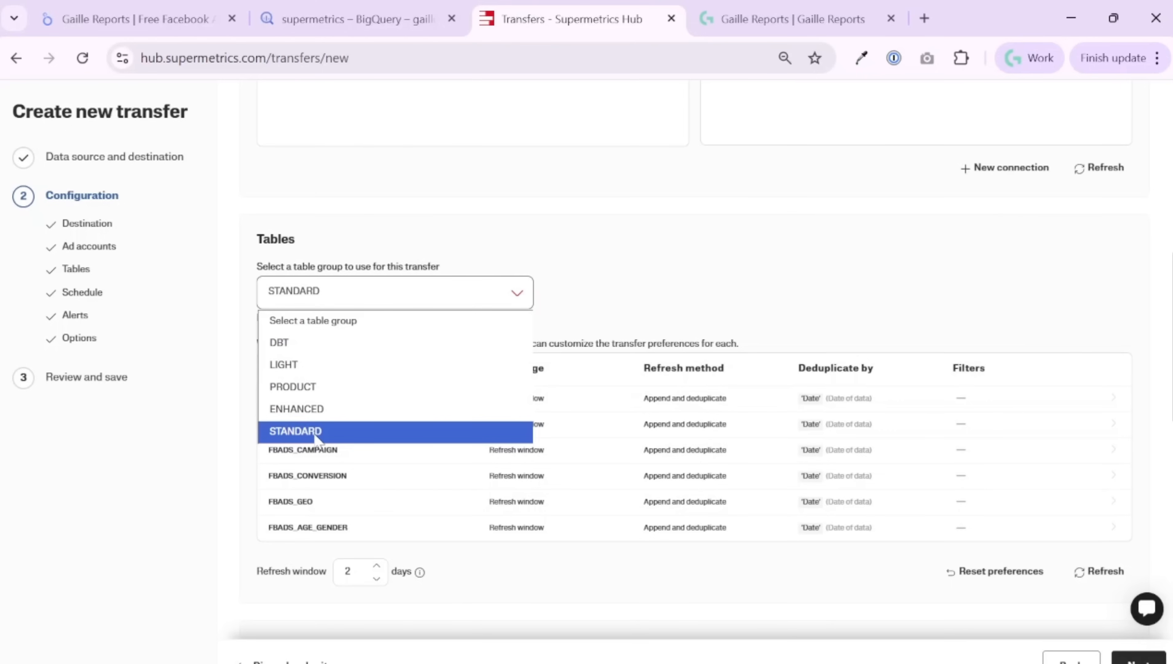
{"action": "left_click", "coordinate": [314, 431]}
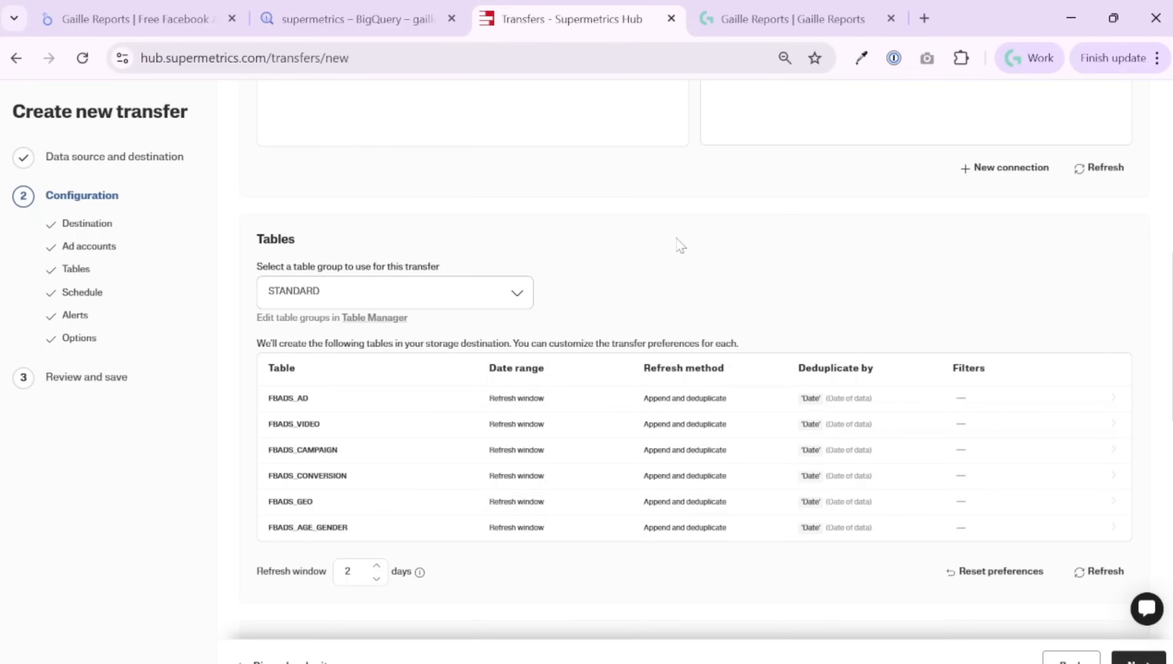
{"action": "mouse_move", "coordinate": [790, 376]}
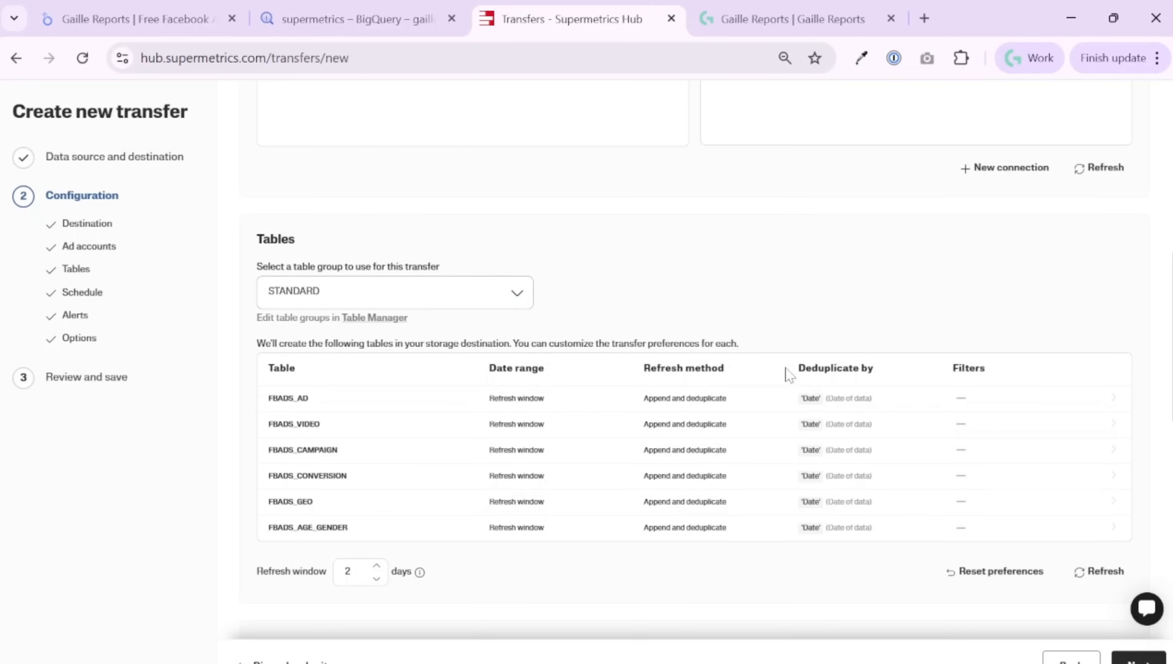
{"action": "mouse_move", "coordinate": [303, 423]}
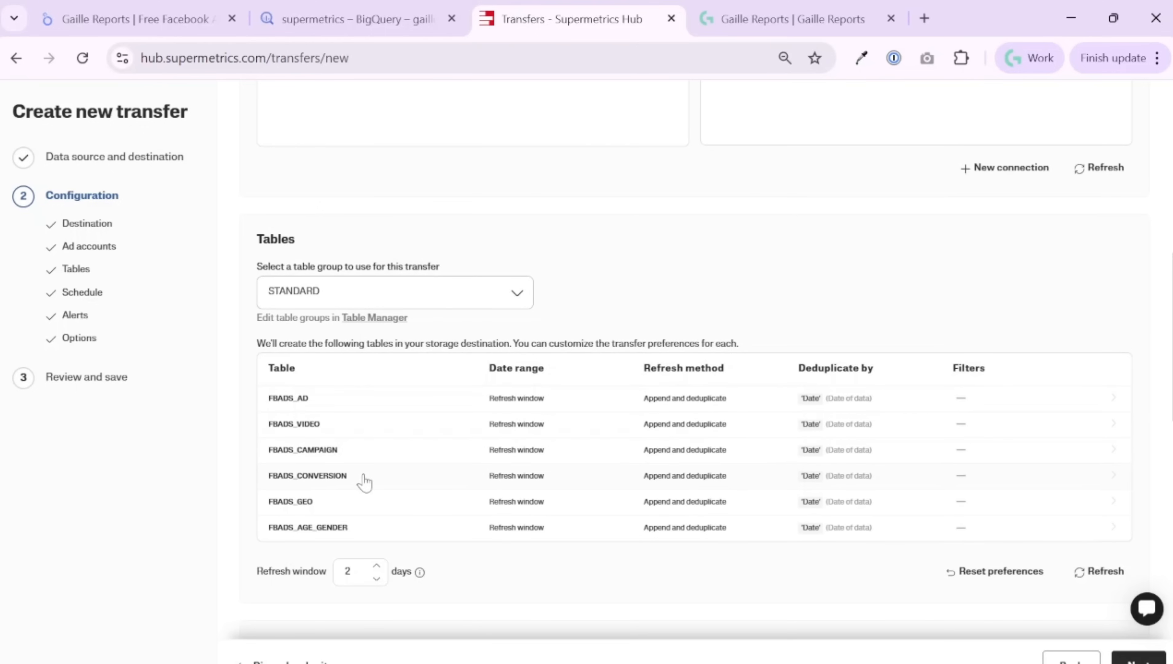
{"action": "mouse_move", "coordinate": [376, 529]}
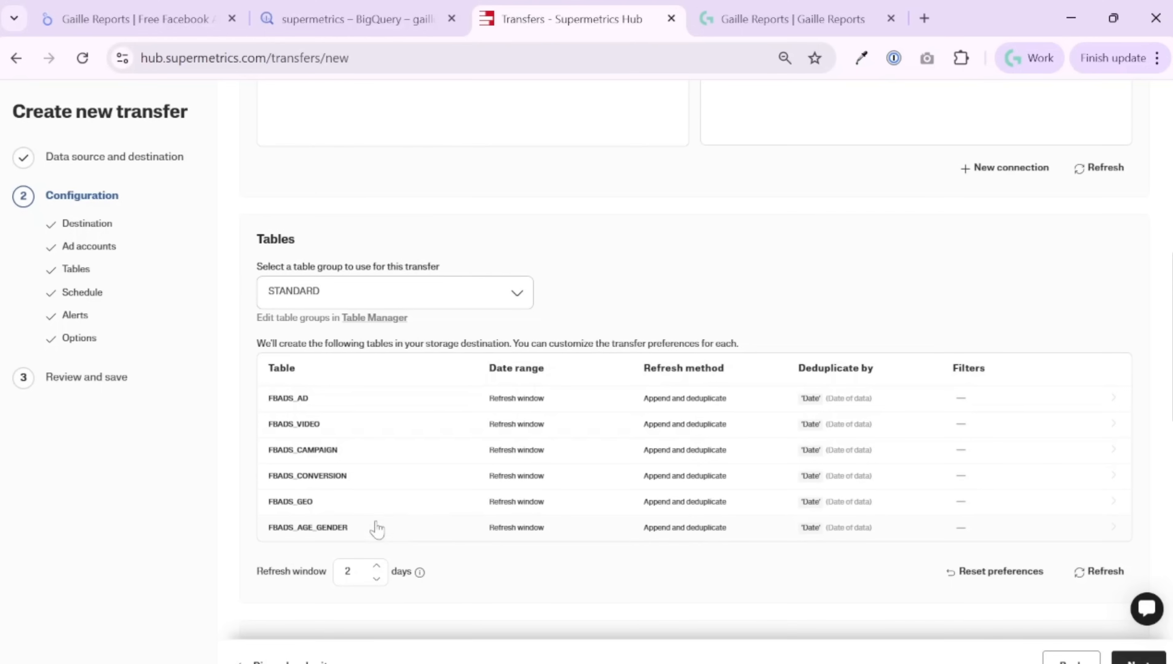
{"action": "mouse_move", "coordinate": [379, 535]}
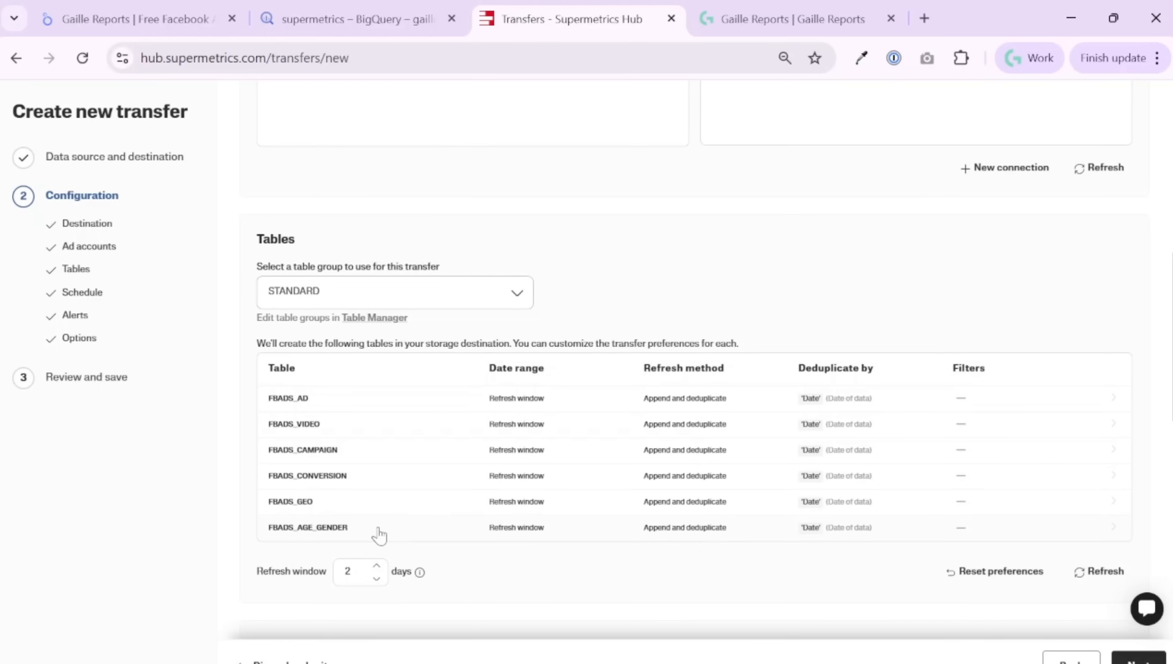
{"action": "mouse_move", "coordinate": [469, 469]}
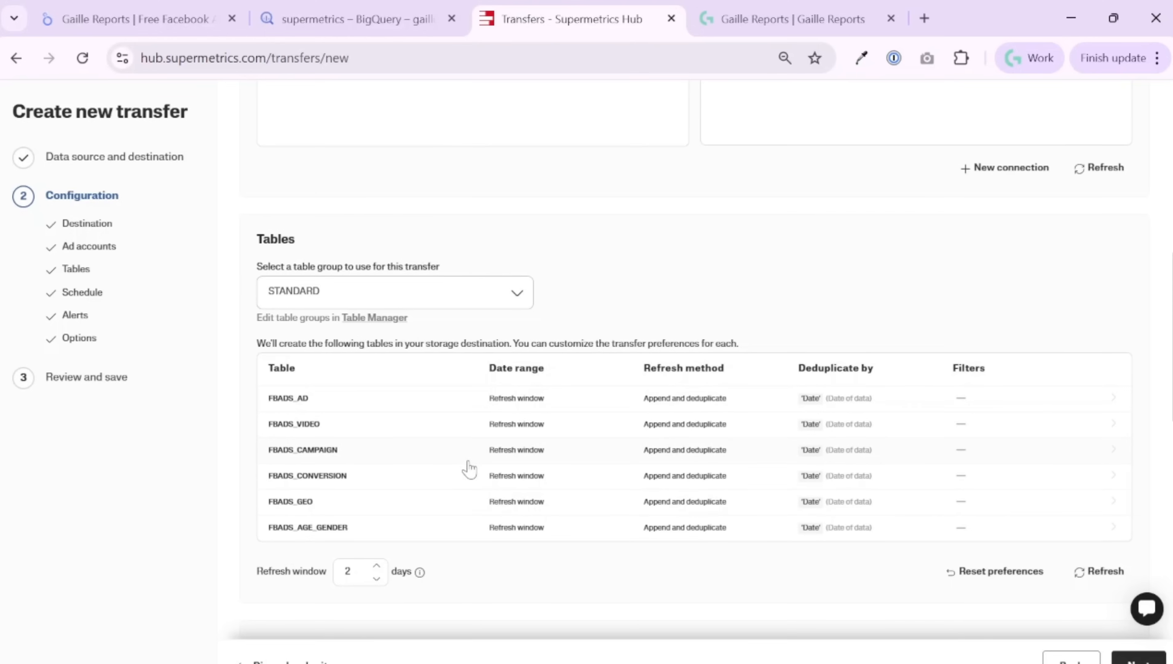
{"action": "mouse_move", "coordinate": [1115, 402]}
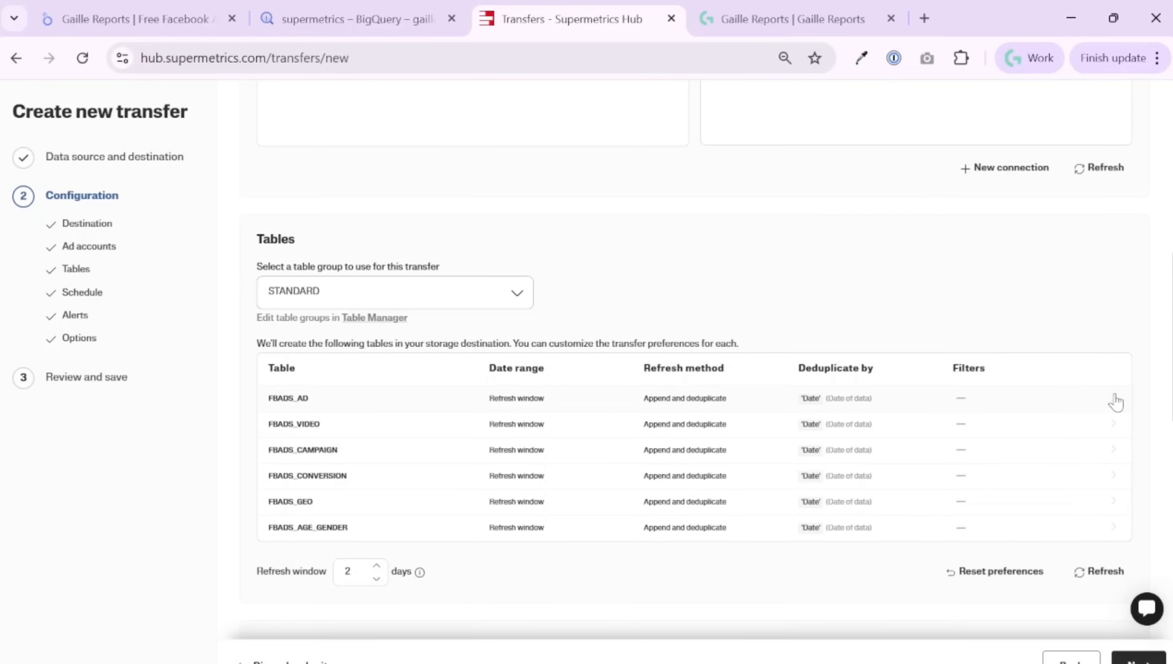
View the FBADS_AD table details and scroll through its field list and descriptions
{"action": "left_click", "coordinate": [1114, 398]}
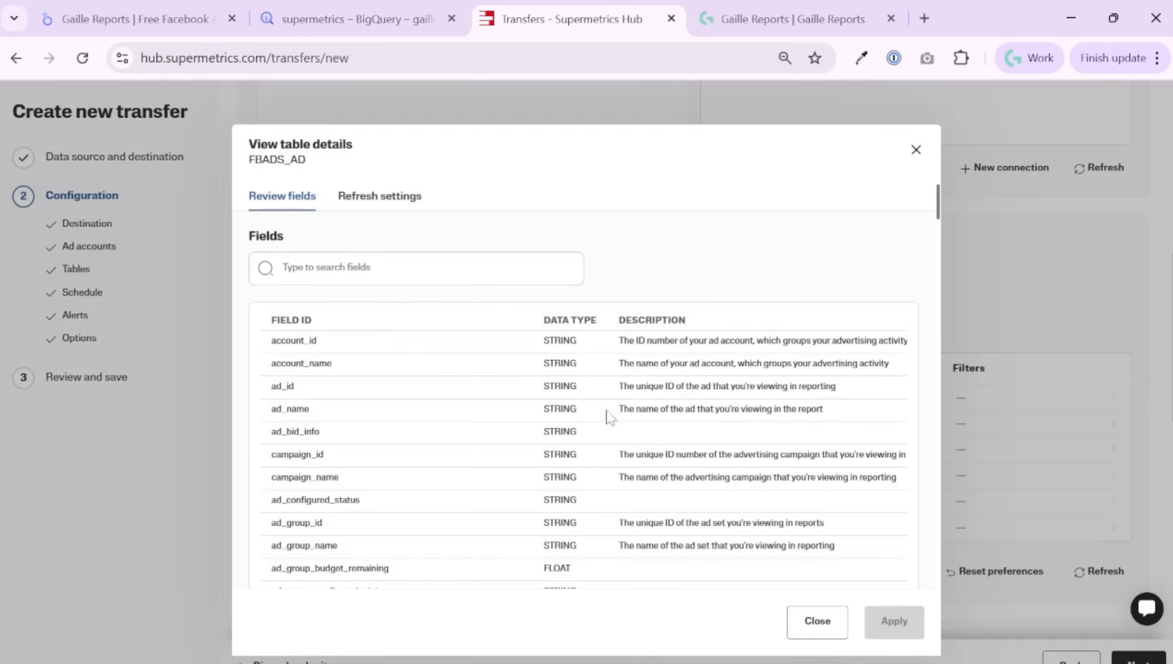
{"action": "scroll", "scroll_direction": "down", "scroll_amount": 3}
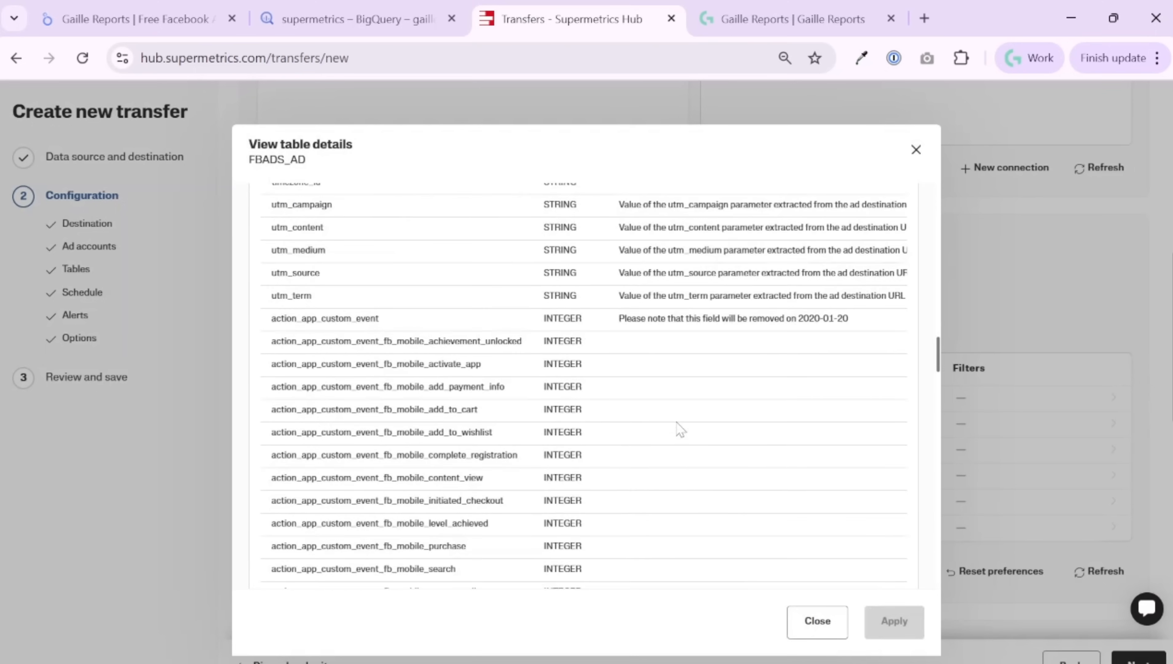
{"action": "scroll", "scroll_direction": "down", "scroll_amount": 3}
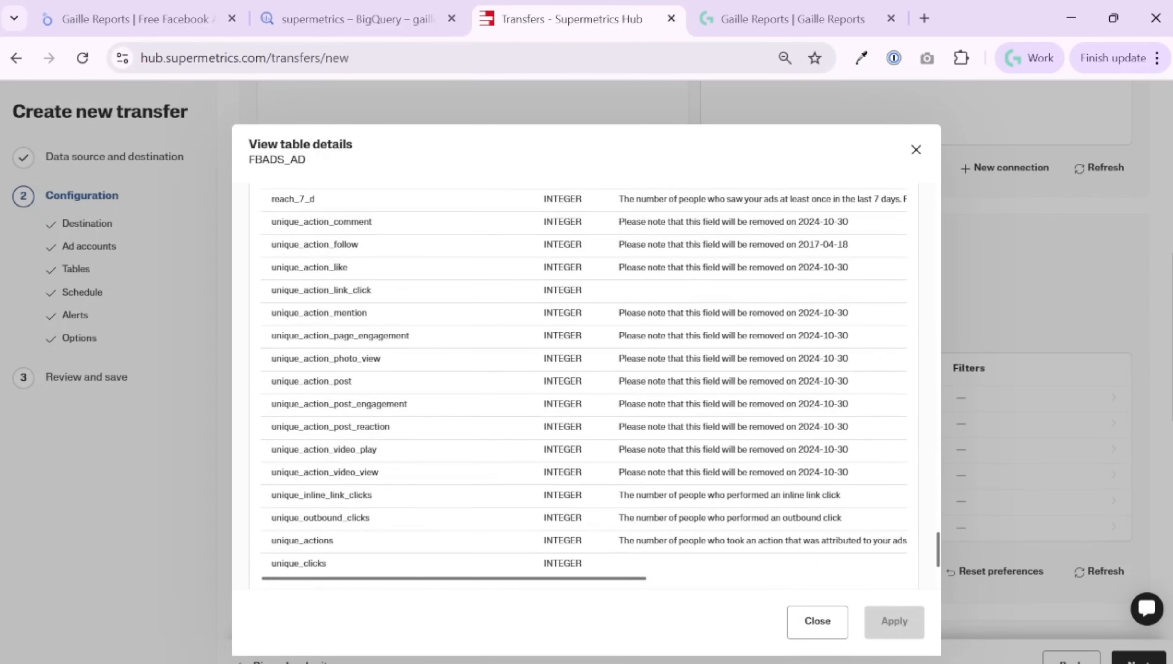
{"action": "scroll", "scroll_direction": "up", "scroll_amount": 3}
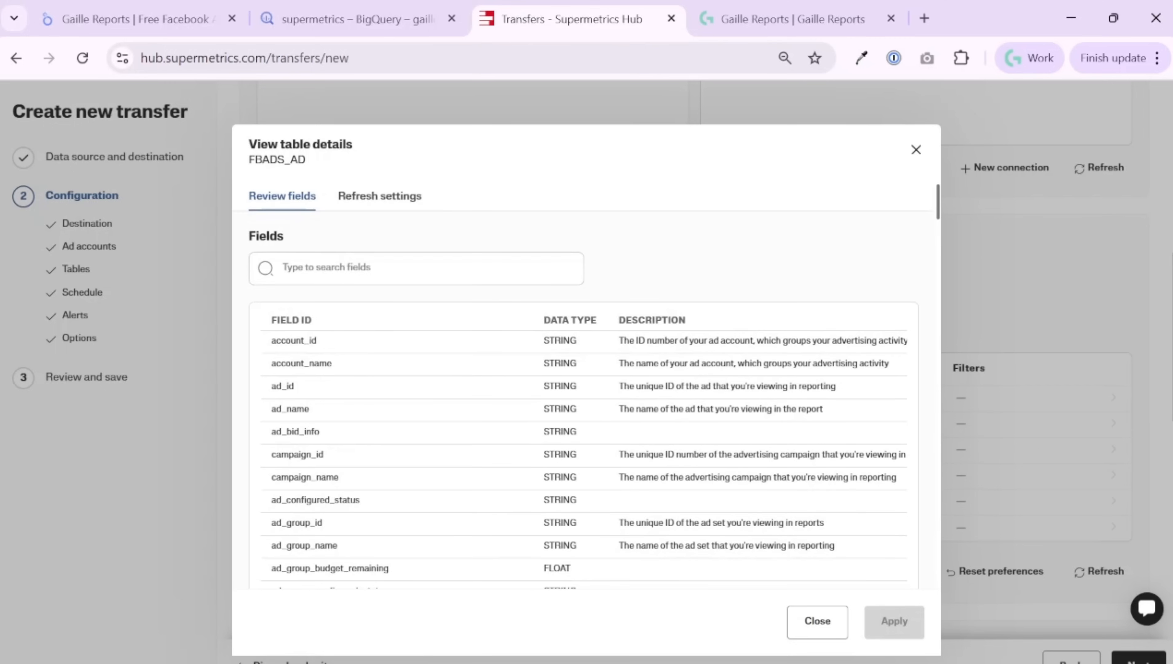
{"action": "mouse_move", "coordinate": [497, 456]}
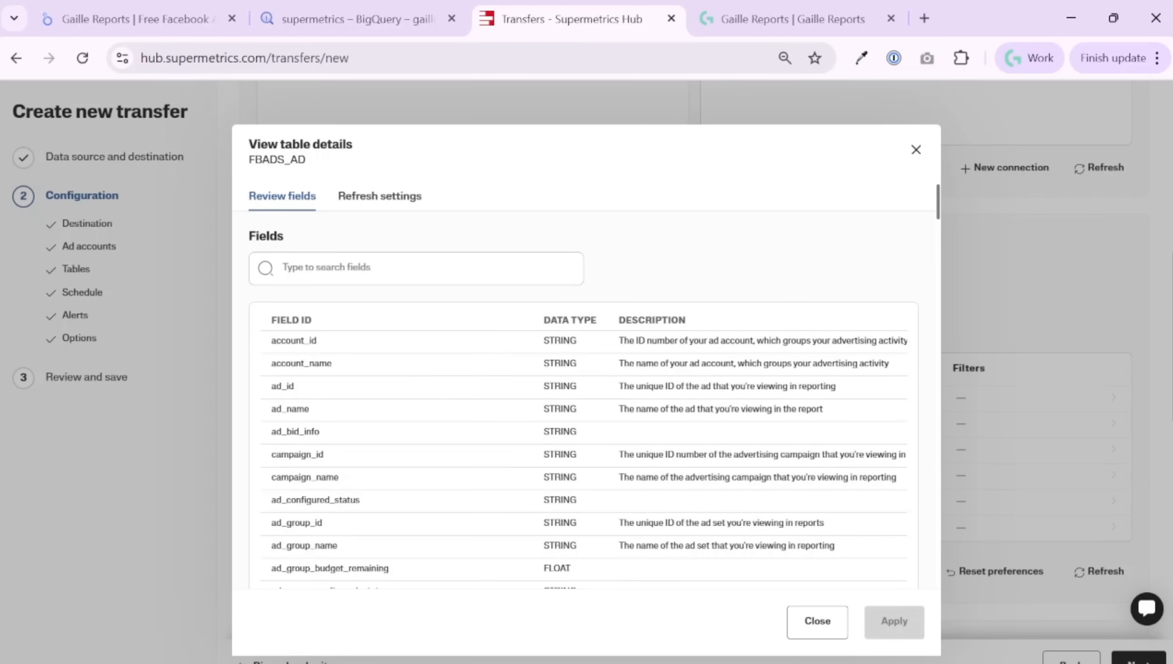
{"action": "mouse_move", "coordinate": [402, 211]}
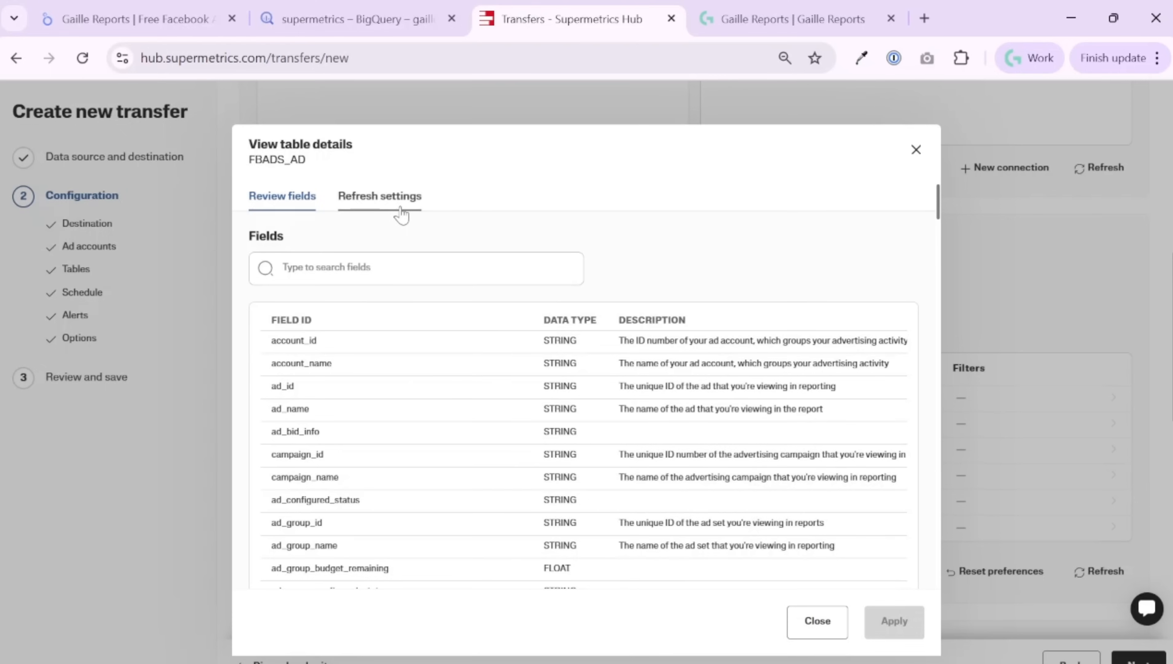
Review FBADS_AD's refresh settings (append and deduplicate by date, two-day window) and close the details
{"action": "left_click", "coordinate": [380, 196]}
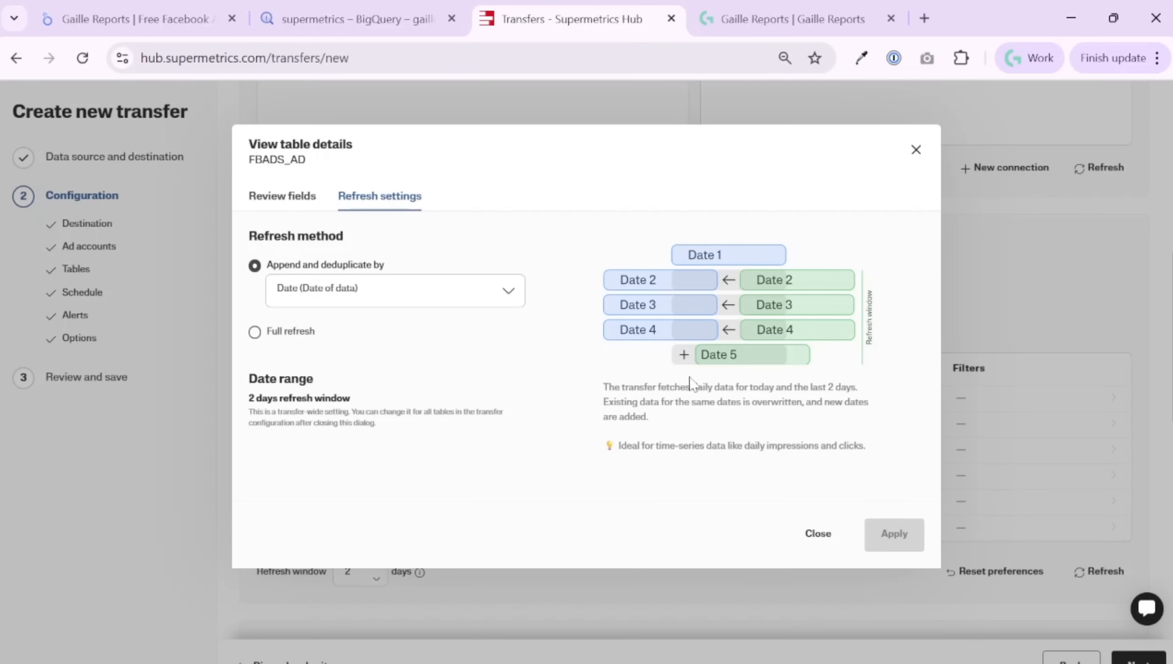
{"action": "mouse_move", "coordinate": [735, 297]}
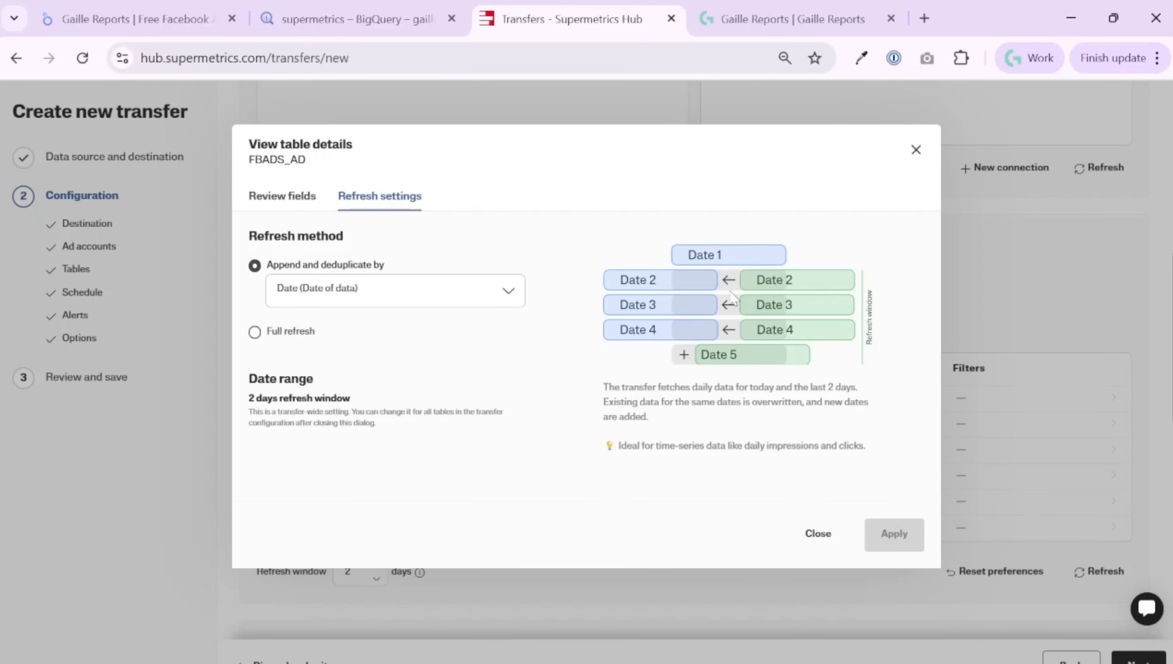
{"action": "mouse_move", "coordinate": [266, 343]}
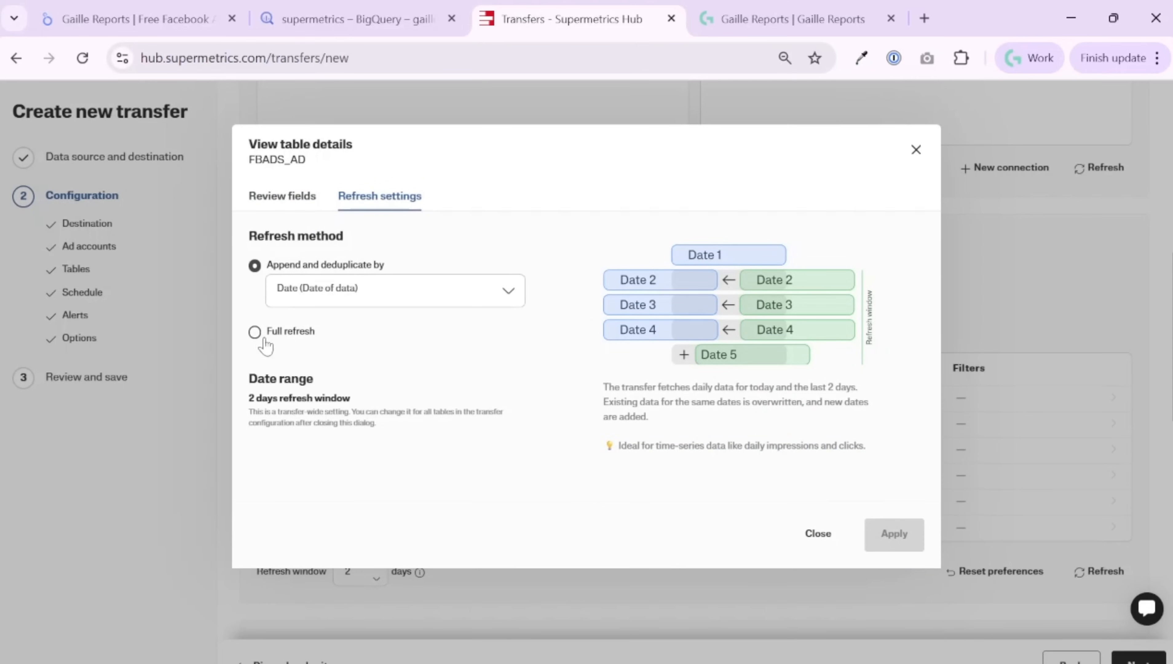
{"action": "double_click", "coordinate": [298, 398]}
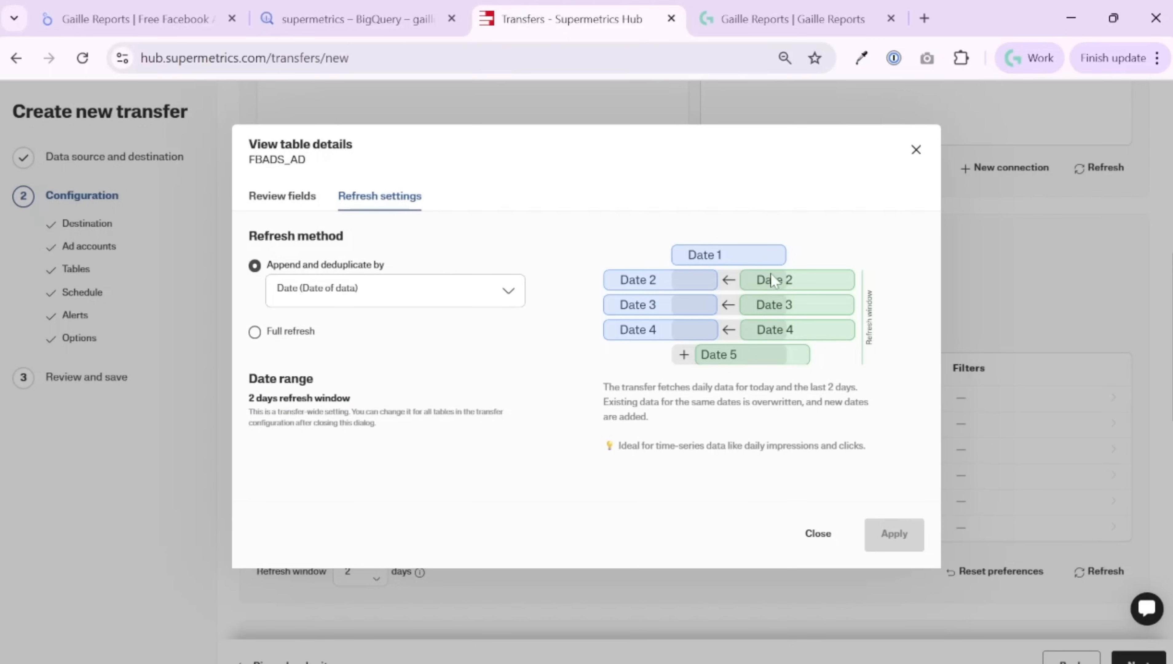
{"action": "mouse_move", "coordinate": [740, 305]}
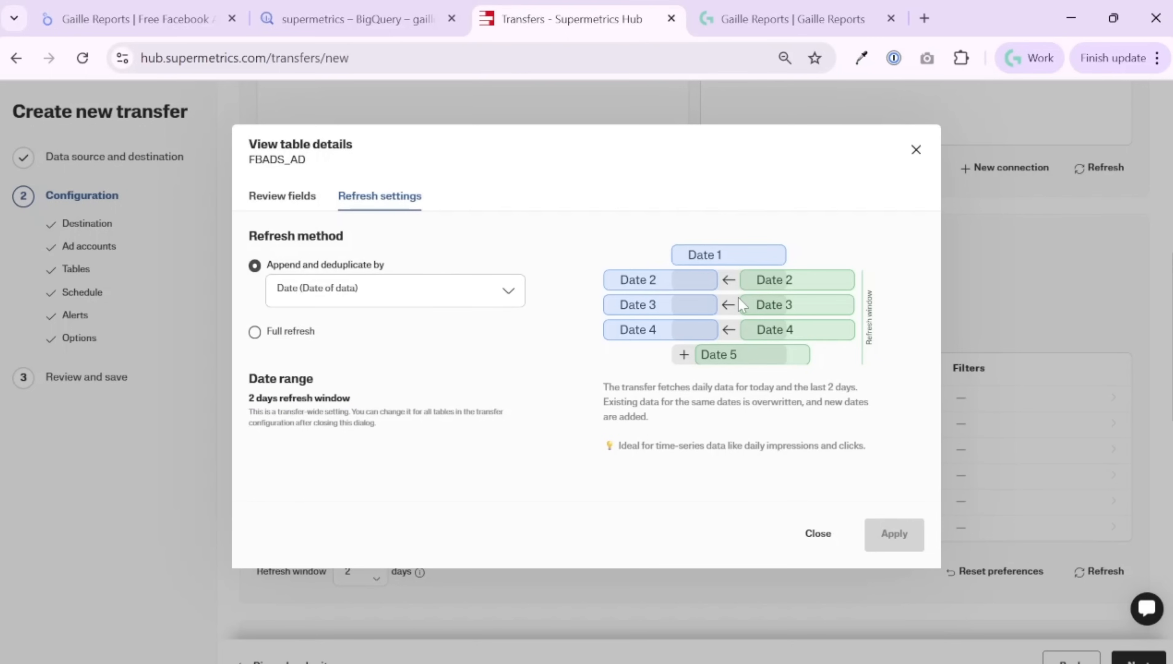
{"action": "mouse_move", "coordinate": [735, 303]}
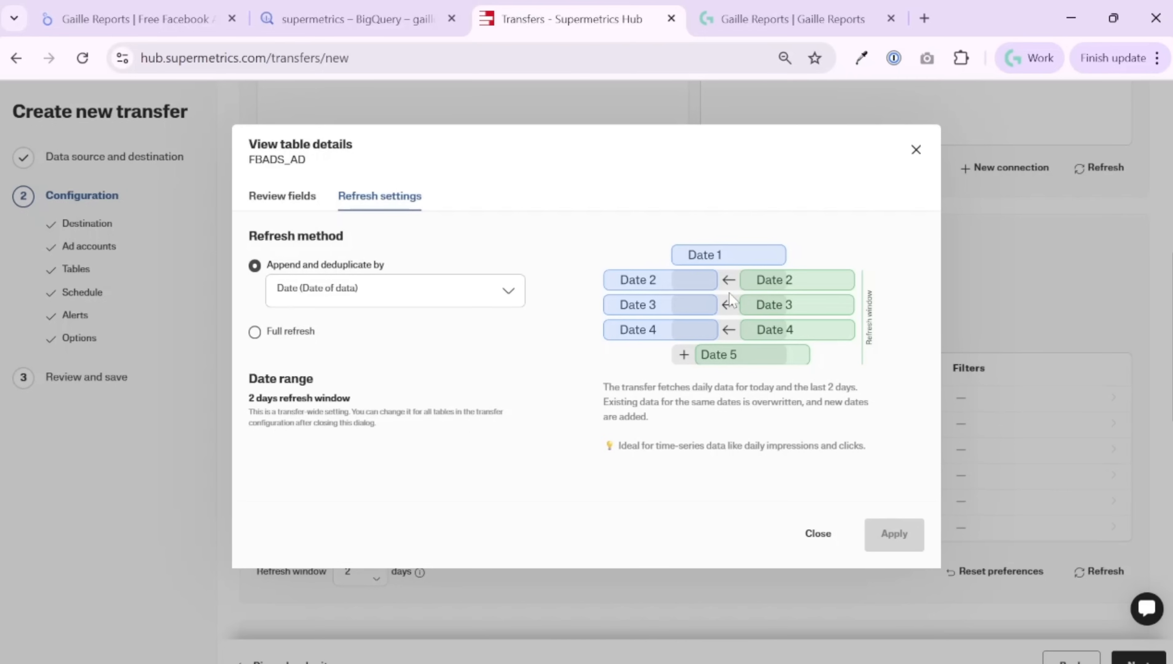
{"action": "mouse_move", "coordinate": [263, 353]}
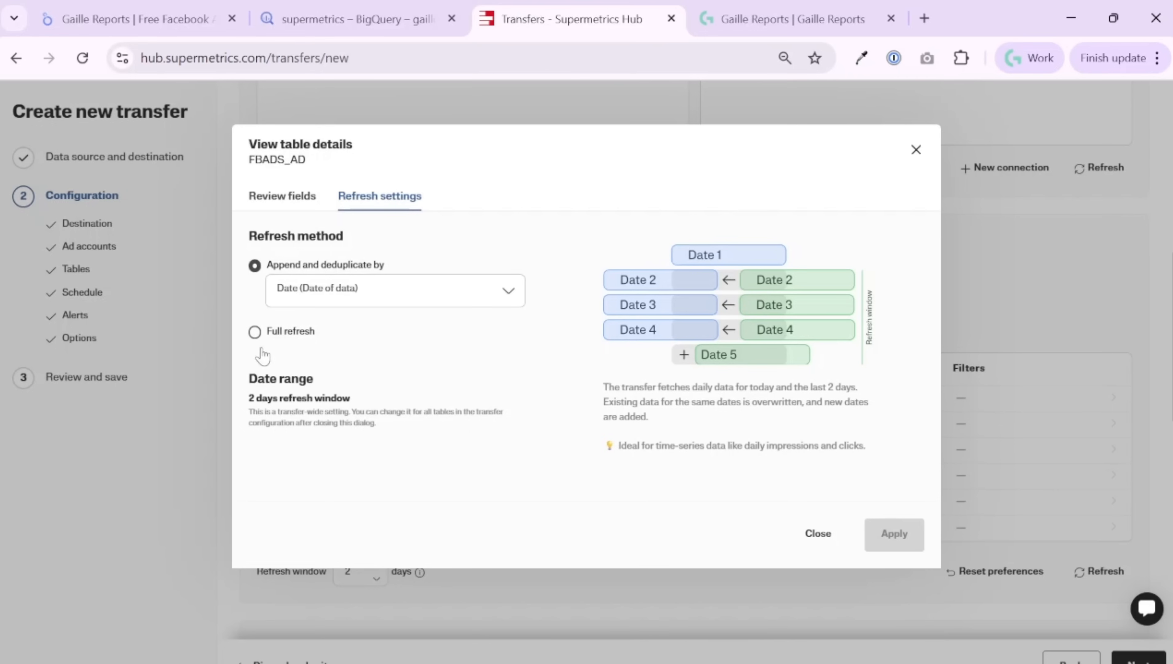
{"action": "mouse_move", "coordinate": [267, 339]}
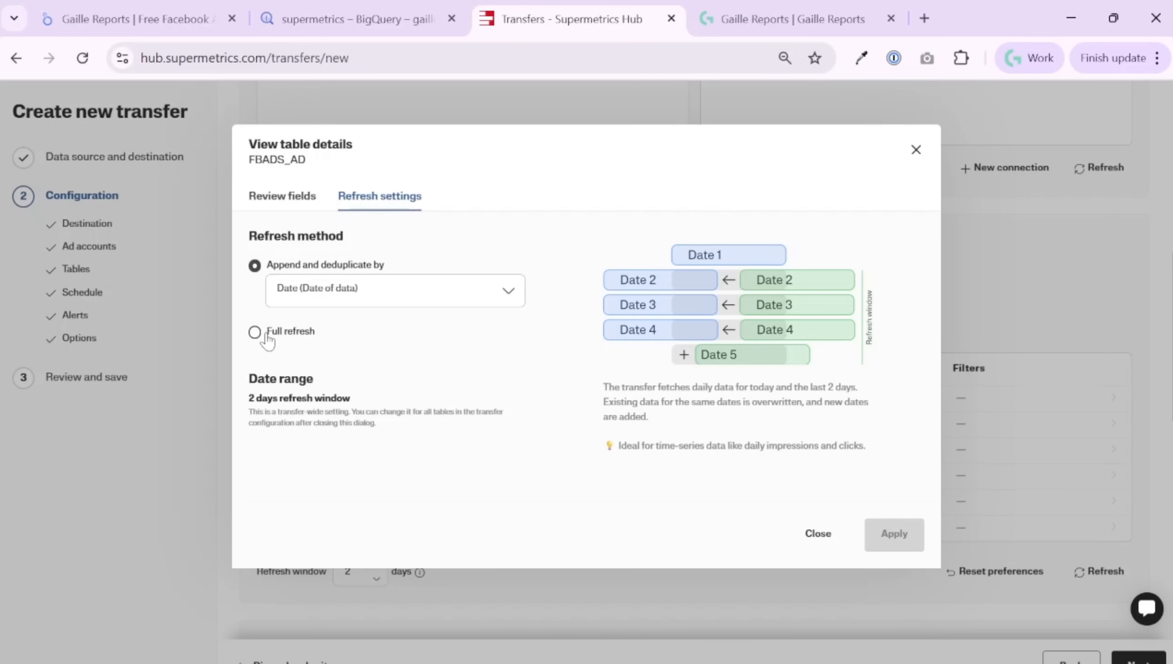
{"action": "mouse_move", "coordinate": [477, 314]}
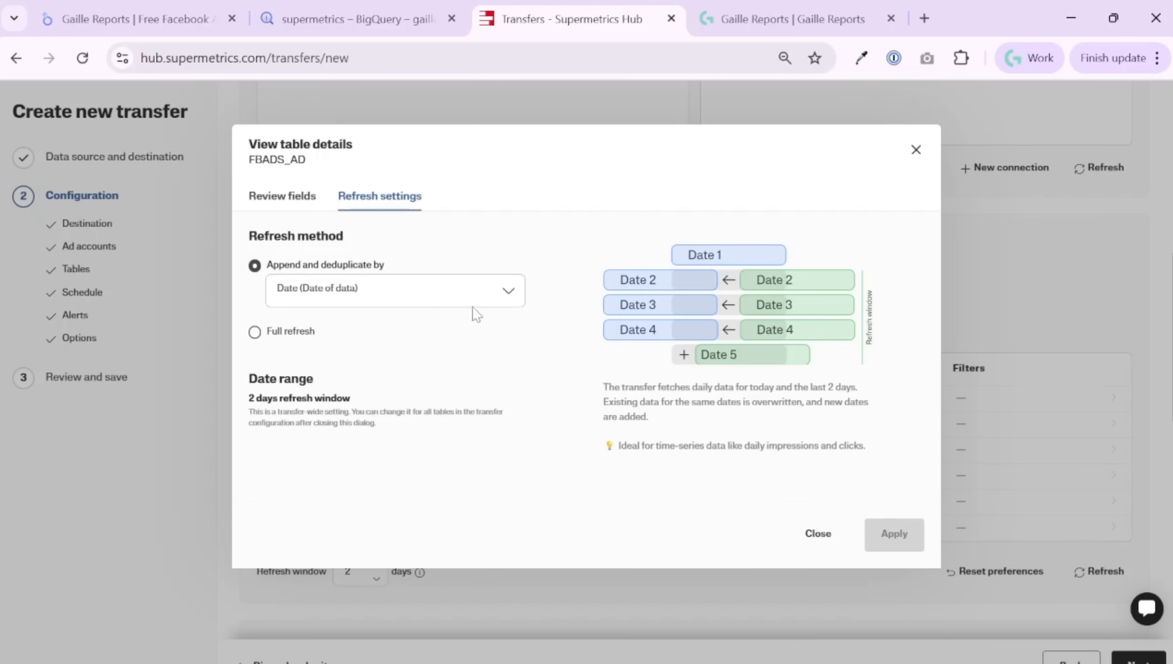
{"action": "mouse_move", "coordinate": [313, 346]}
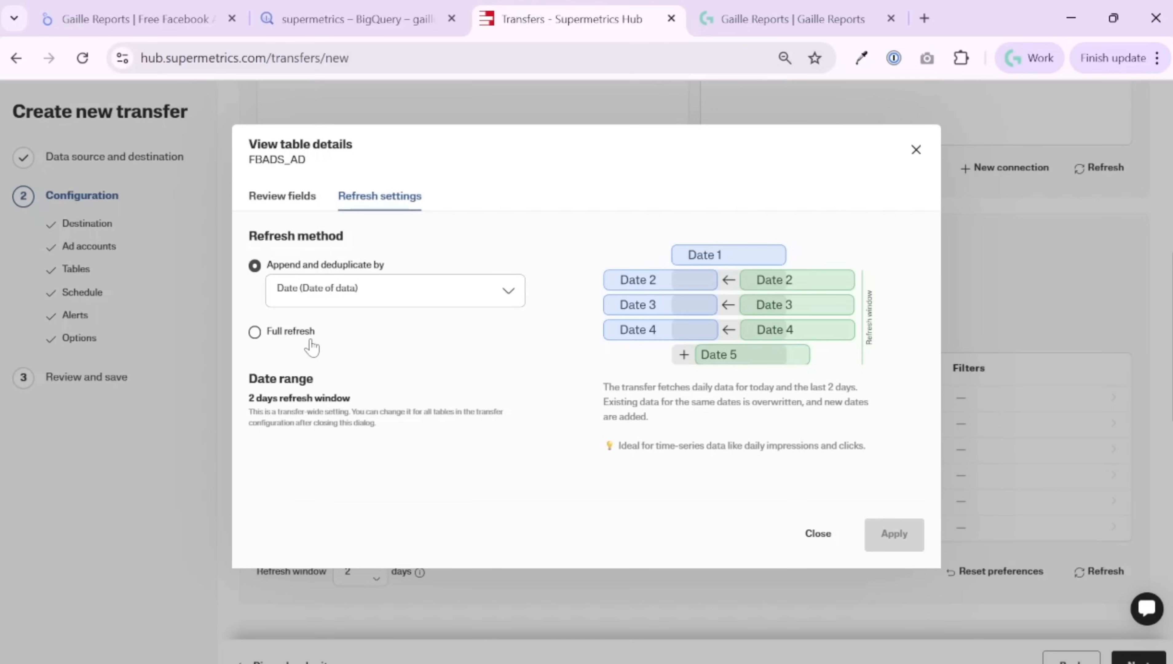
{"action": "mouse_move", "coordinate": [366, 231]}
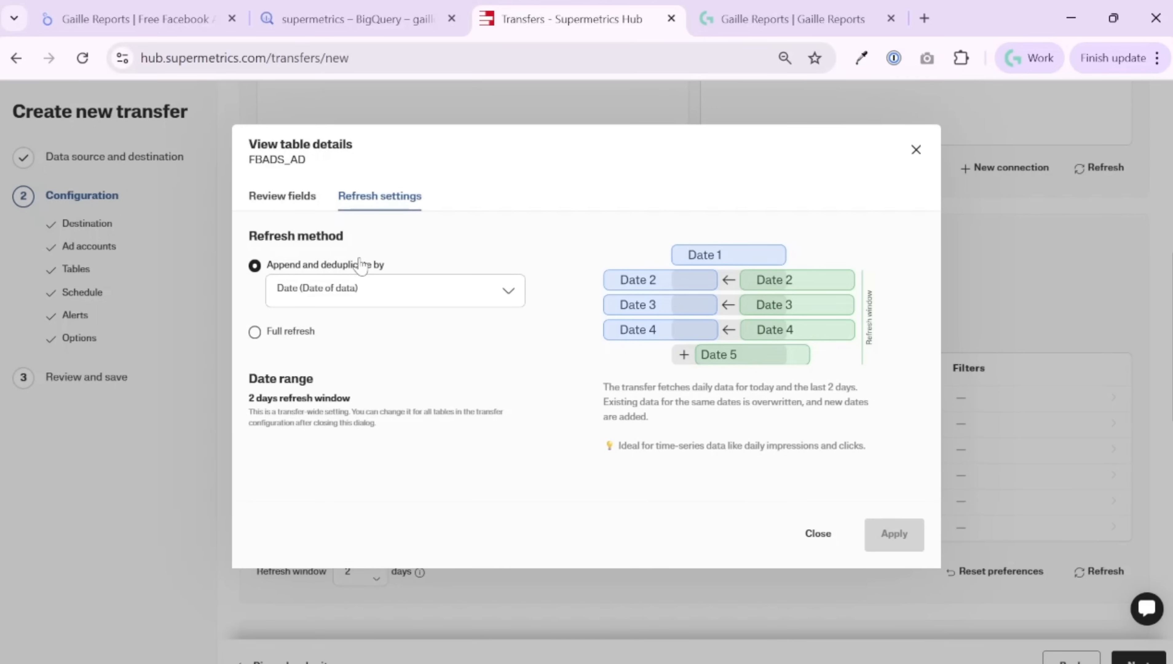
{"action": "mouse_move", "coordinate": [301, 271]}
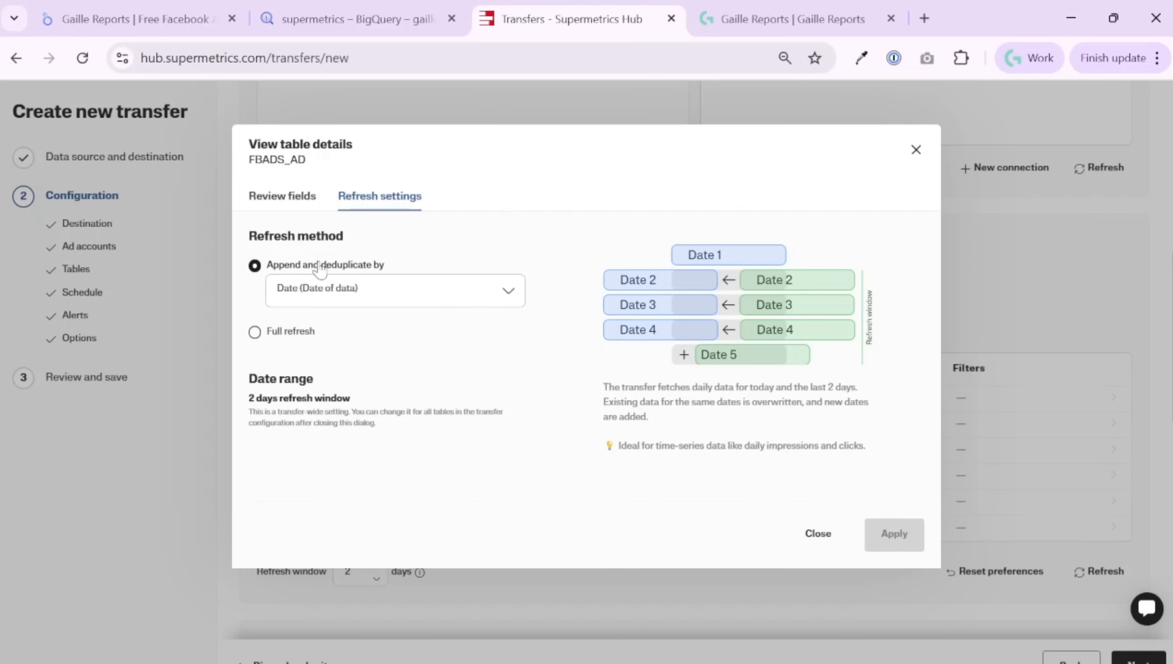
{"action": "mouse_move", "coordinate": [338, 310]}
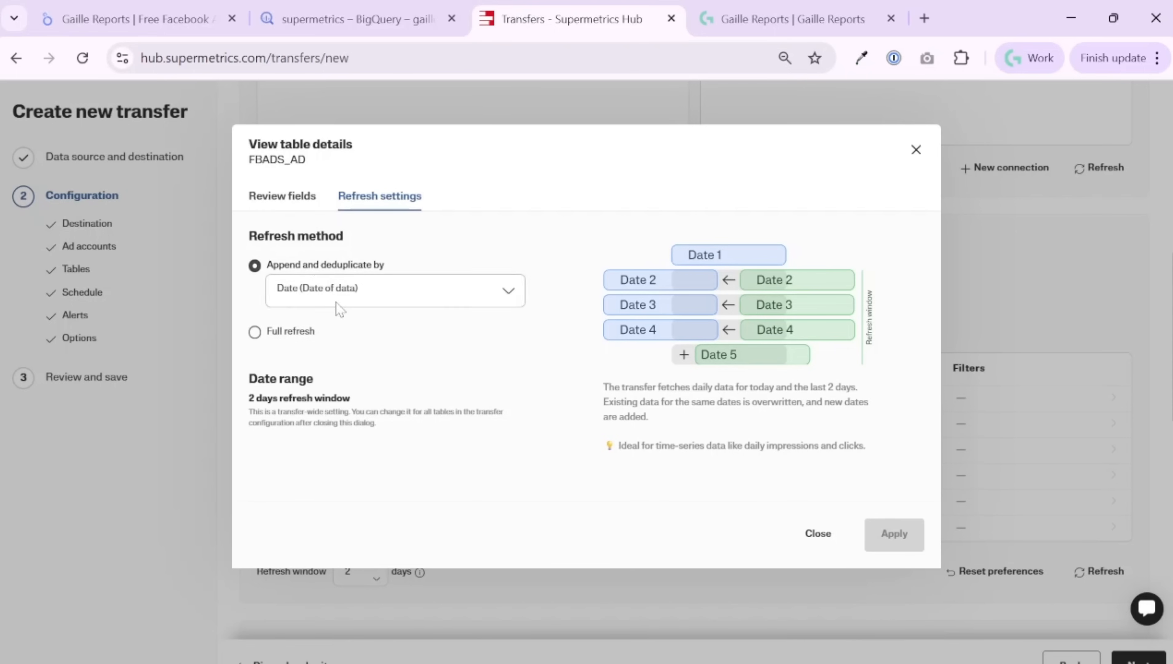
{"action": "mouse_move", "coordinate": [781, 552]}
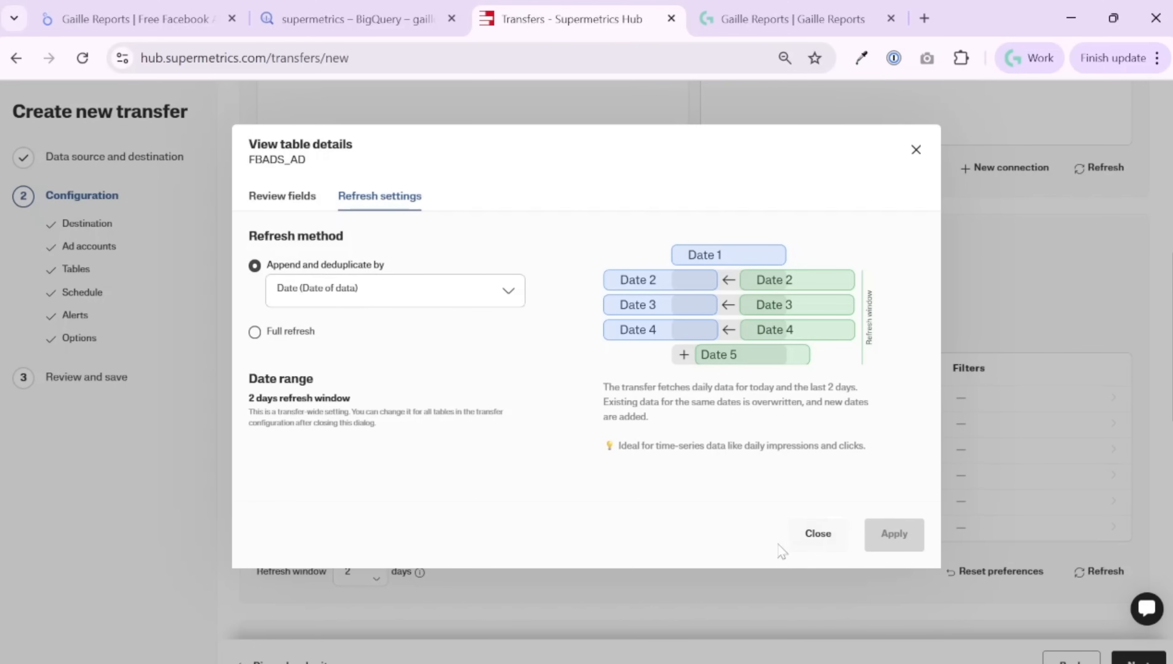
{"action": "mouse_move", "coordinate": [915, 149]}
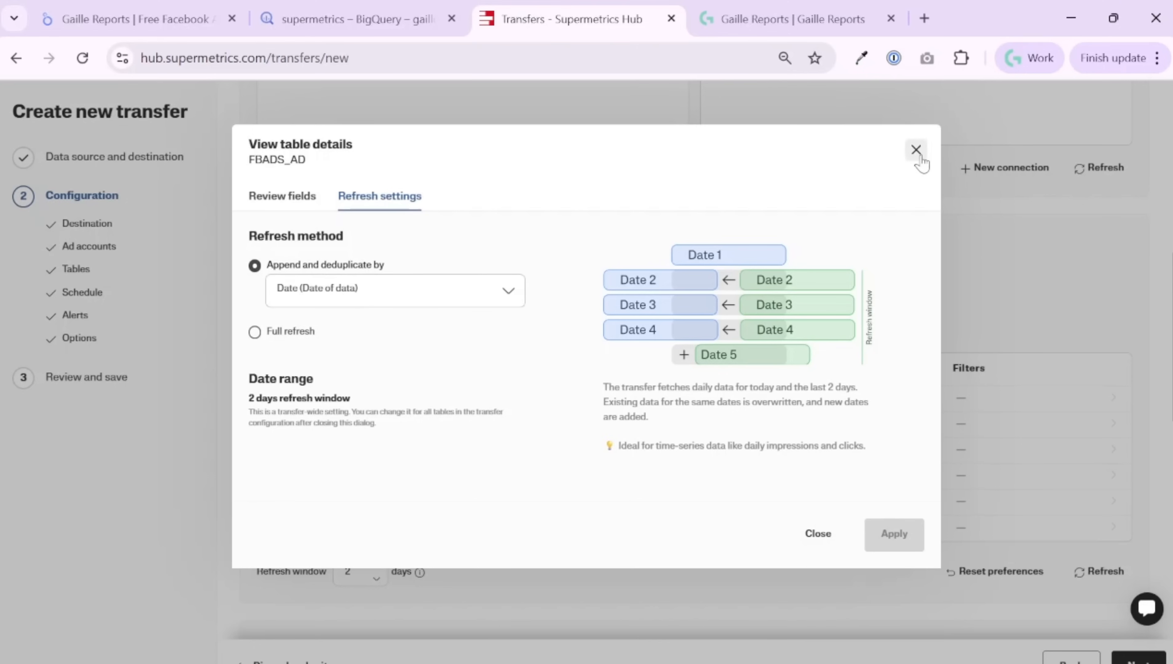
{"action": "left_click", "coordinate": [282, 196]}
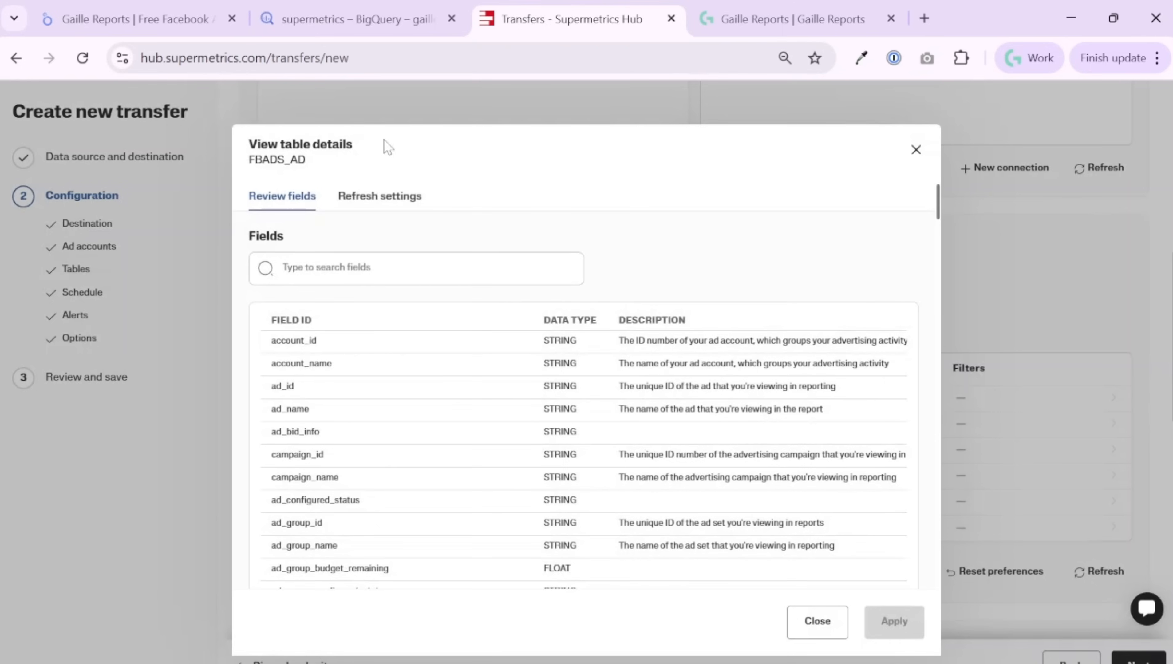
Change the daily schedule's run time from 12:00 PM to 1:00 AM
{"action": "left_click", "coordinate": [816, 620]}
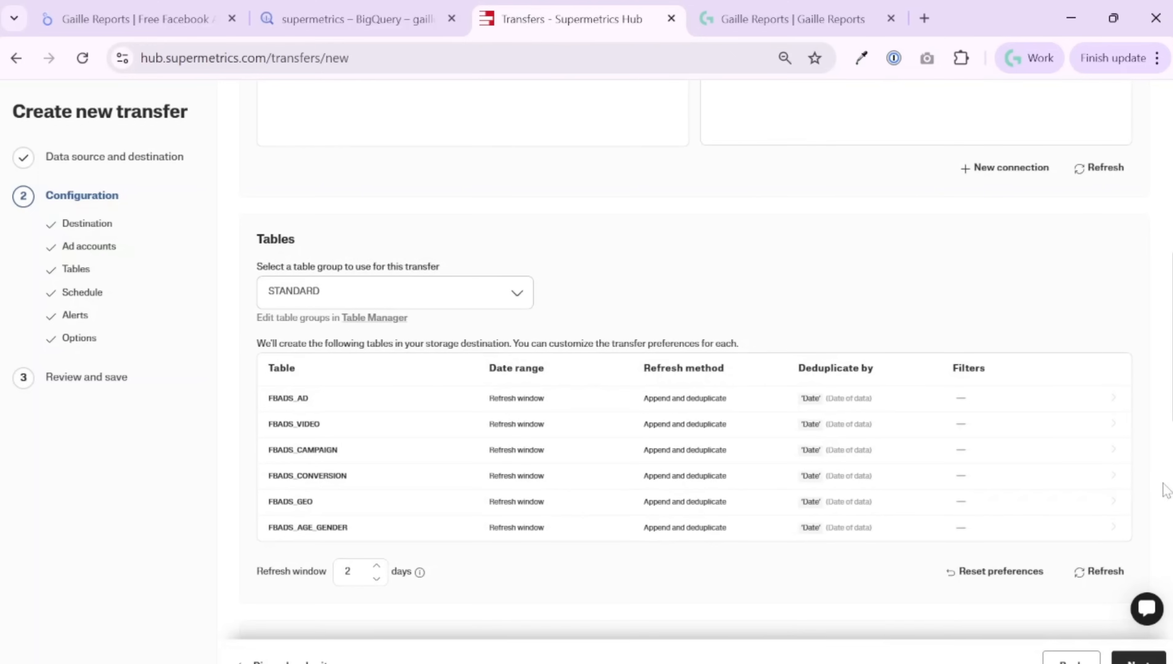
{"action": "mouse_move", "coordinate": [358, 537]}
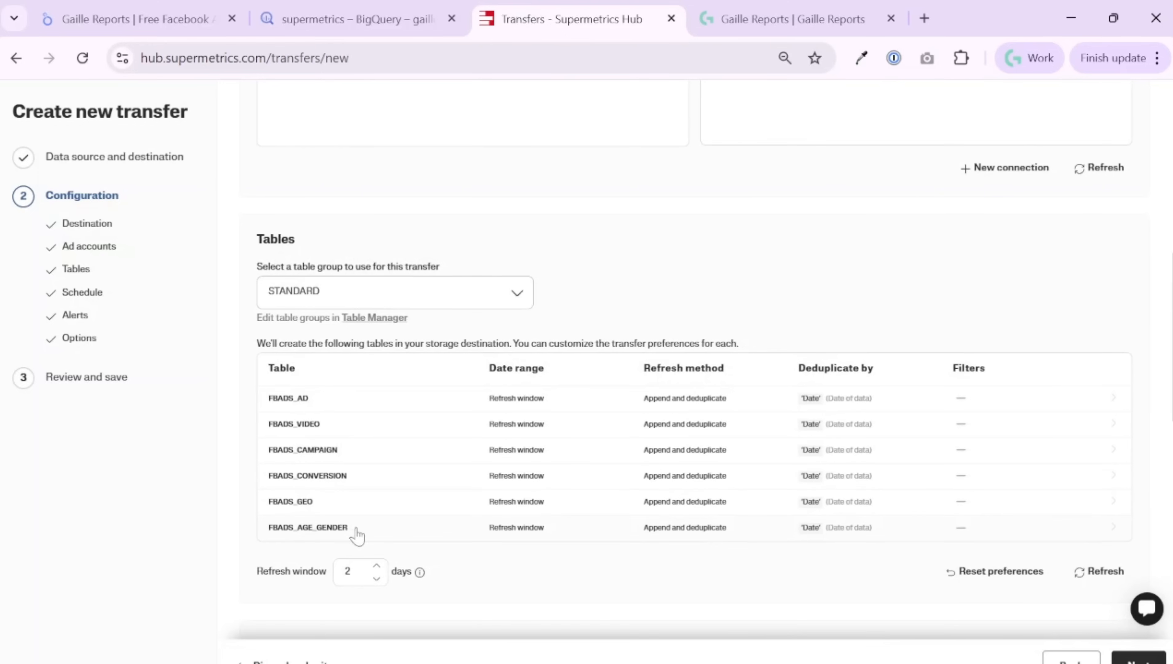
{"action": "scroll", "scroll_direction": "down", "scroll_amount": 3}
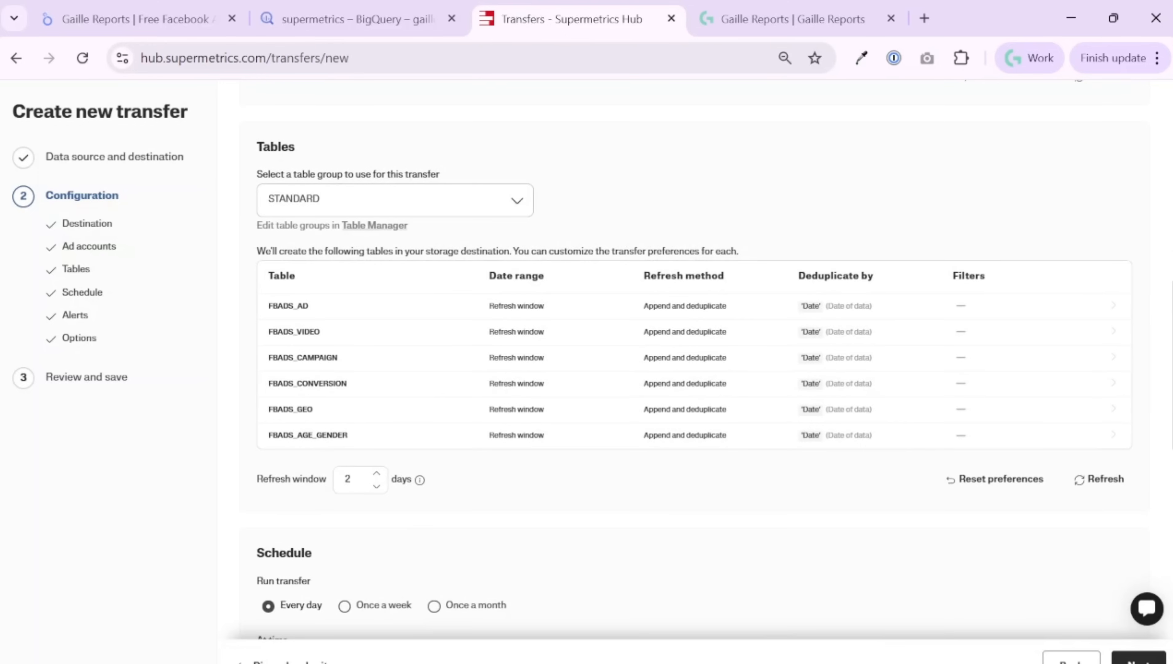
{"action": "scroll", "scroll_direction": "down", "scroll_amount": 3}
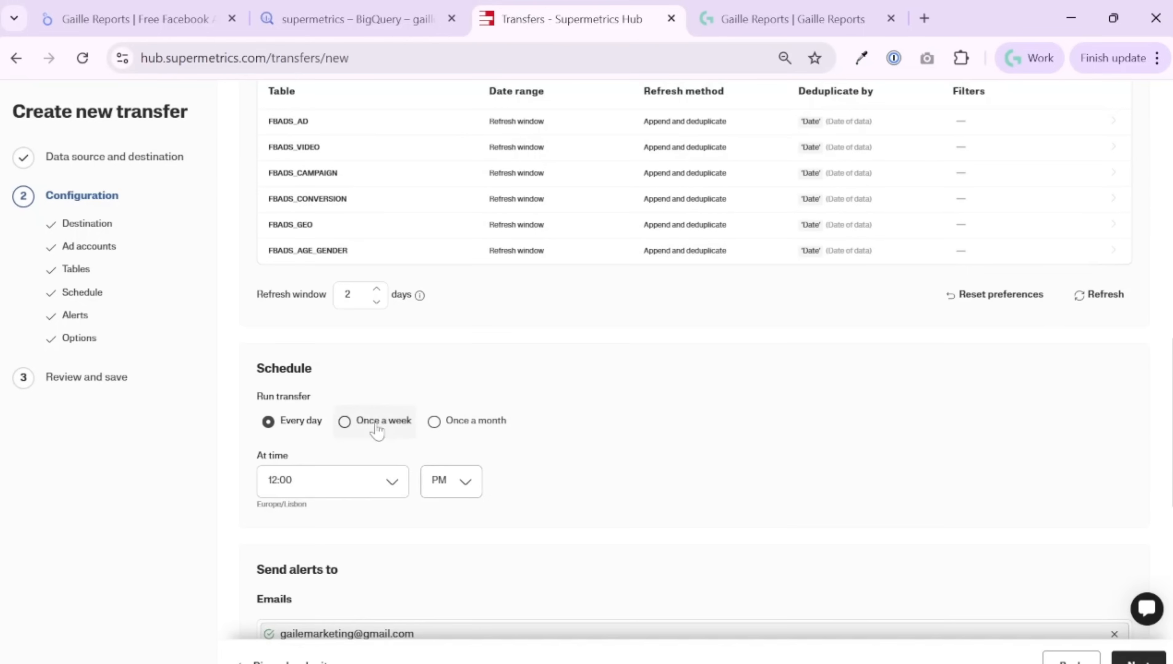
{"action": "mouse_move", "coordinate": [483, 385]}
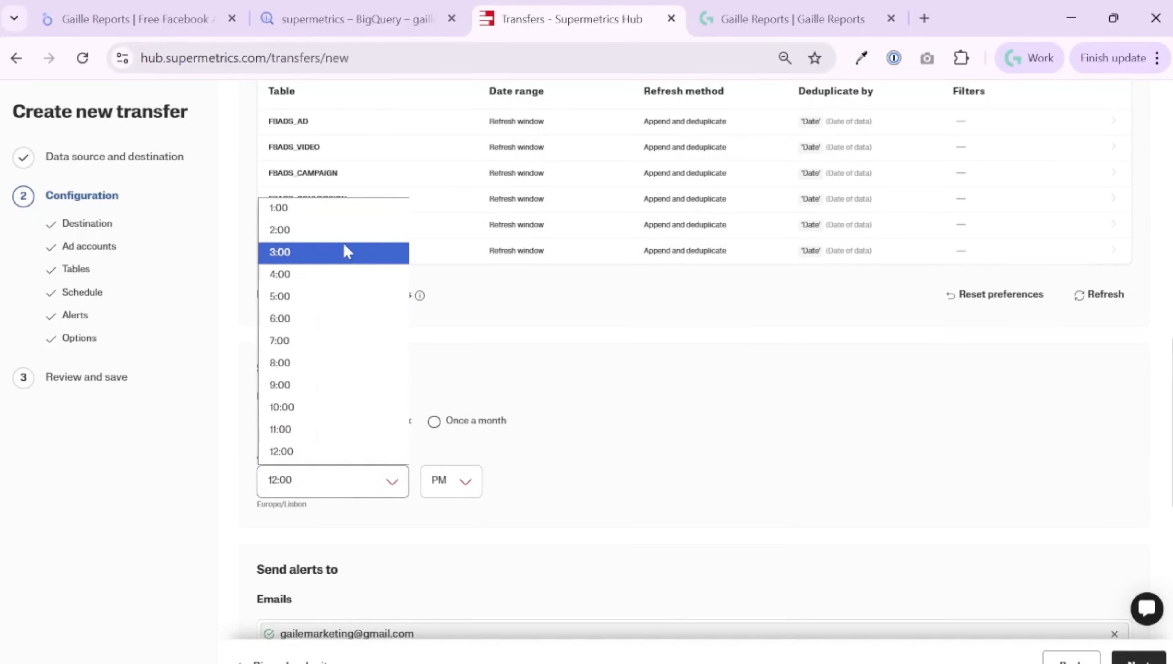
{"action": "left_click", "coordinate": [279, 207]}
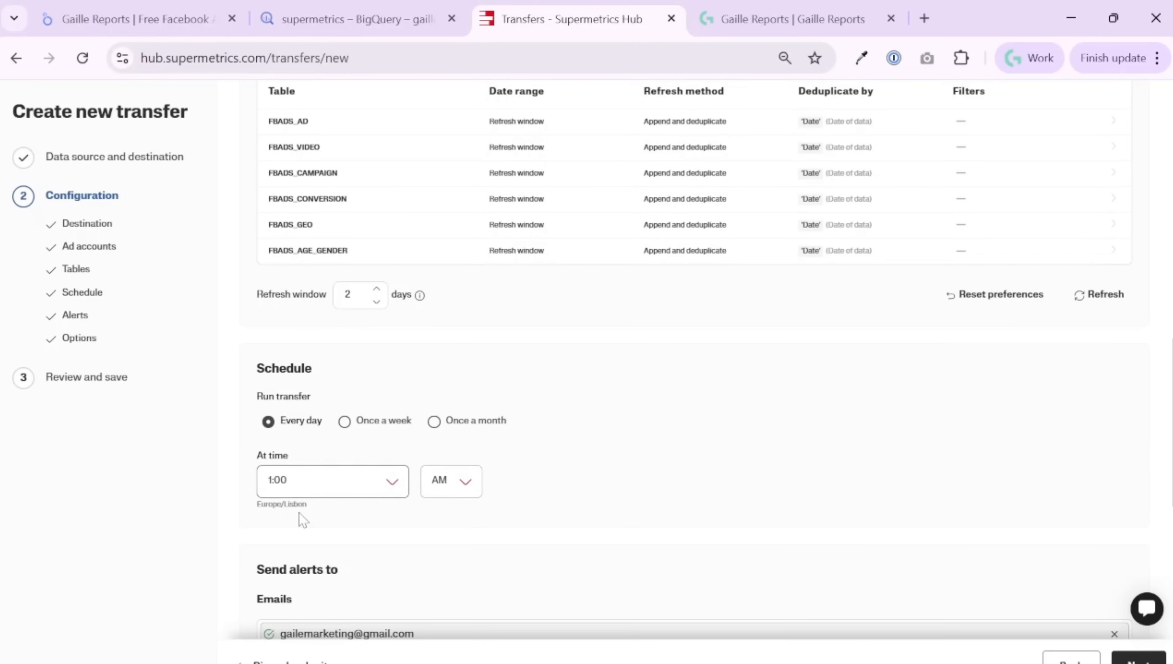
{"action": "mouse_move", "coordinate": [568, 459]}
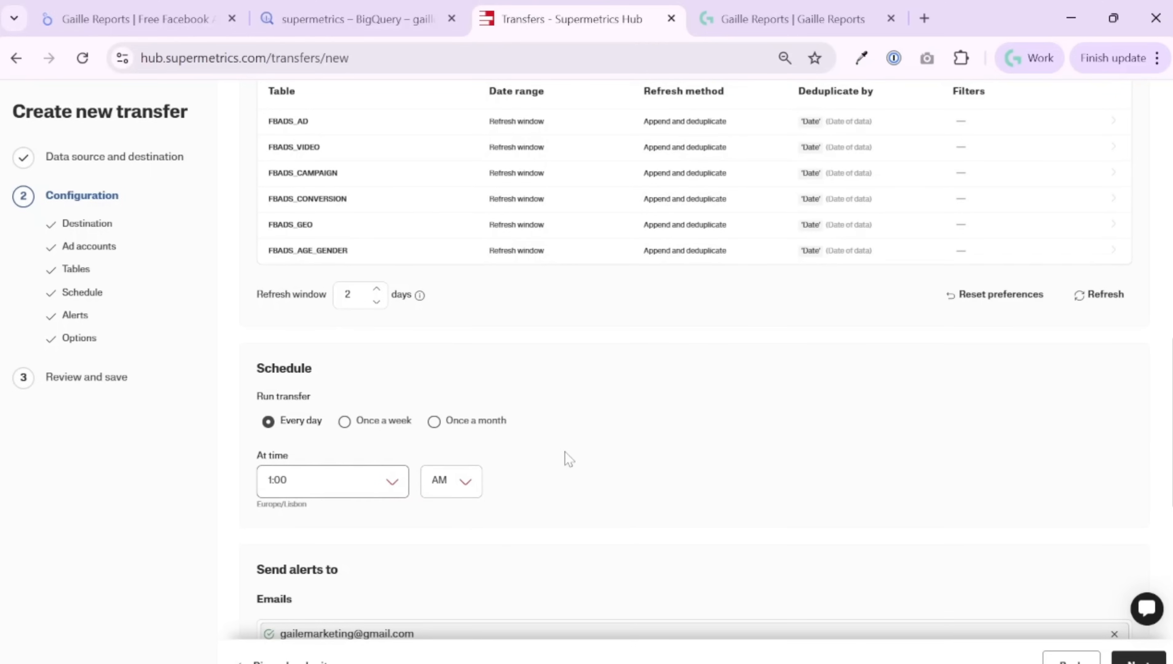
{"action": "scroll", "scroll_direction": "down", "scroll_amount": 3}
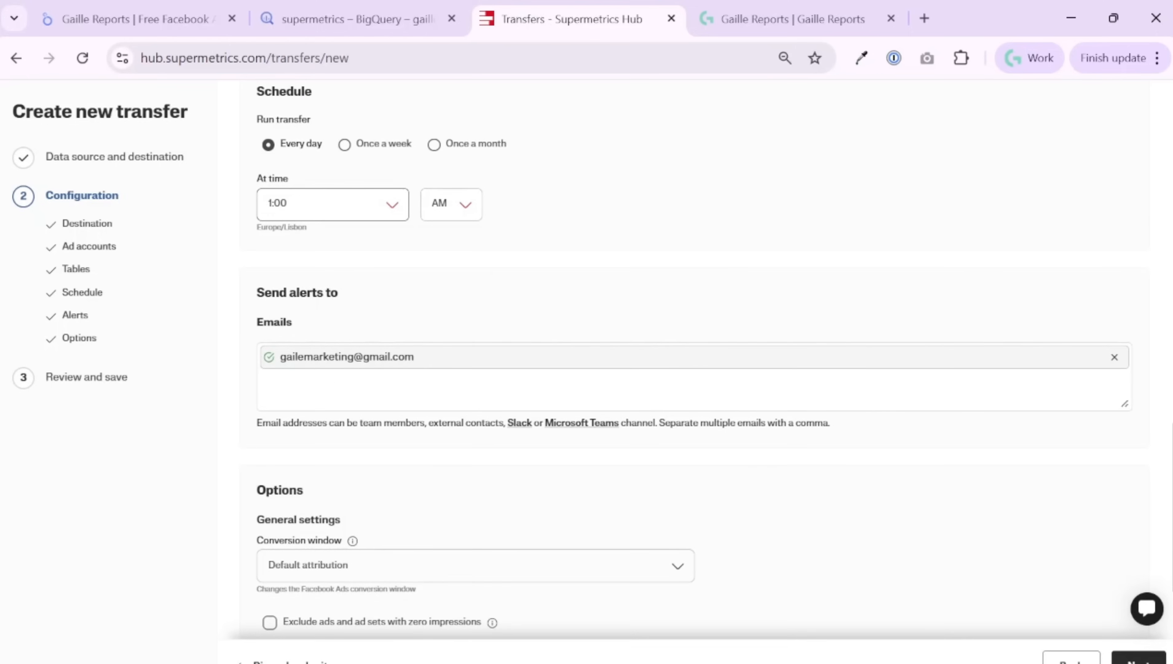
{"action": "mouse_move", "coordinate": [517, 440]}
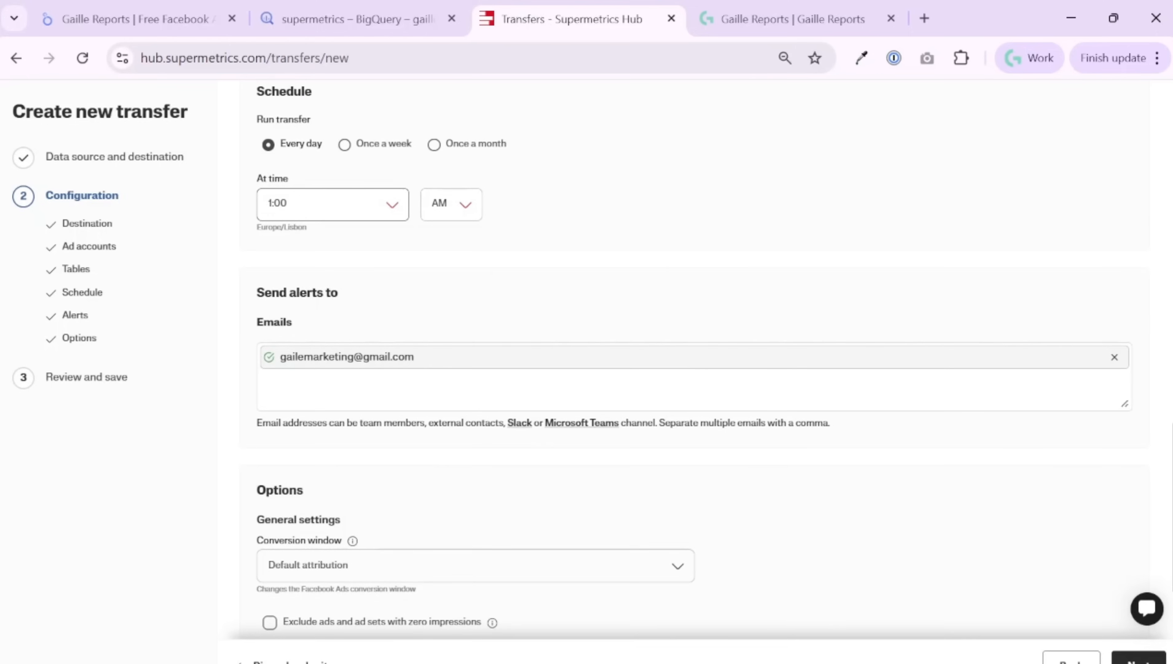
{"action": "scroll", "scroll_direction": "down", "scroll_amount": 3}
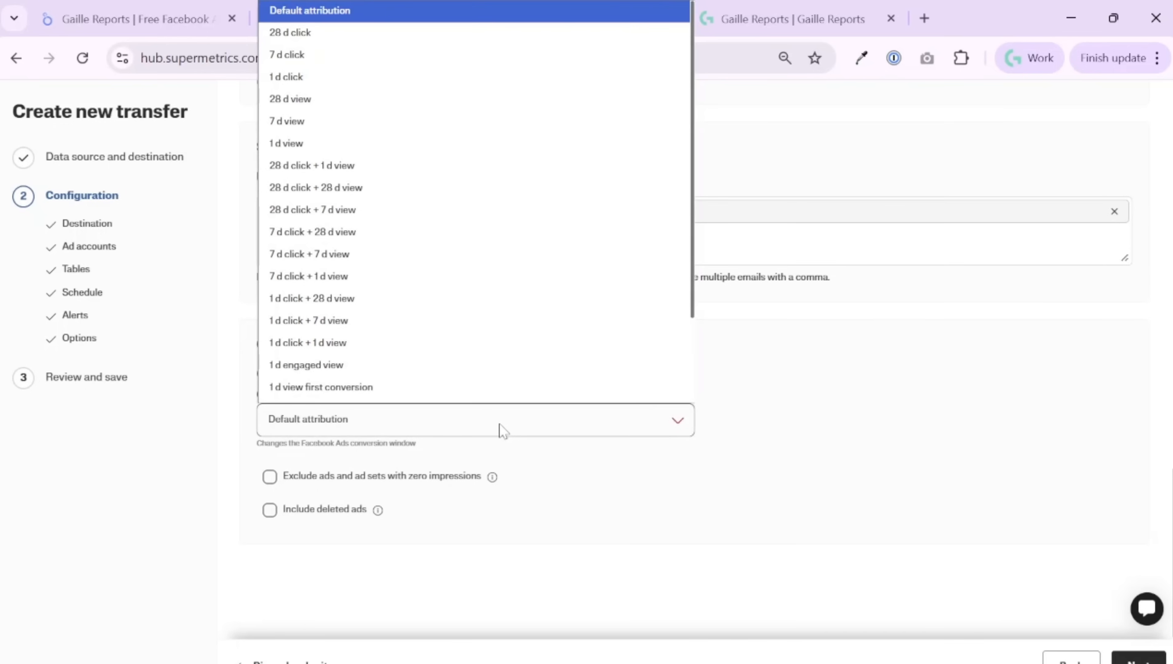
{"action": "scroll", "scroll_direction": "down", "scroll_amount": 3}
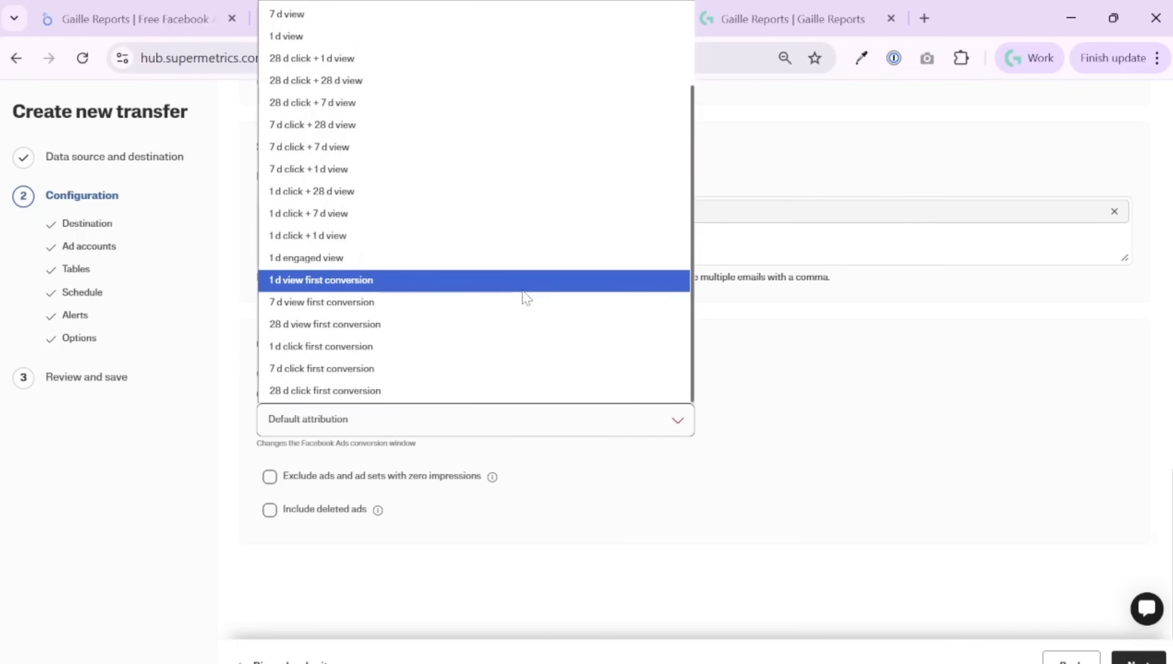
{"action": "scroll", "scroll_direction": "up", "scroll_amount": 3}
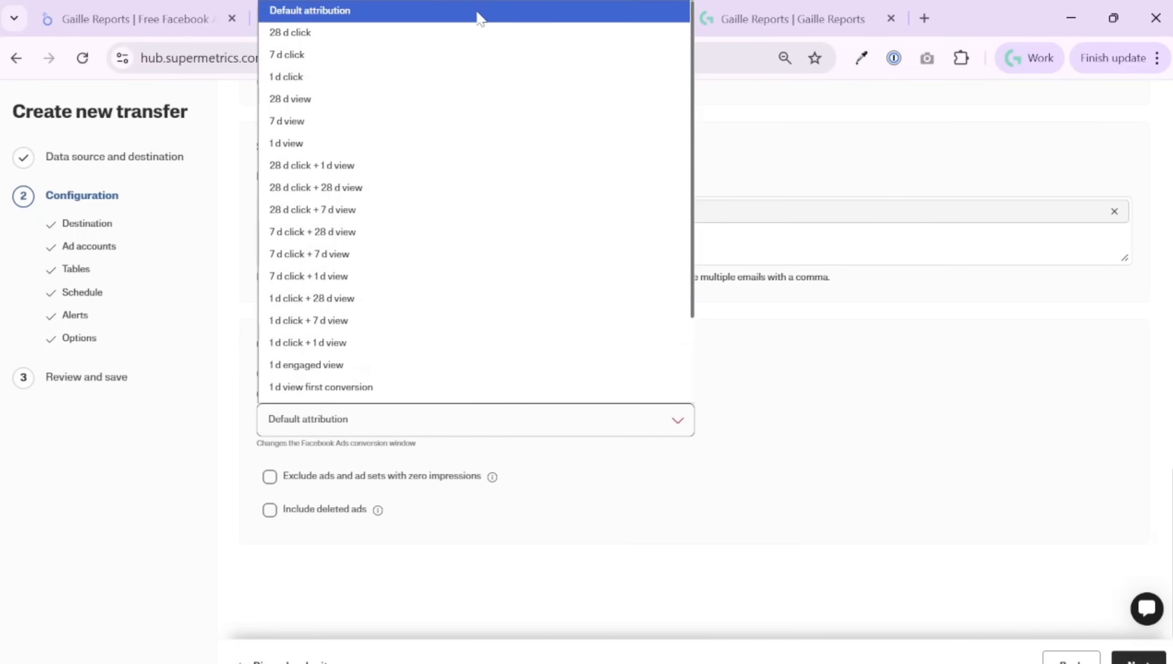
{"action": "mouse_move", "coordinate": [501, 343]}
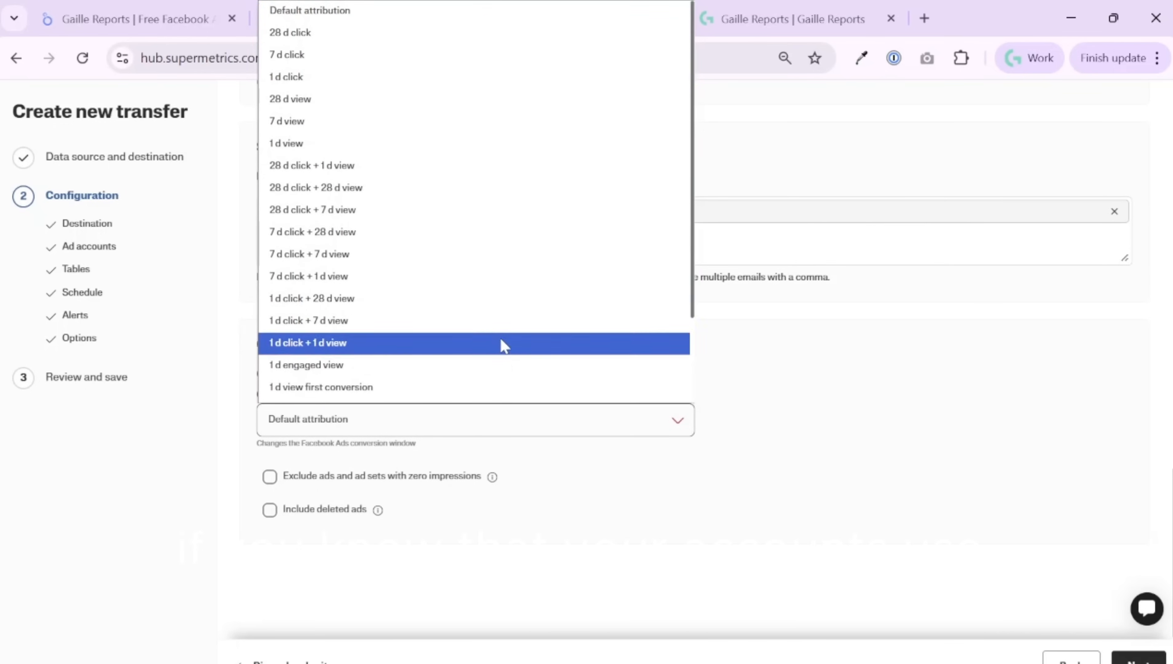
{"action": "mouse_move", "coordinate": [513, 313]}
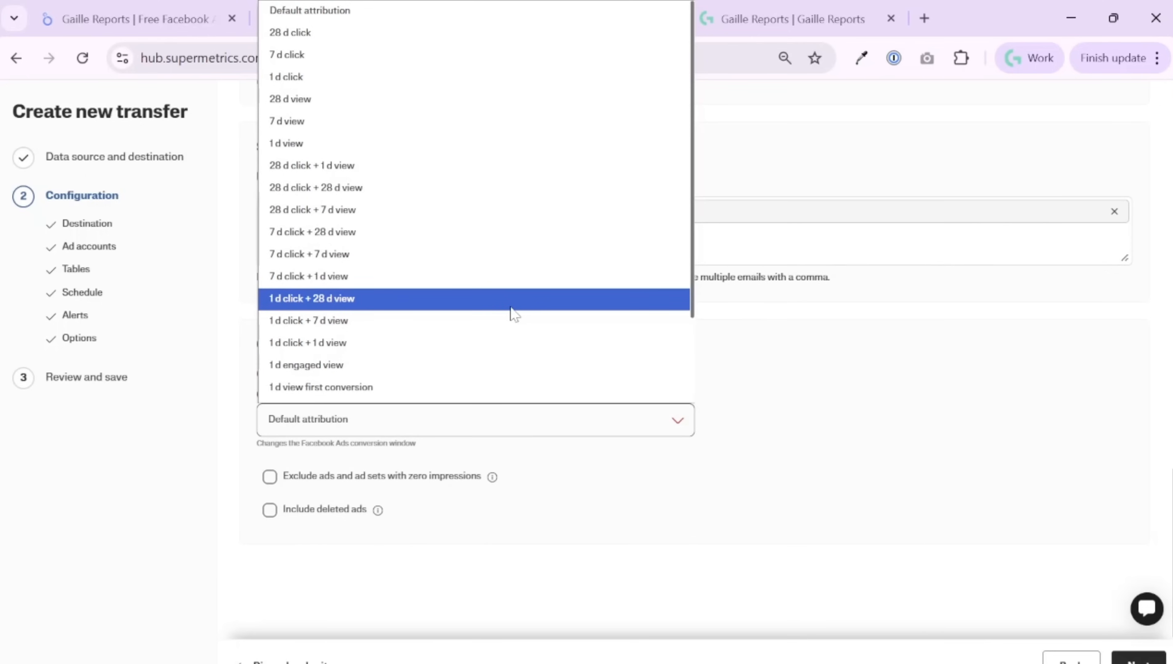
{"action": "mouse_move", "coordinate": [707, 342]}
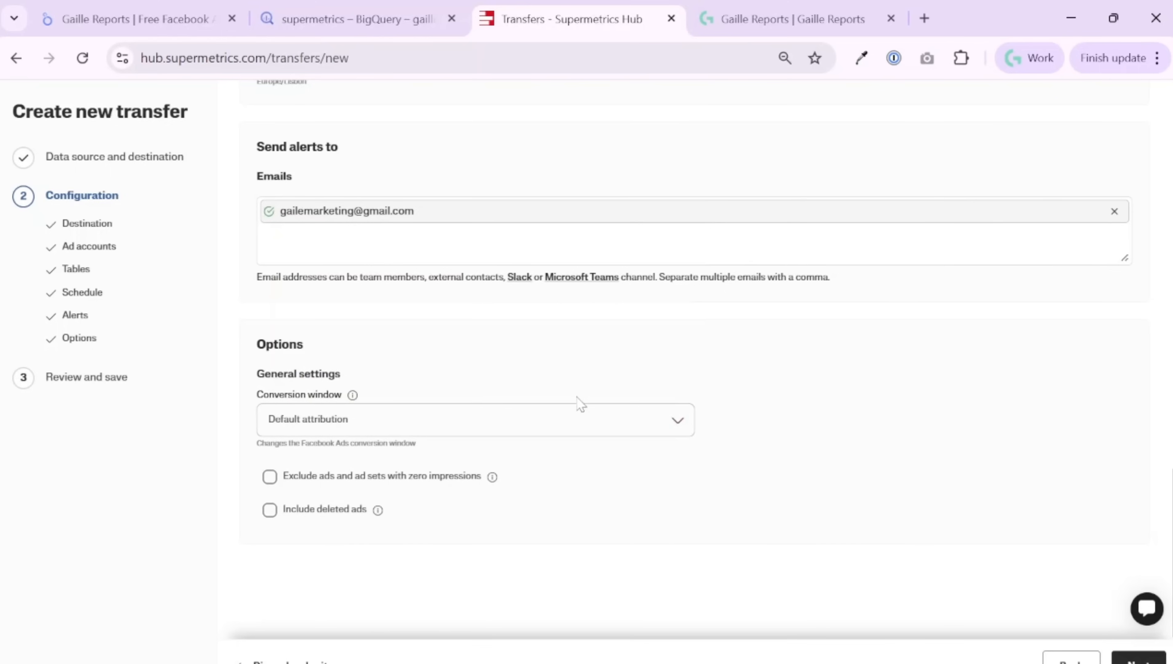
{"action": "mouse_move", "coordinate": [565, 387]}
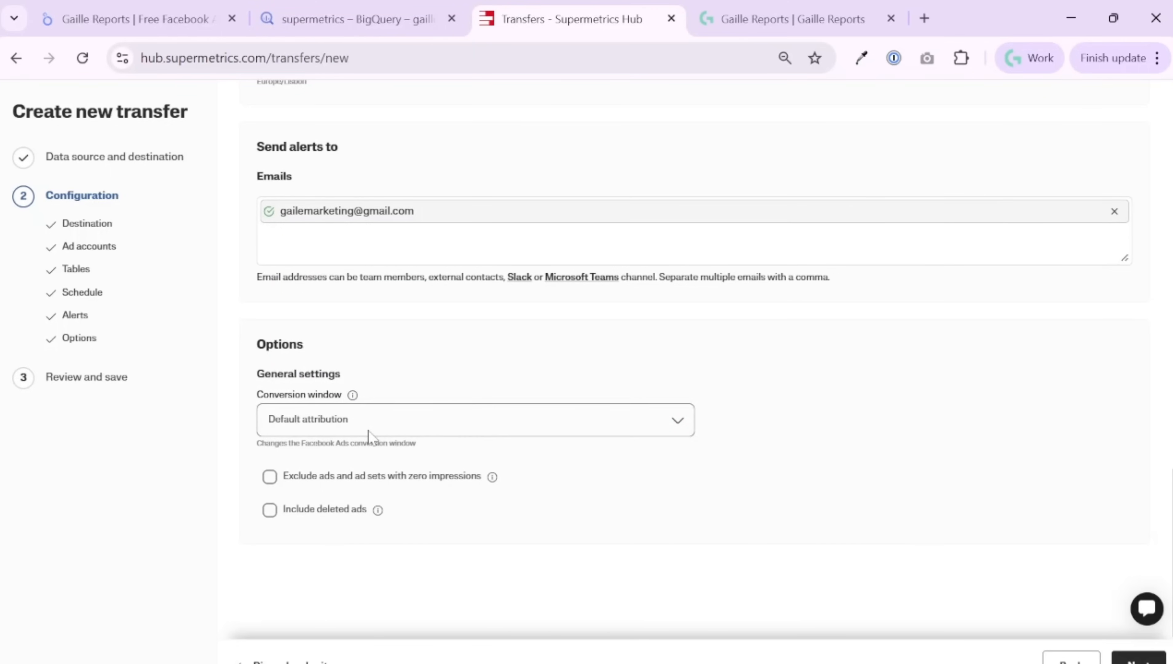
{"action": "mouse_move", "coordinate": [303, 480]}
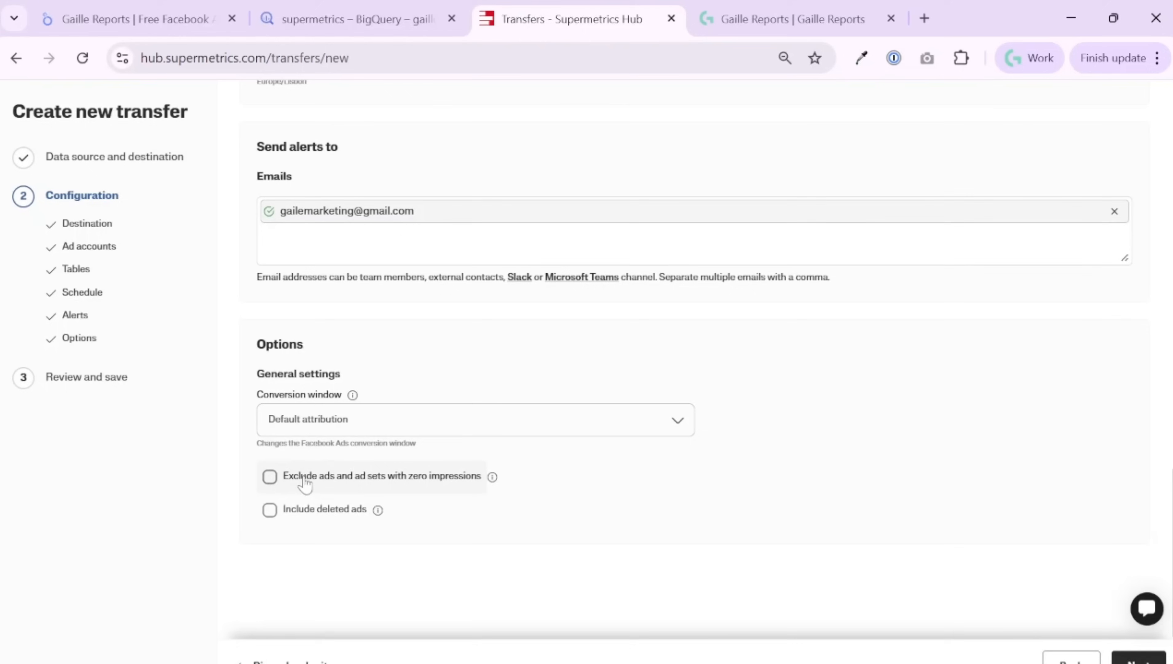
{"action": "mouse_move", "coordinate": [397, 482]}
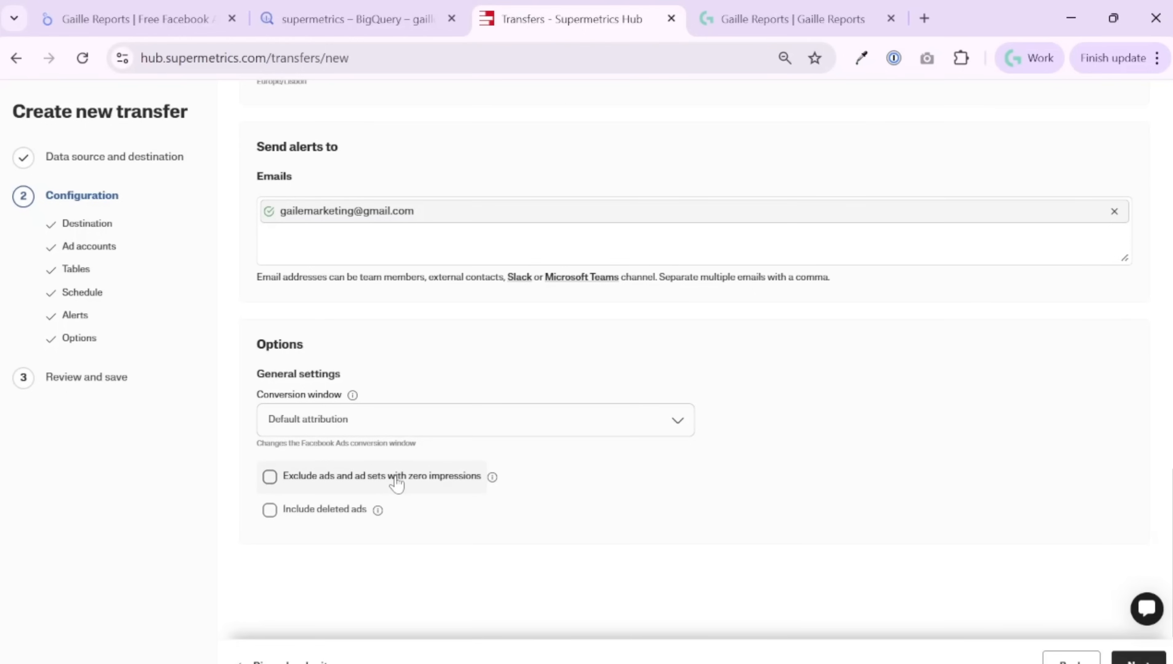
{"action": "mouse_move", "coordinate": [288, 522]}
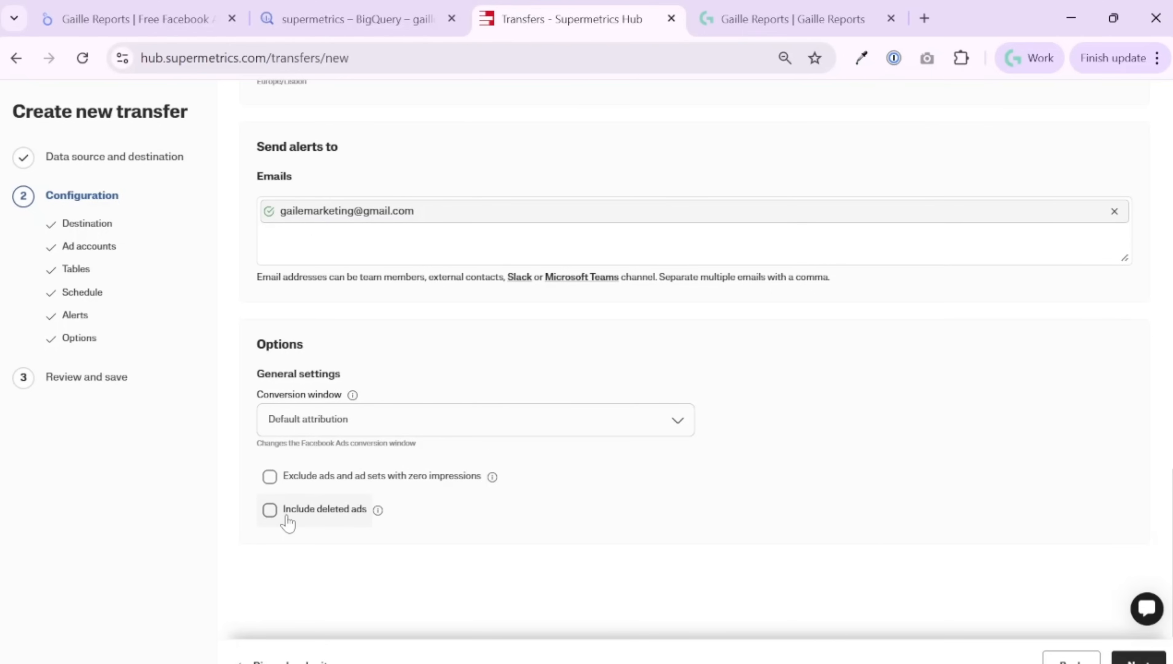
{"action": "mouse_move", "coordinate": [742, 366]}
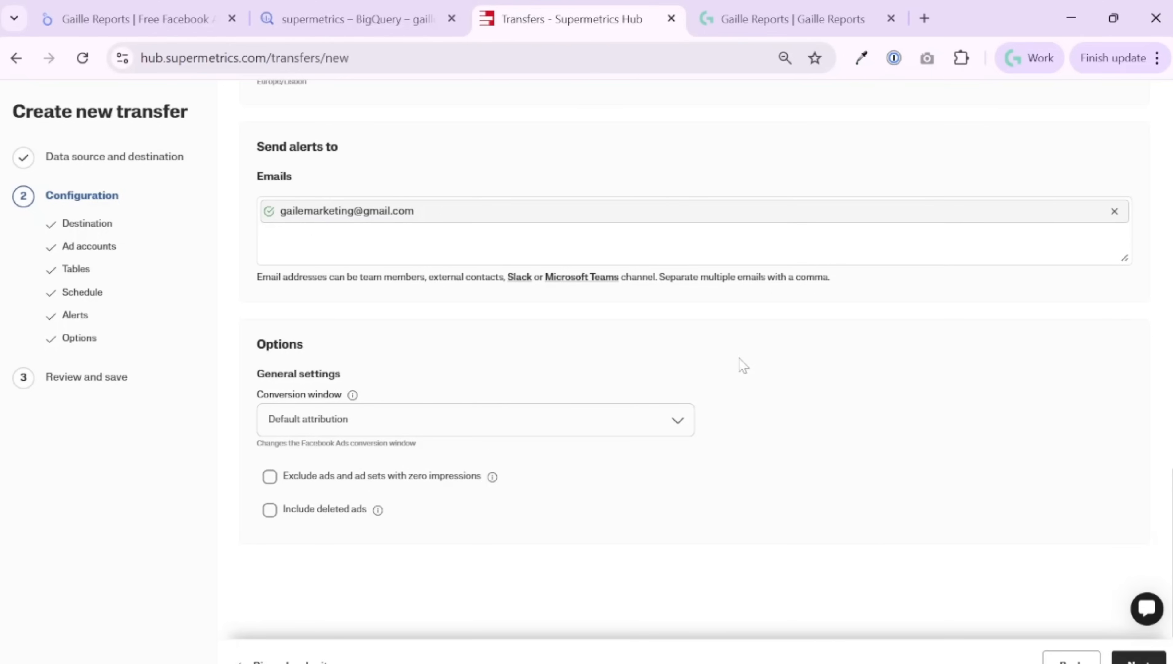
{"action": "mouse_move", "coordinate": [786, 535]}
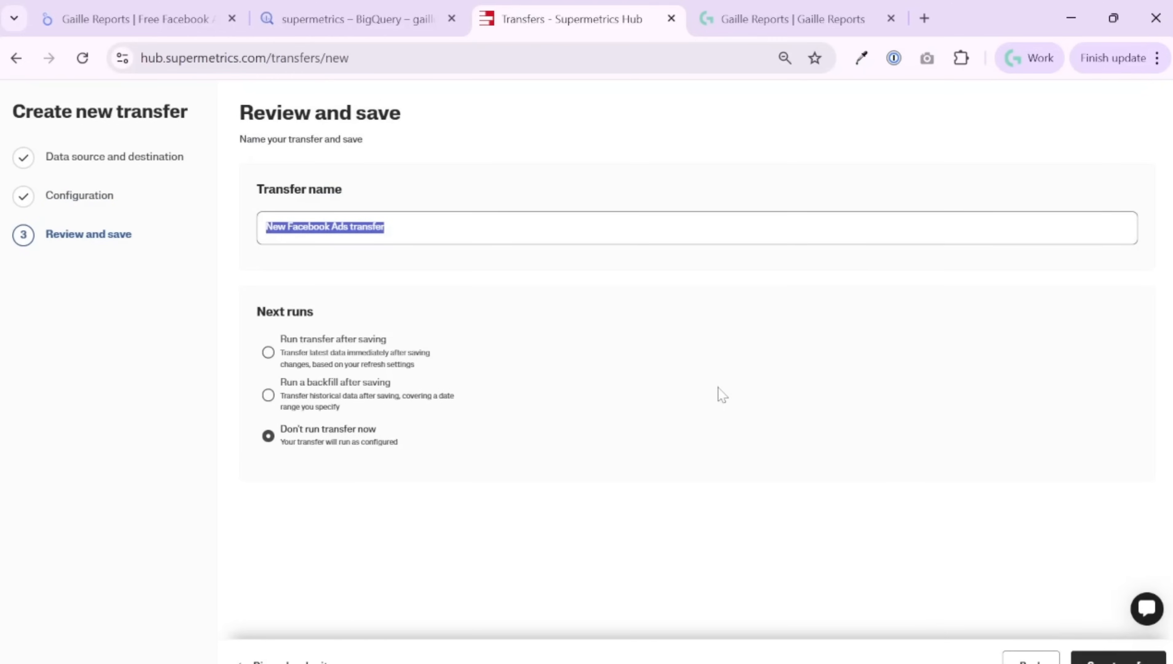
Name the transfer 'fb_ads_gr'
{"action": "type", "text": "fb_ads_"}
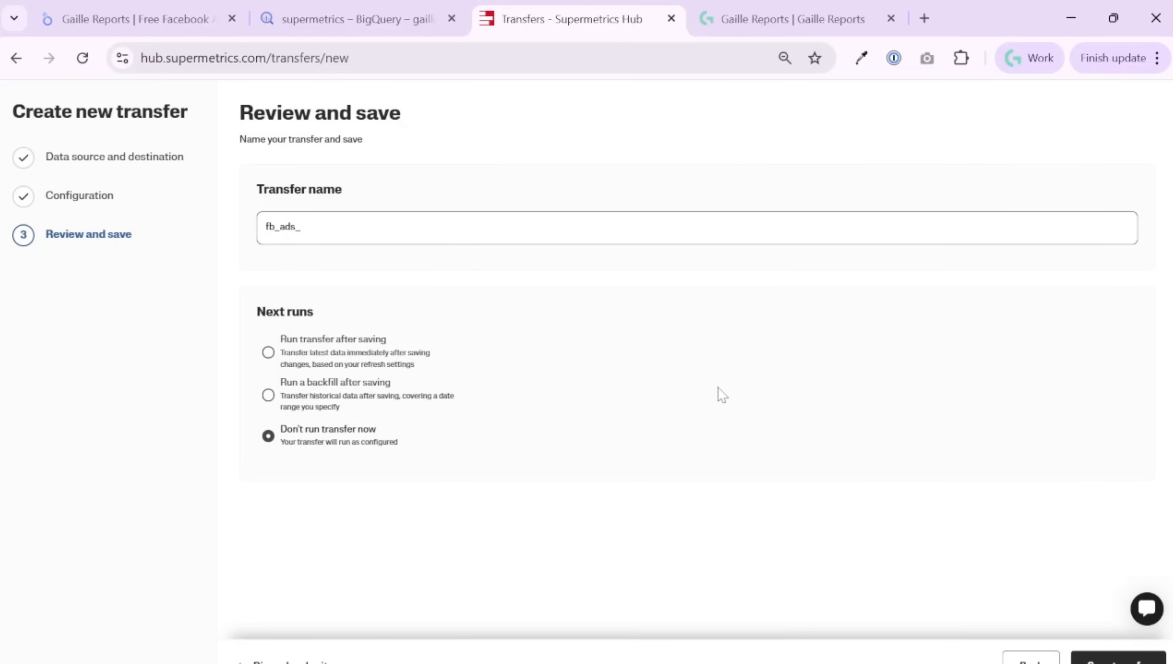
{"action": "type", "text": "gr"}
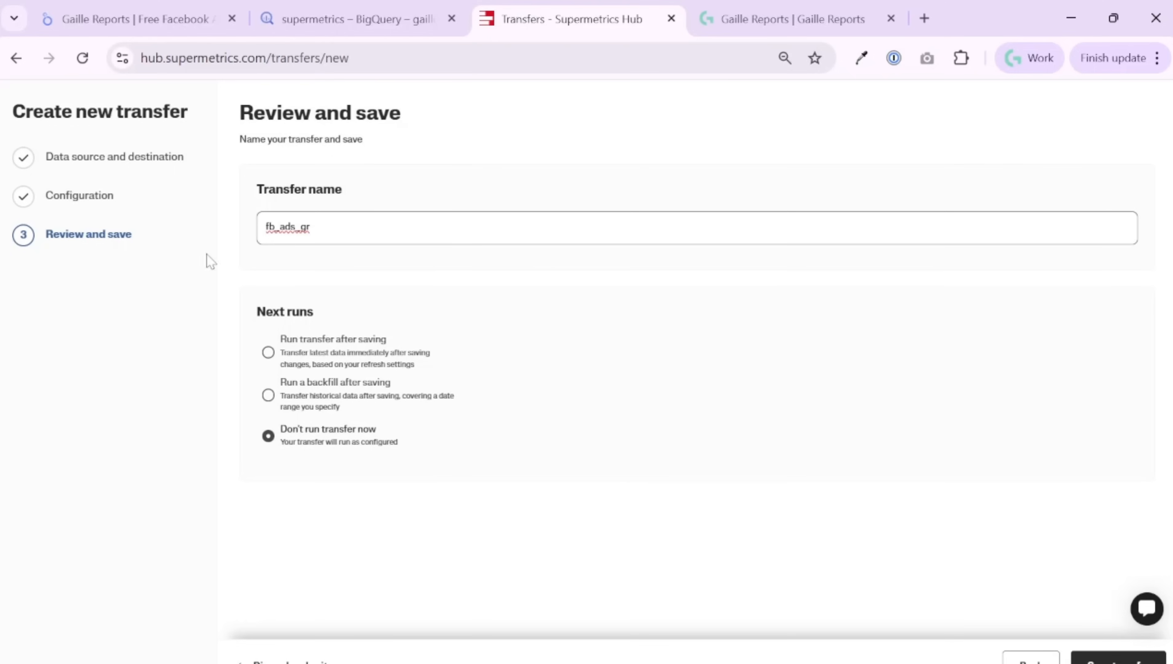
{"action": "mouse_move", "coordinate": [287, 352]}
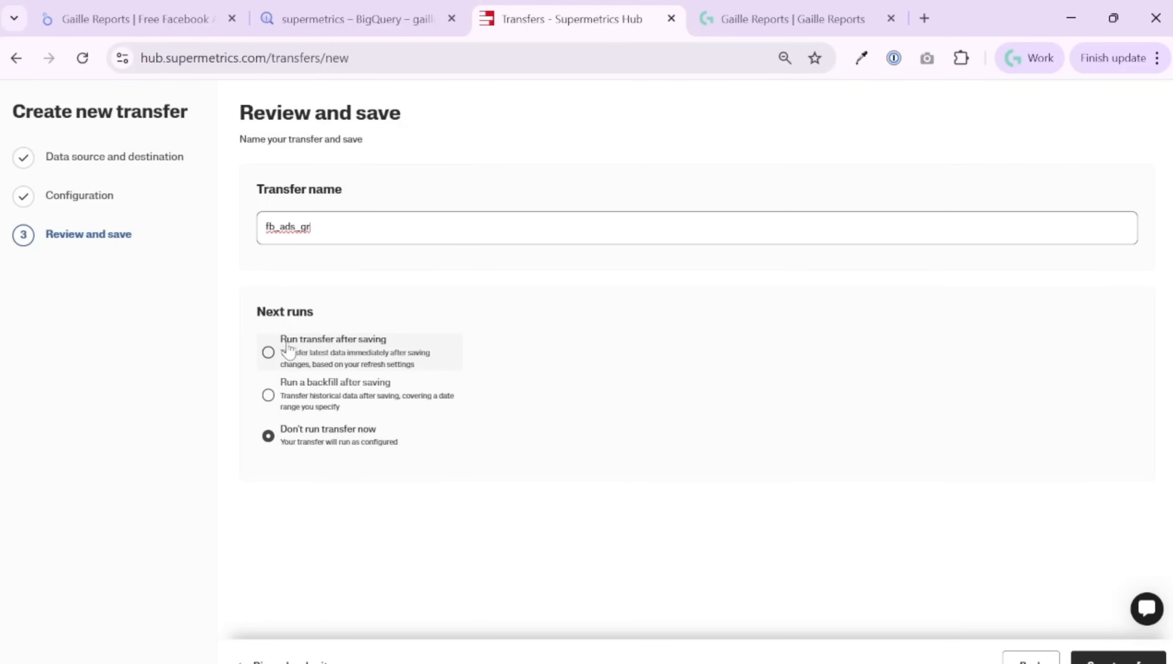
{"action": "mouse_move", "coordinate": [294, 394]}
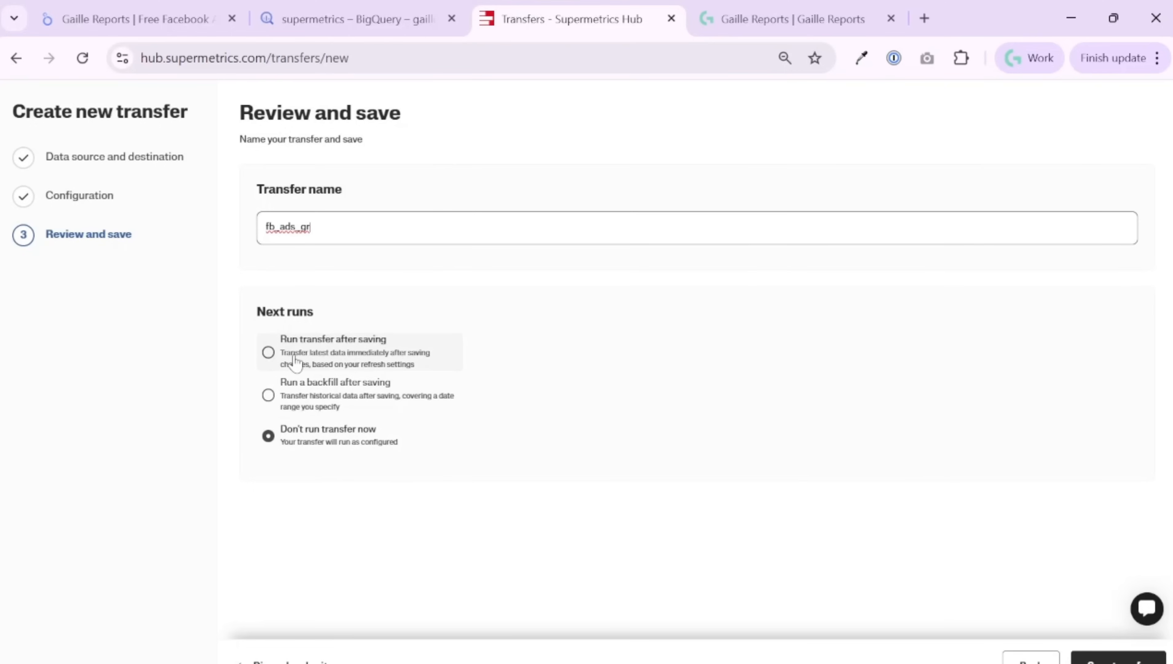
Enable a 'Last month' backfill after saving and save the transfer to start it
{"action": "left_click", "coordinate": [268, 400]}
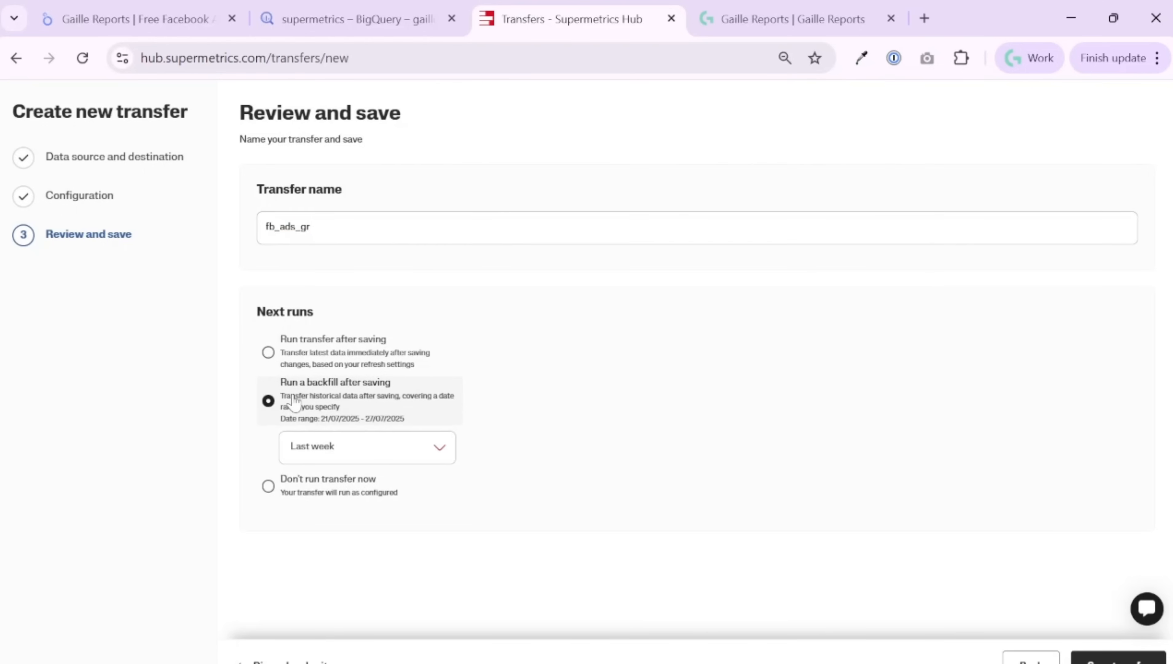
{"action": "left_click", "coordinate": [366, 445]}
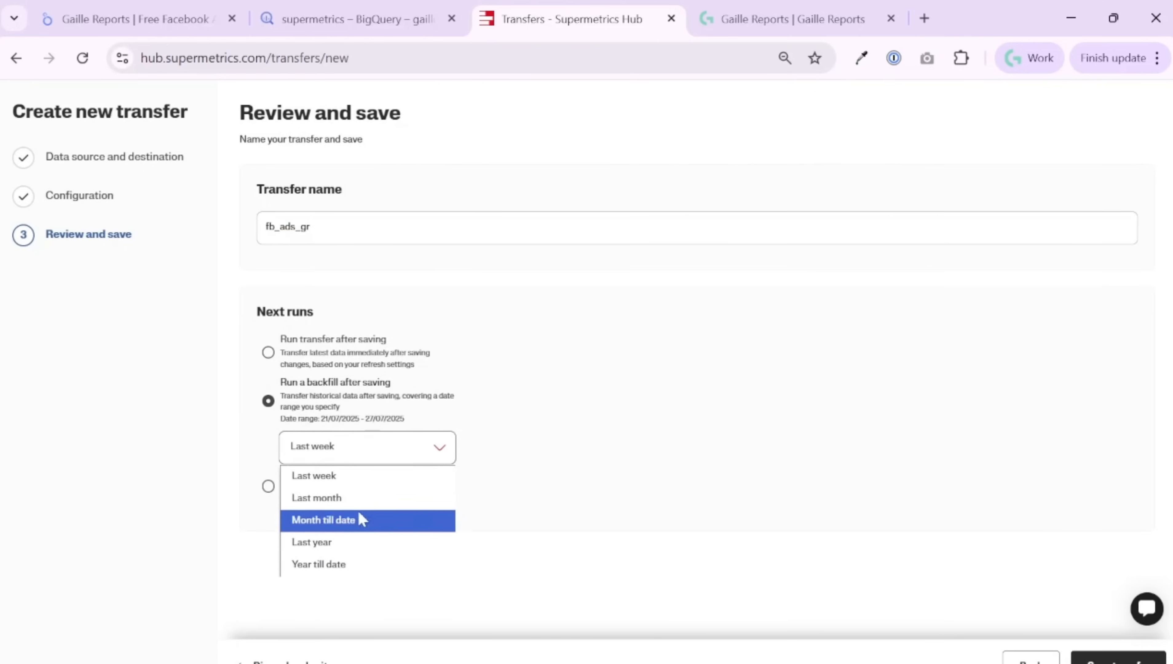
{"action": "mouse_move", "coordinate": [374, 522]}
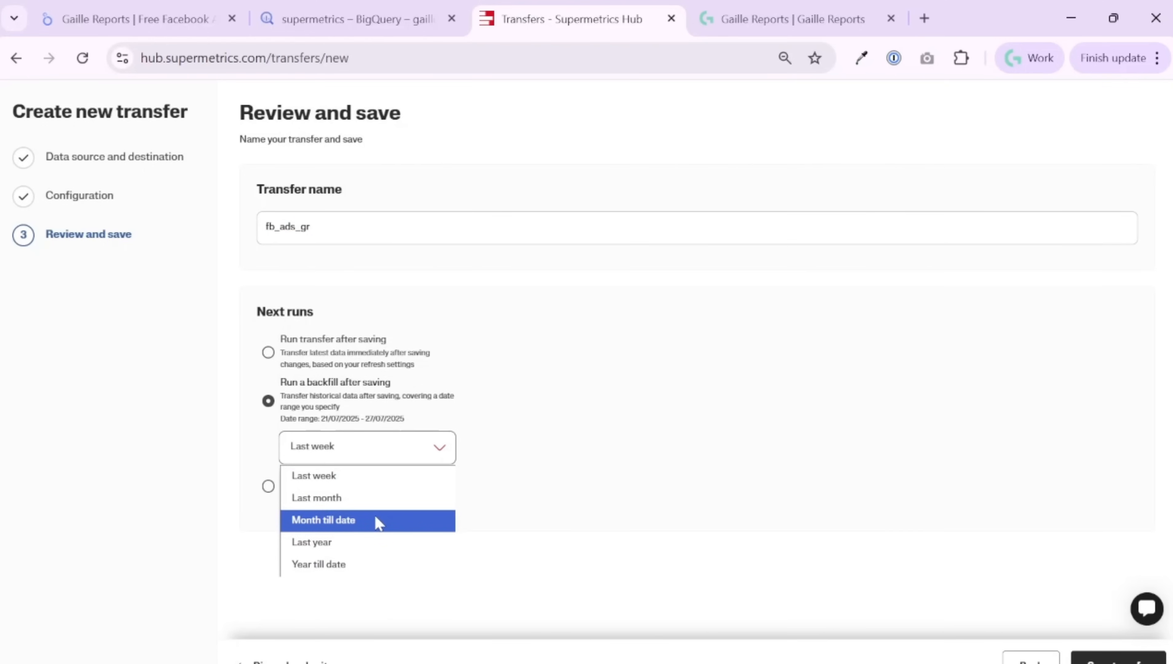
{"action": "left_click", "coordinate": [316, 498]}
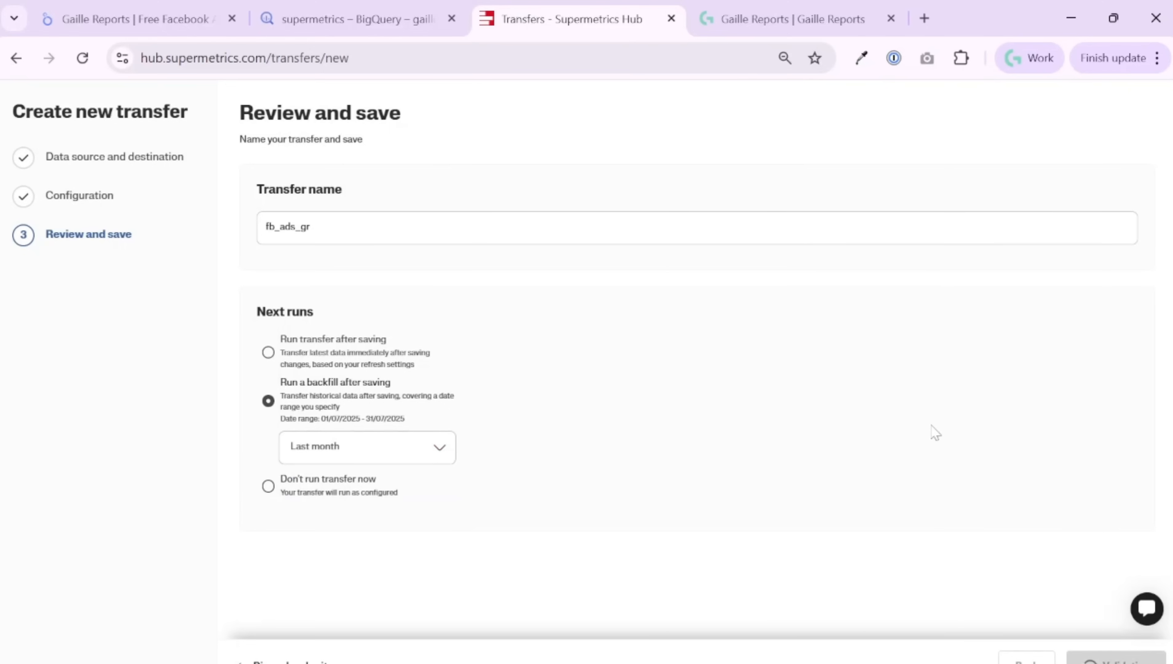
{"action": "left_click", "coordinate": [1115, 663]}
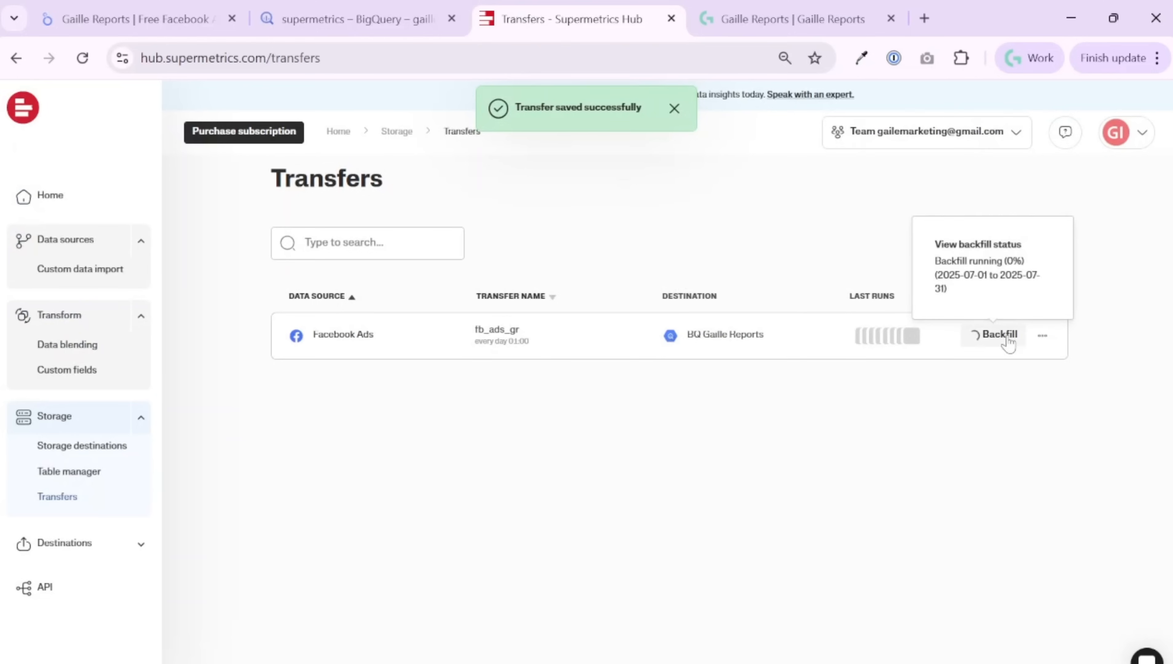
{"action": "left_click", "coordinate": [673, 108]}
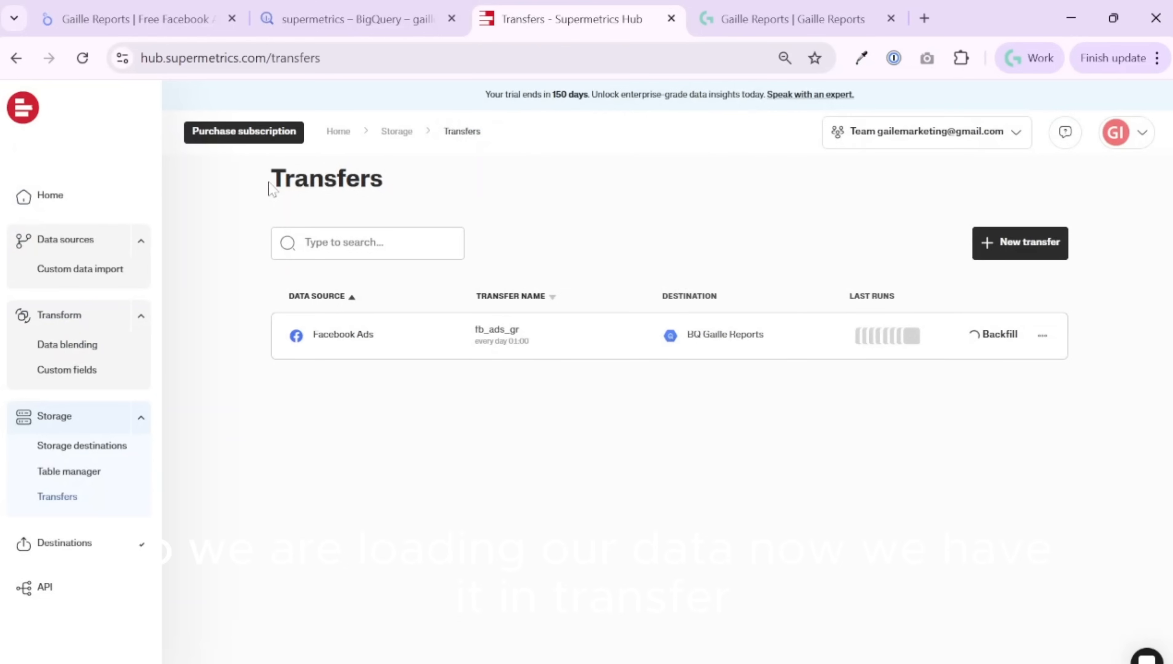
{"action": "mouse_move", "coordinate": [869, 458]}
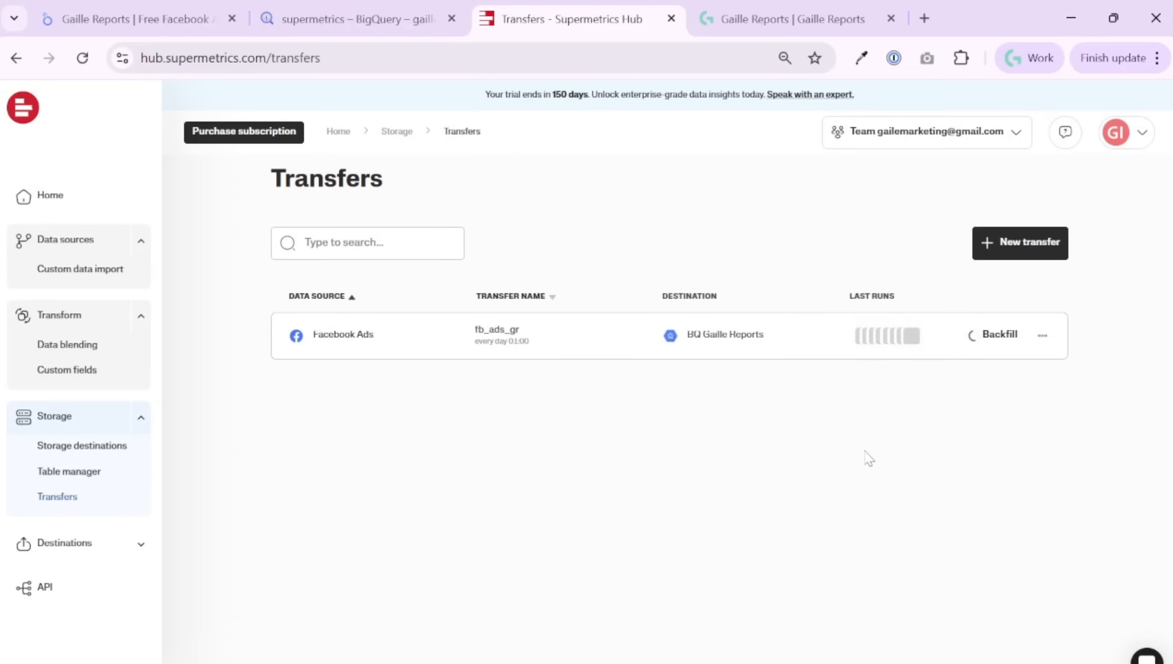
{"action": "left_click", "coordinate": [356, 19]}
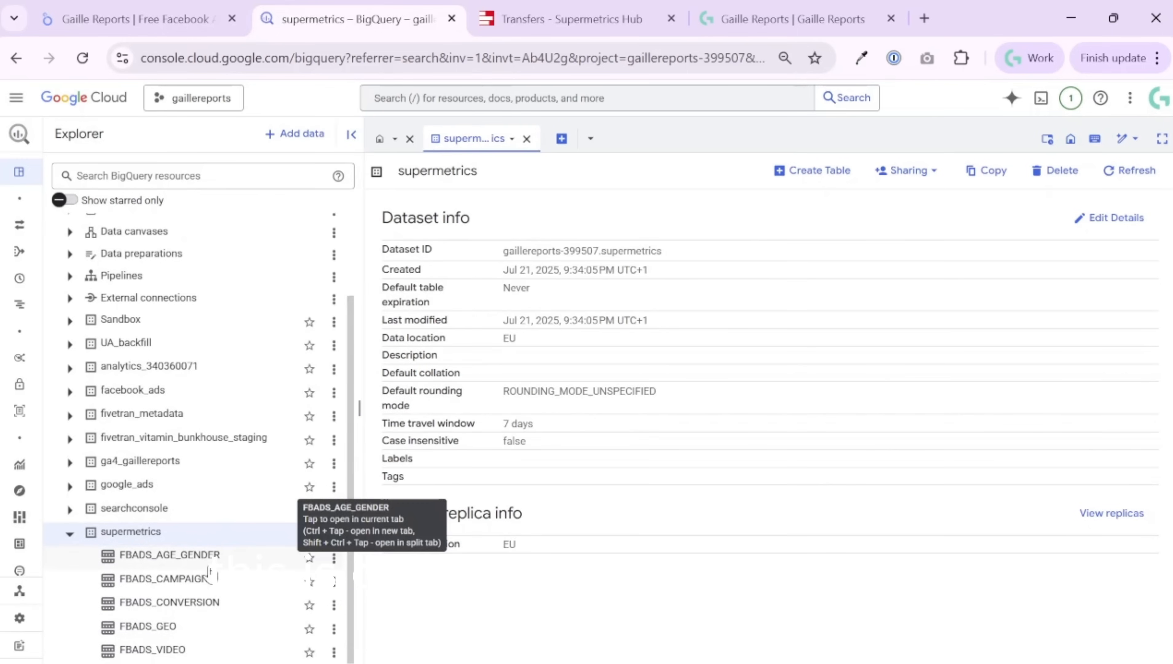
View FBADS_AGE_GENDER's schema, then open the FBADS_CAMPAIGN table in the supermetrics dataset
{"action": "left_click", "coordinate": [169, 555]}
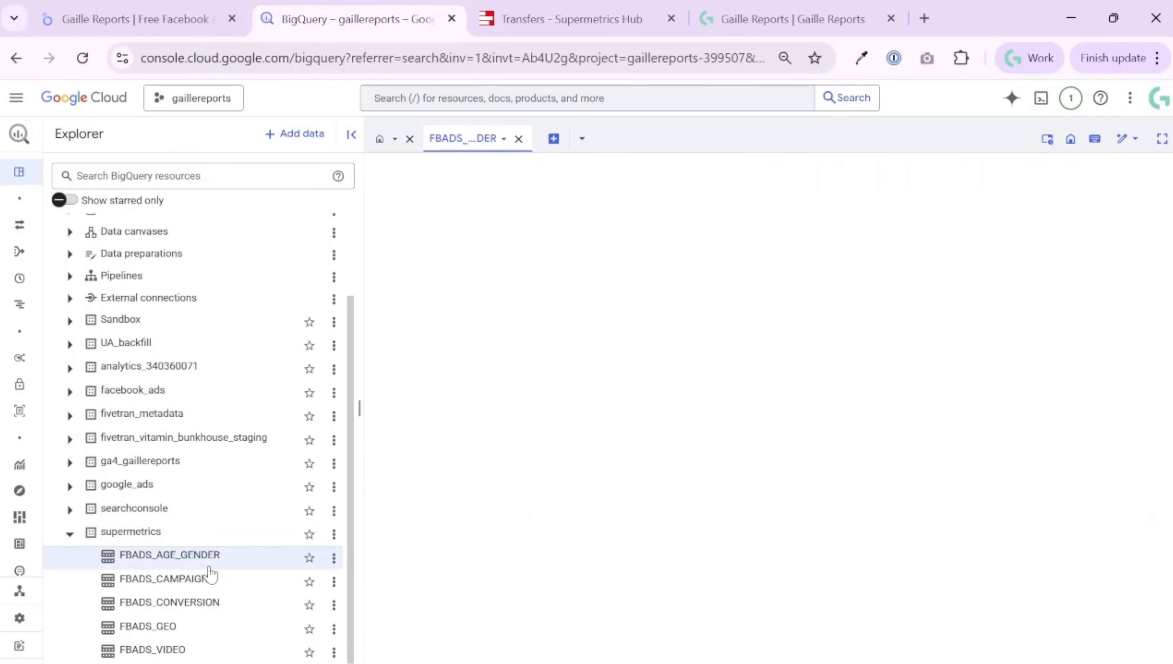
{"action": "left_click", "coordinate": [169, 555]}
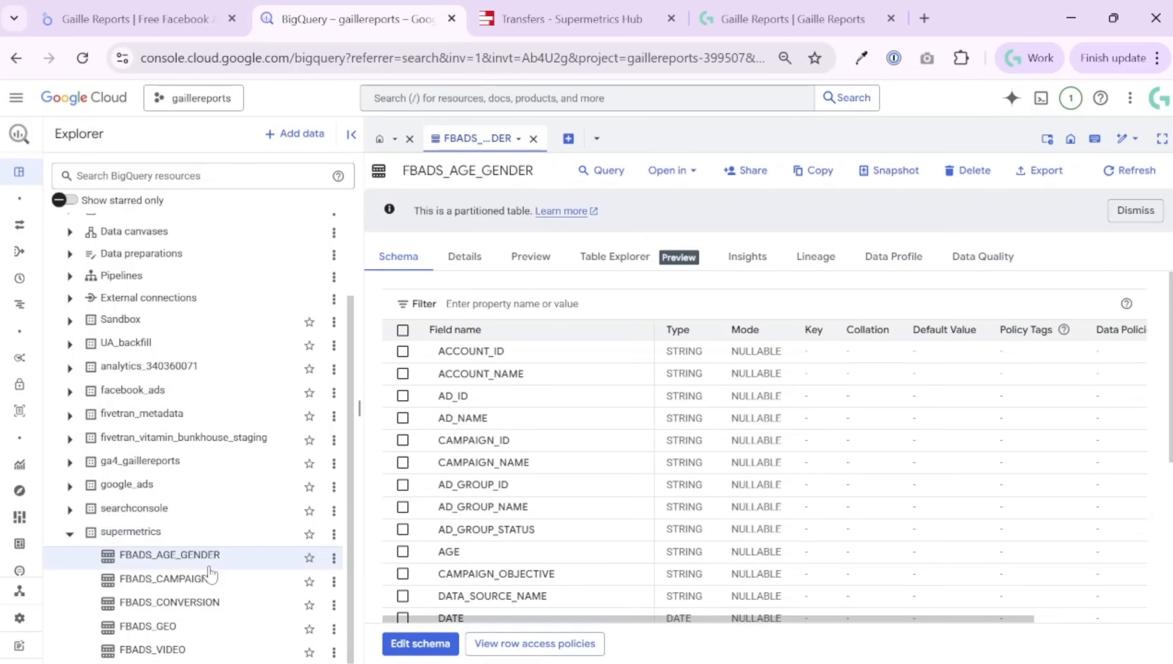
{"action": "mouse_move", "coordinate": [1045, 353]}
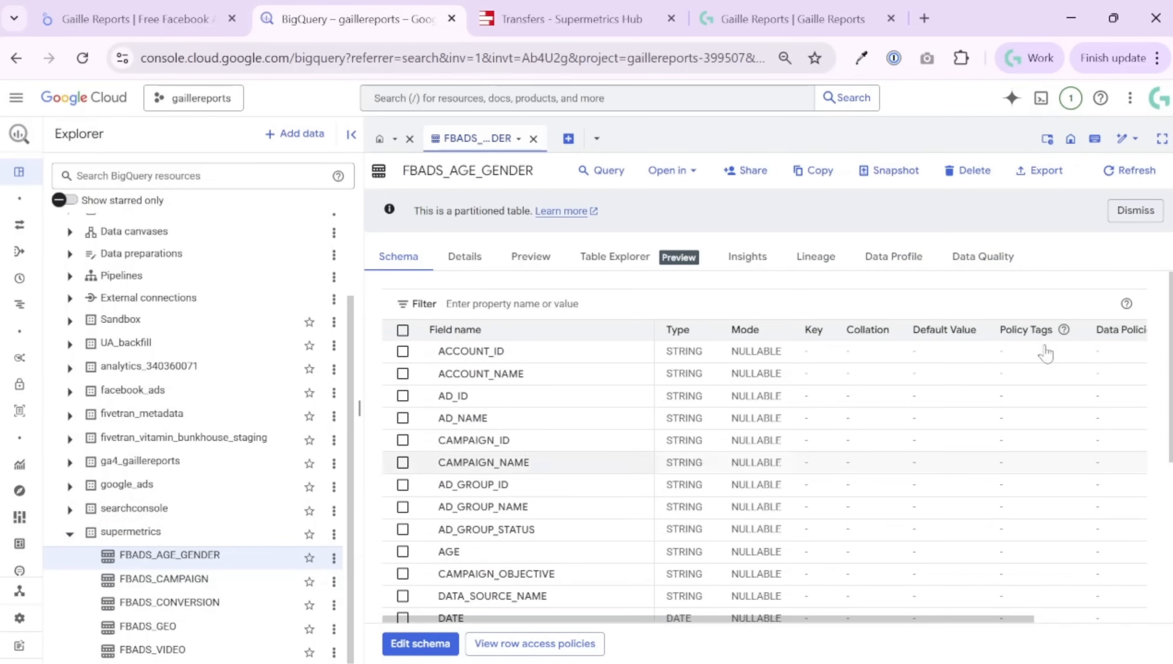
{"action": "mouse_move", "coordinate": [268, 633]}
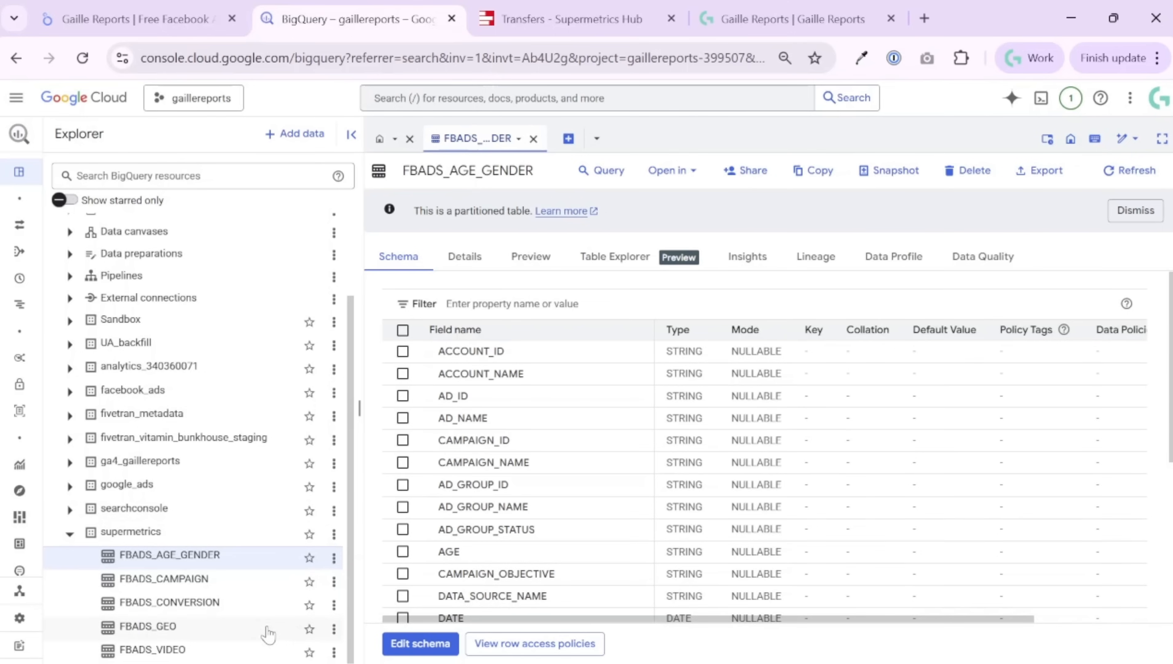
{"action": "mouse_move", "coordinate": [212, 584]}
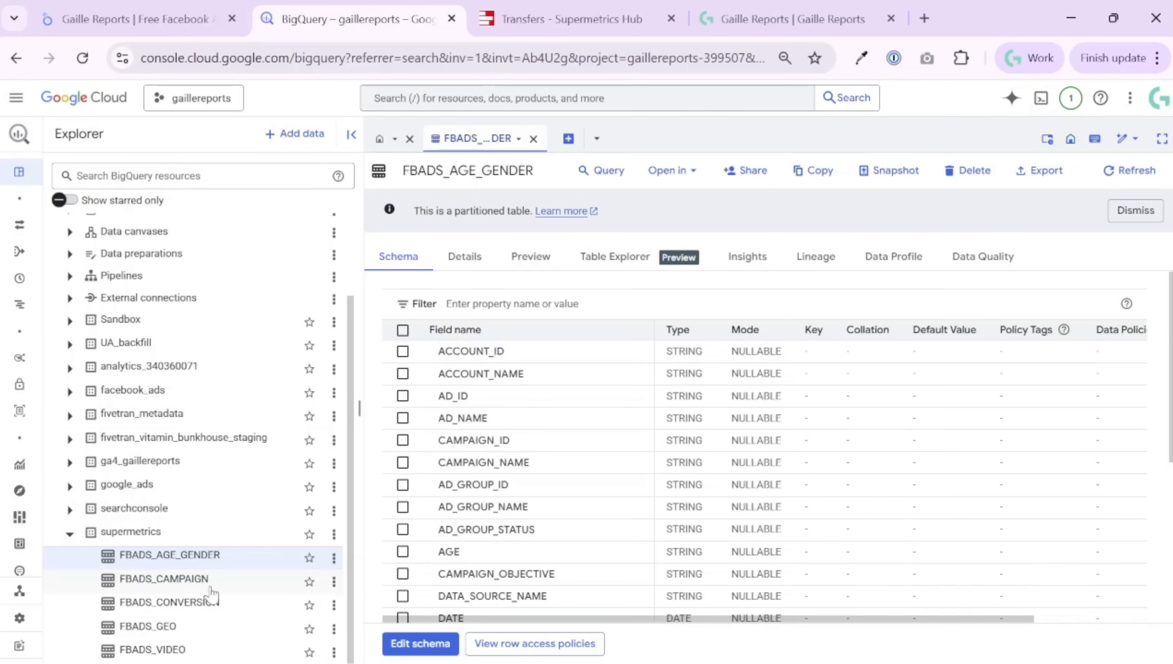
{"action": "mouse_move", "coordinate": [555, 396]}
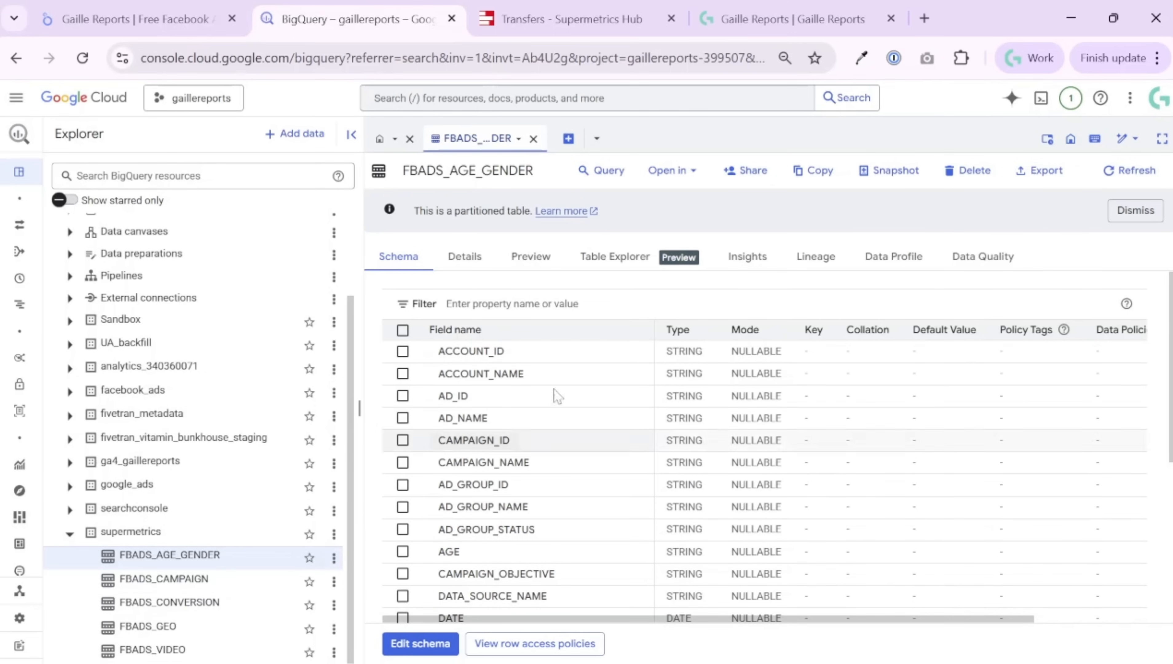
{"action": "mouse_move", "coordinate": [628, 374]}
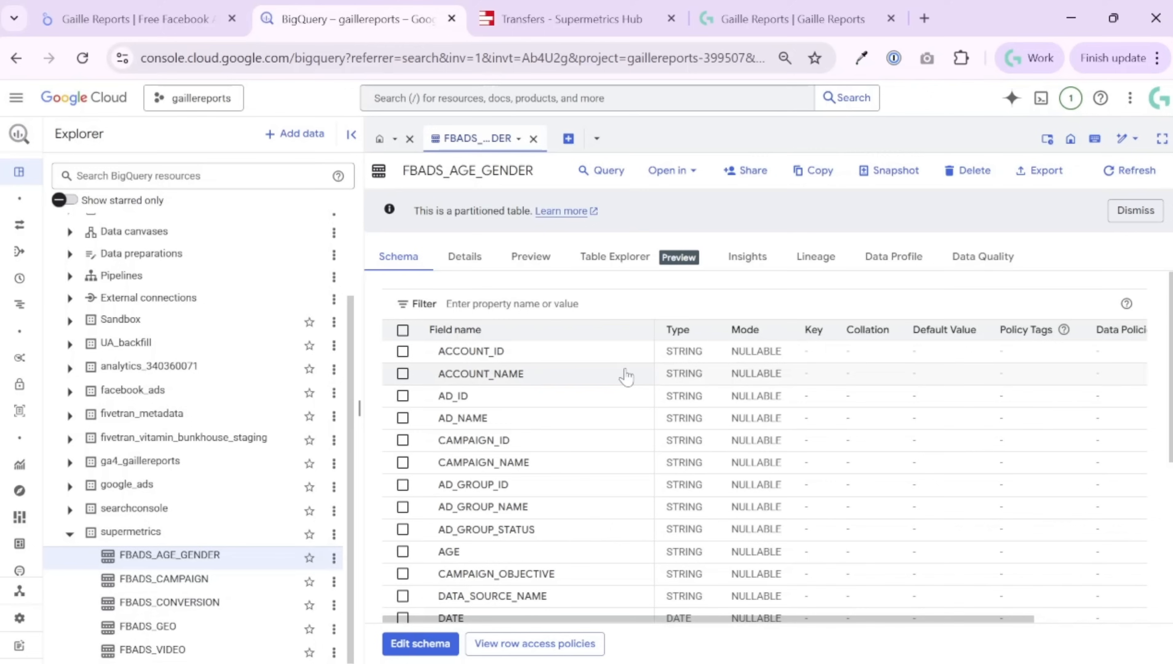
{"action": "mouse_move", "coordinate": [583, 383]}
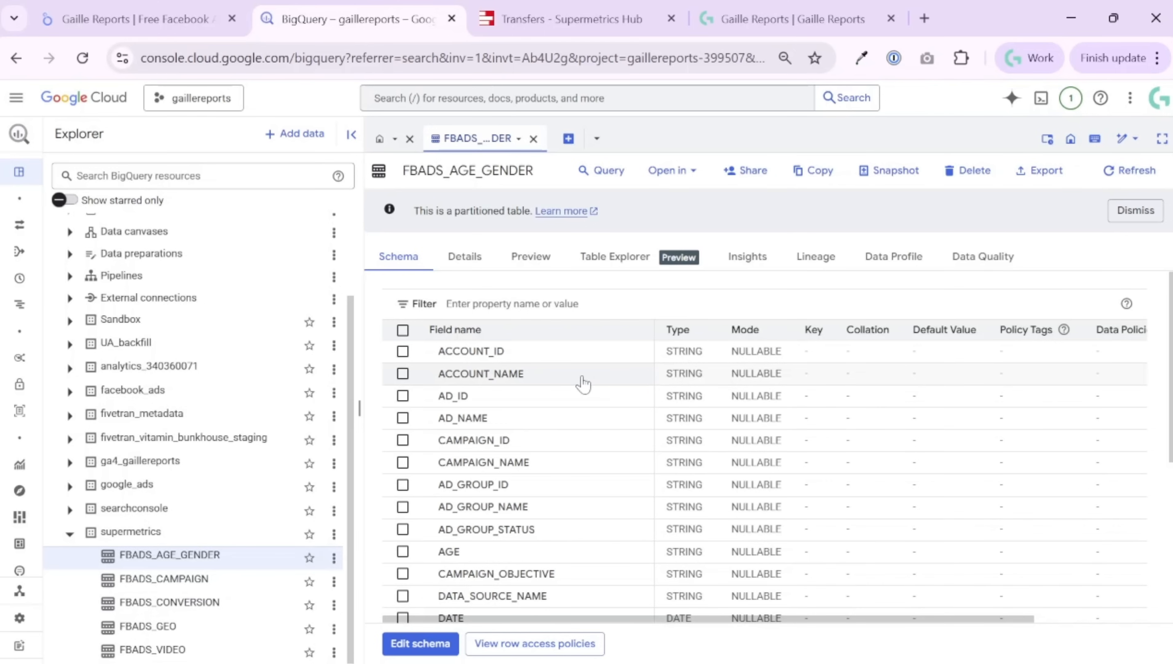
{"action": "mouse_move", "coordinate": [200, 638]}
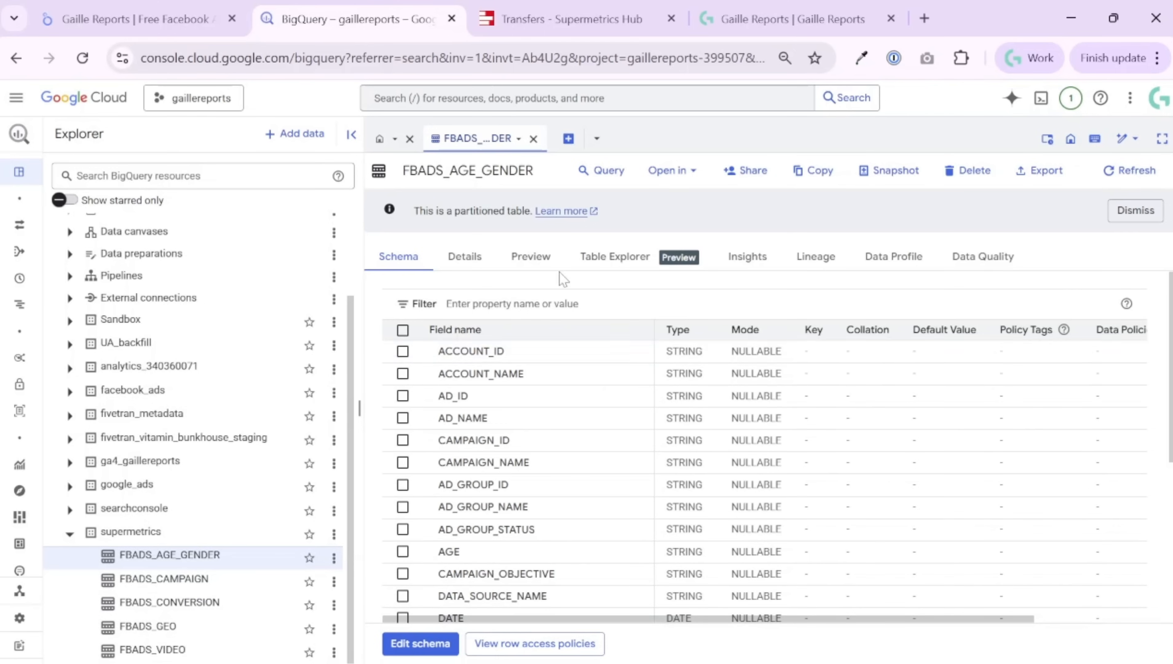
{"action": "mouse_move", "coordinate": [168, 603]}
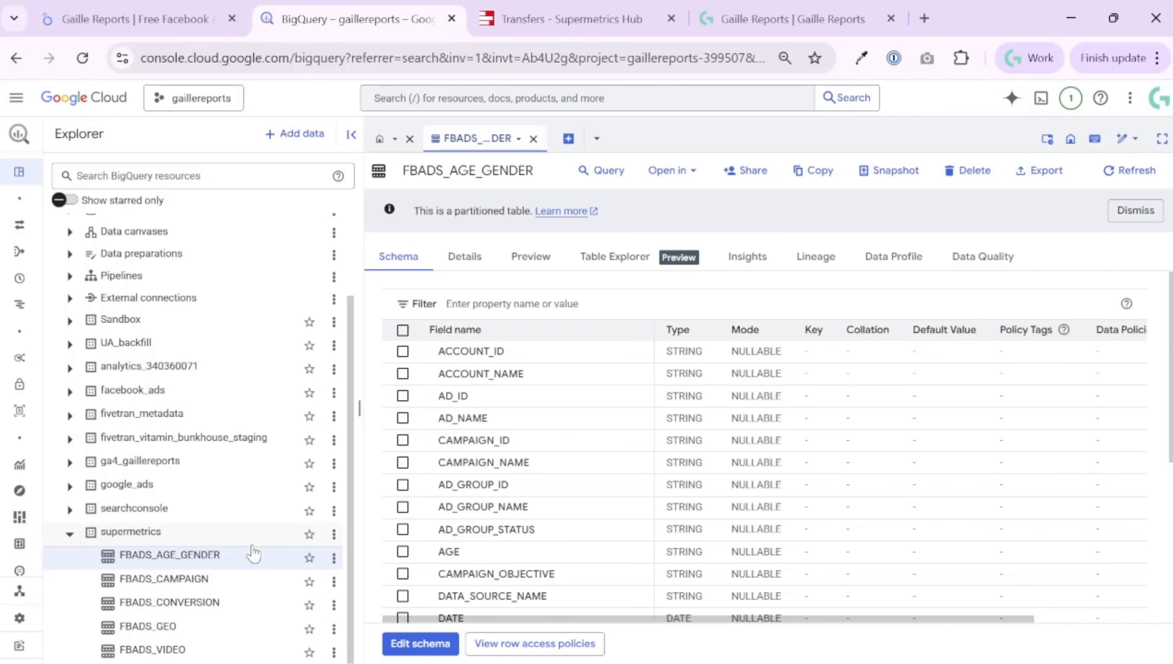
{"action": "mouse_move", "coordinate": [212, 586]}
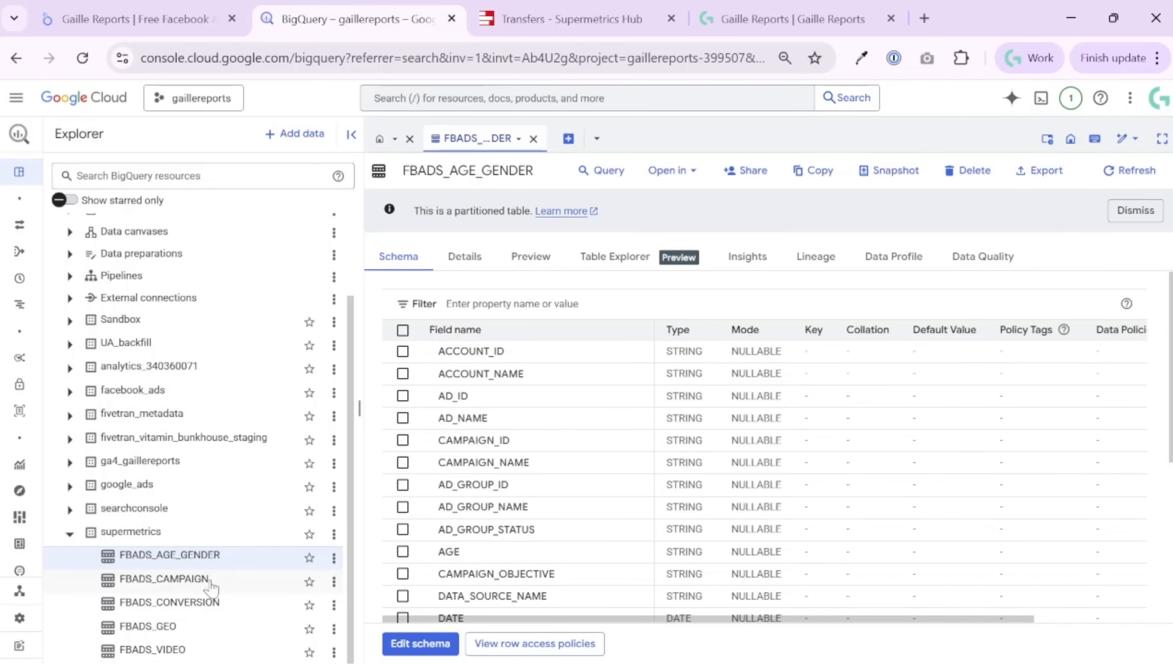
{"action": "left_click", "coordinate": [162, 578]}
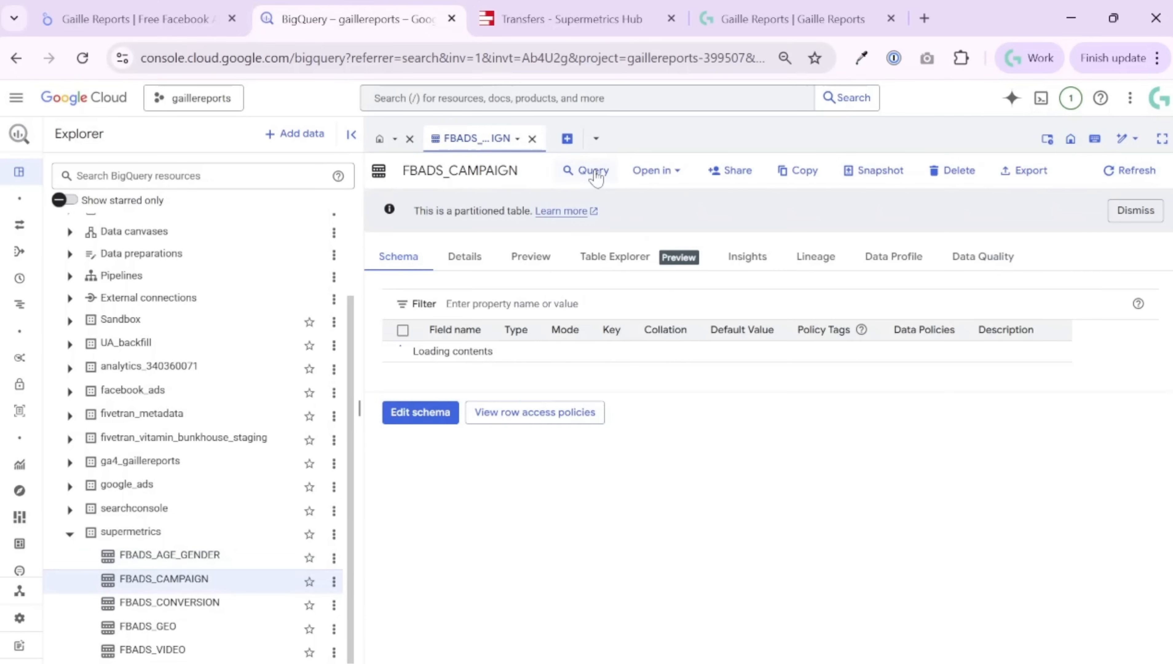
Run SELECT * FROM FBADS_CAMPAIGN WHERE DATE > '2025-07-20' and browse the 64 result rows
{"action": "left_click", "coordinate": [593, 170]}
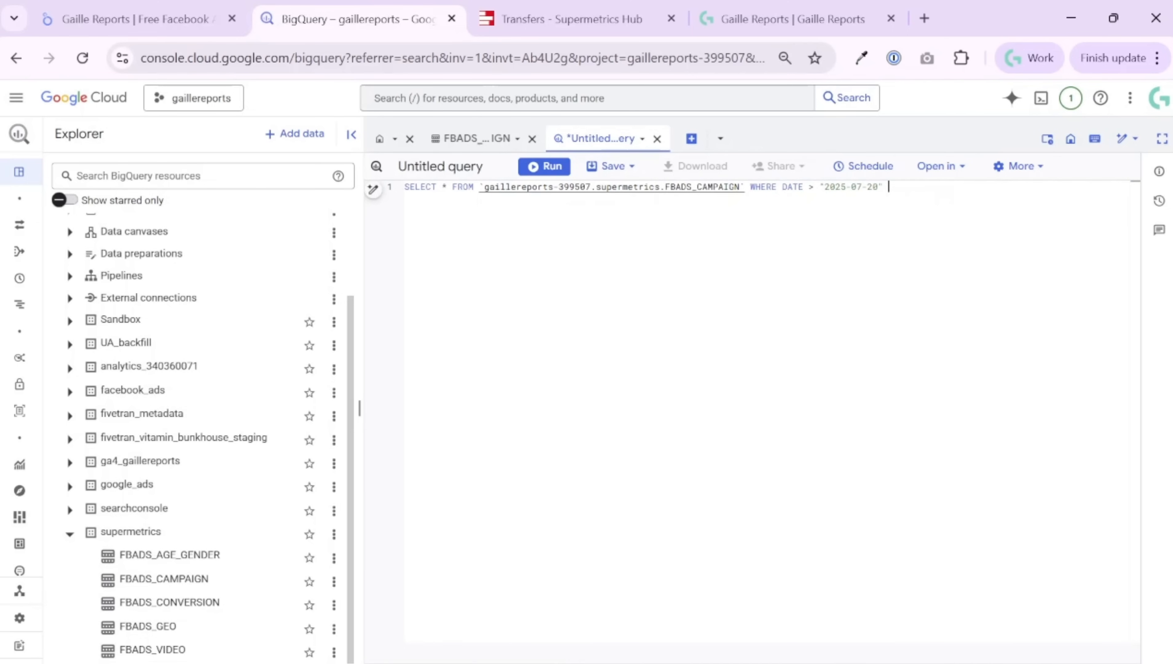
{"action": "left_click", "coordinate": [545, 166]}
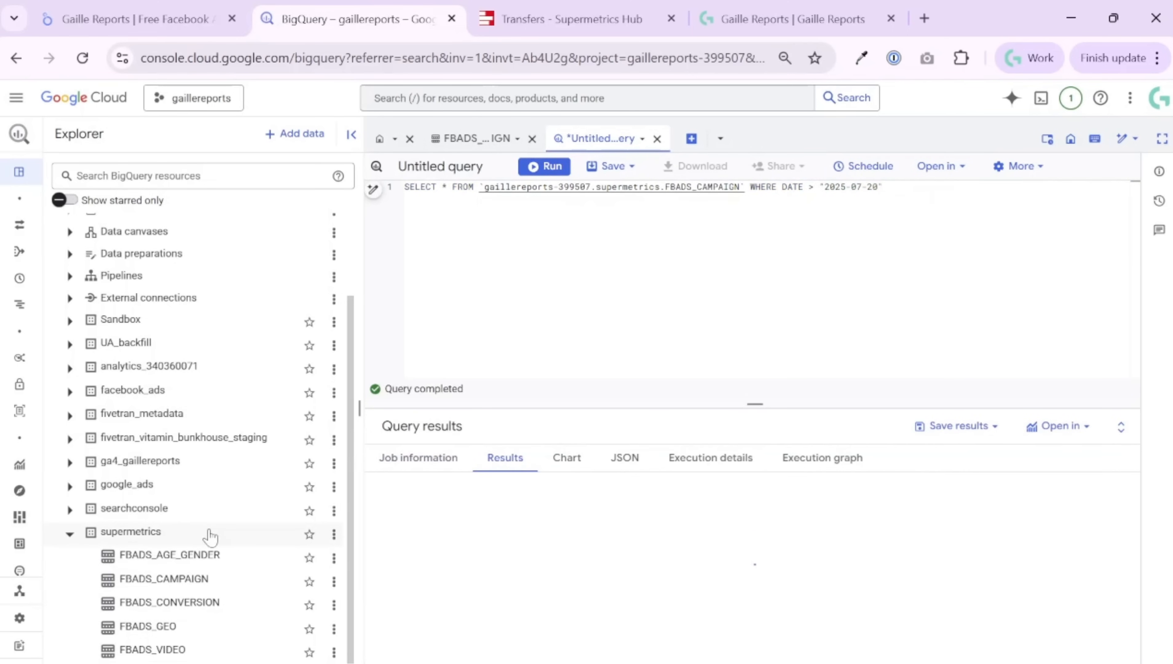
{"action": "left_click", "coordinate": [544, 166]}
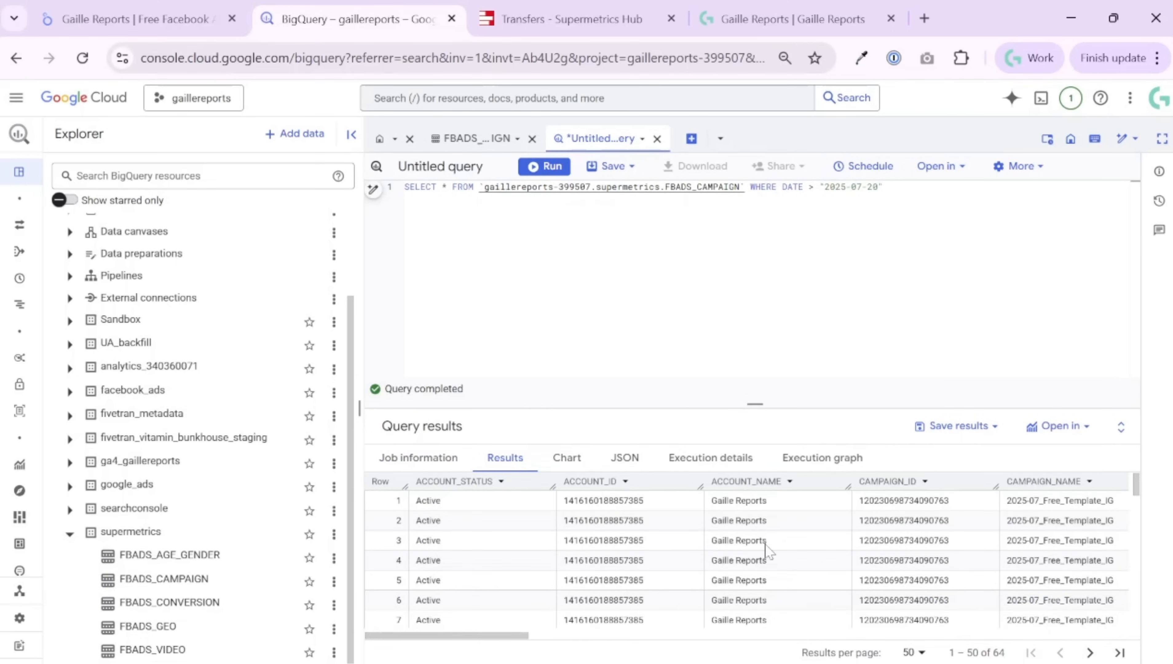
{"action": "scroll", "scroll_direction": "right", "scroll_amount": 3}
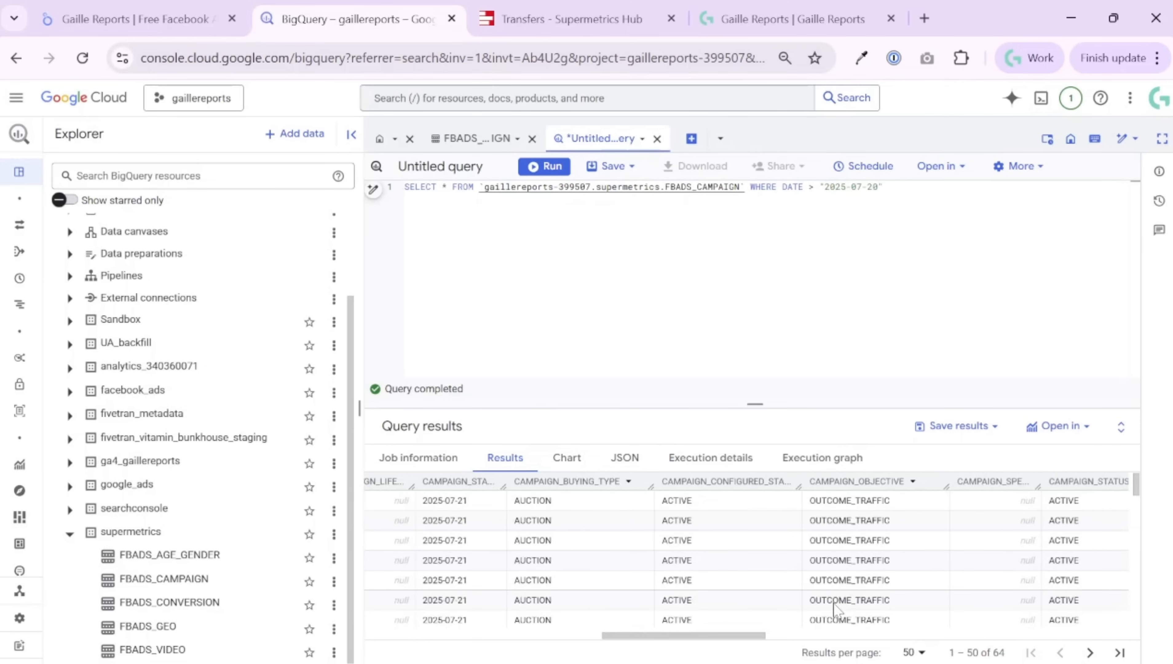
{"action": "scroll", "scroll_direction": "right", "scroll_amount": 3}
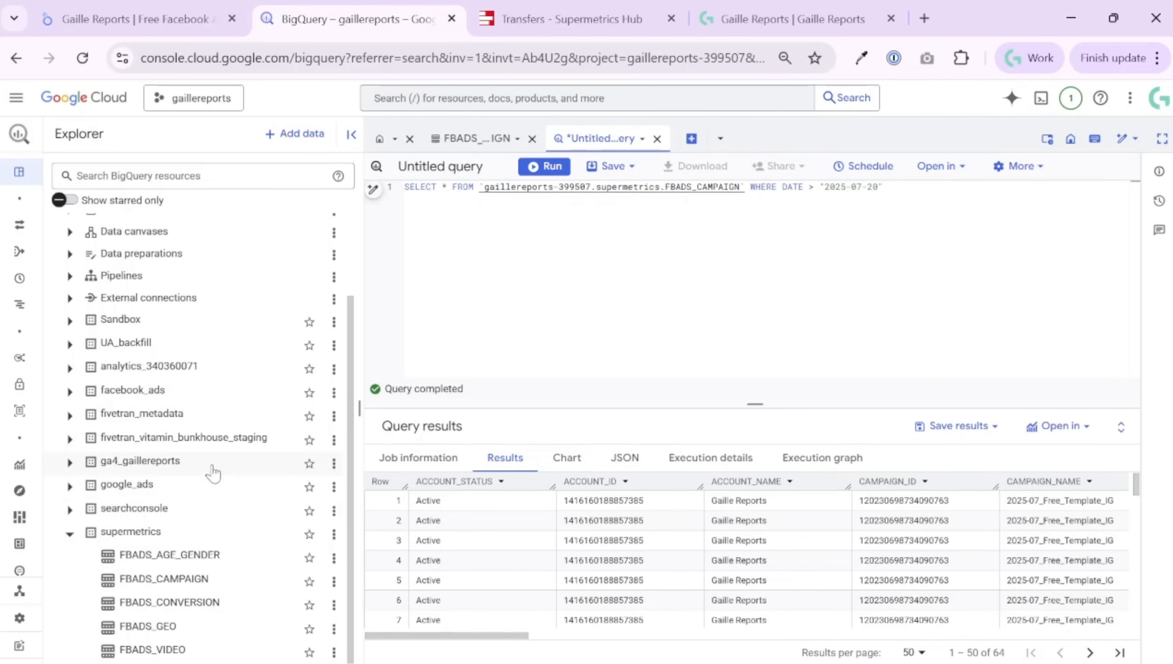
{"action": "mouse_move", "coordinate": [175, 543]}
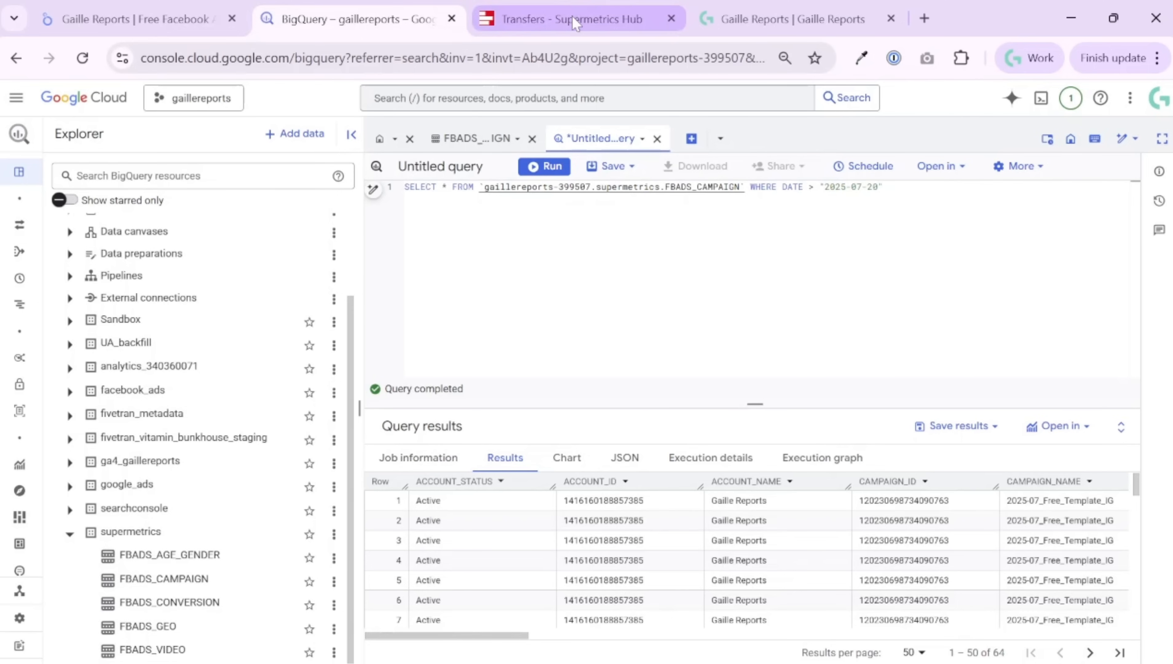
{"action": "mouse_move", "coordinate": [576, 18]}
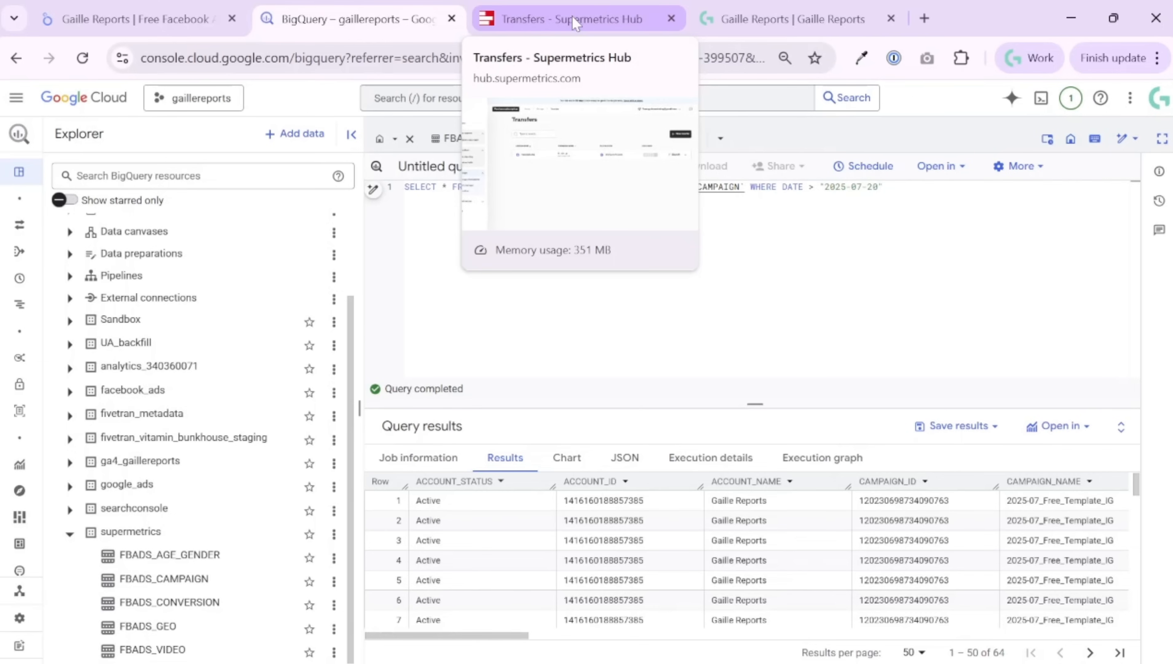
{"action": "mouse_move", "coordinate": [797, 19]}
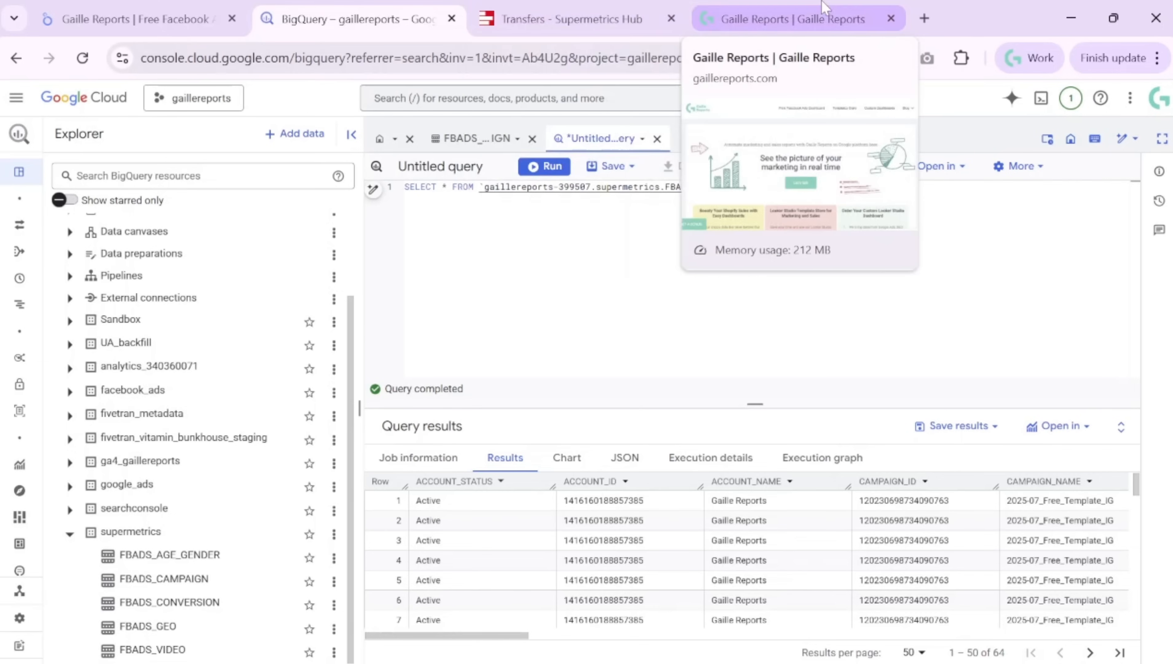
Switch to the Gaille Reports website homepage
{"action": "left_click", "coordinate": [786, 18]}
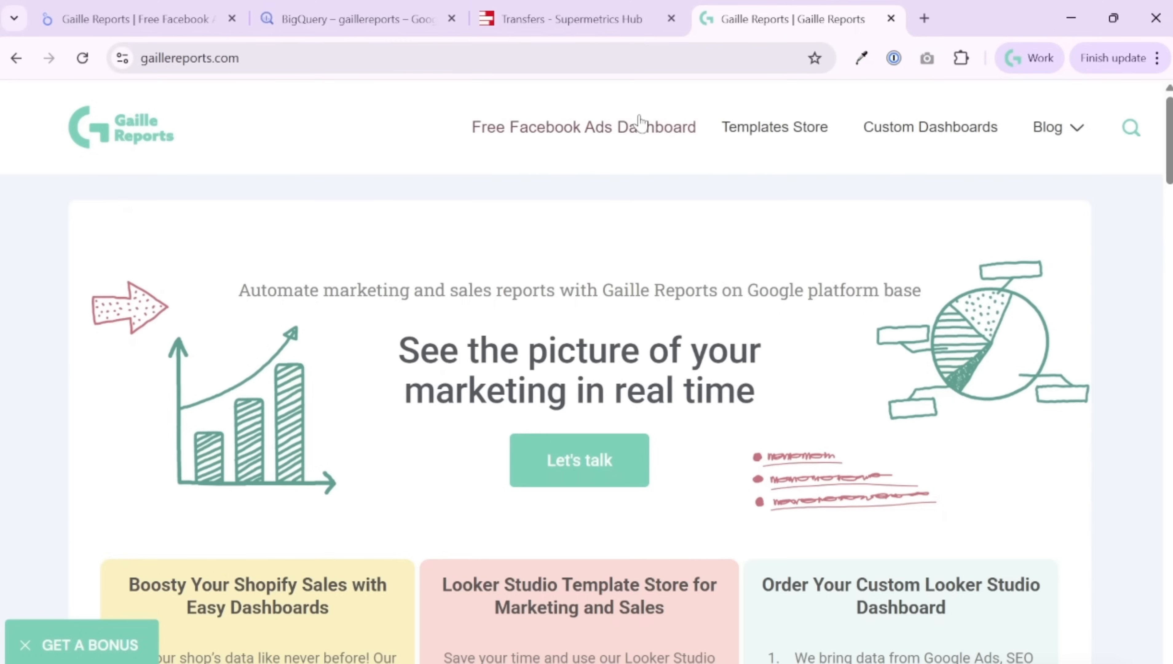
{"action": "mouse_move", "coordinate": [612, 104]}
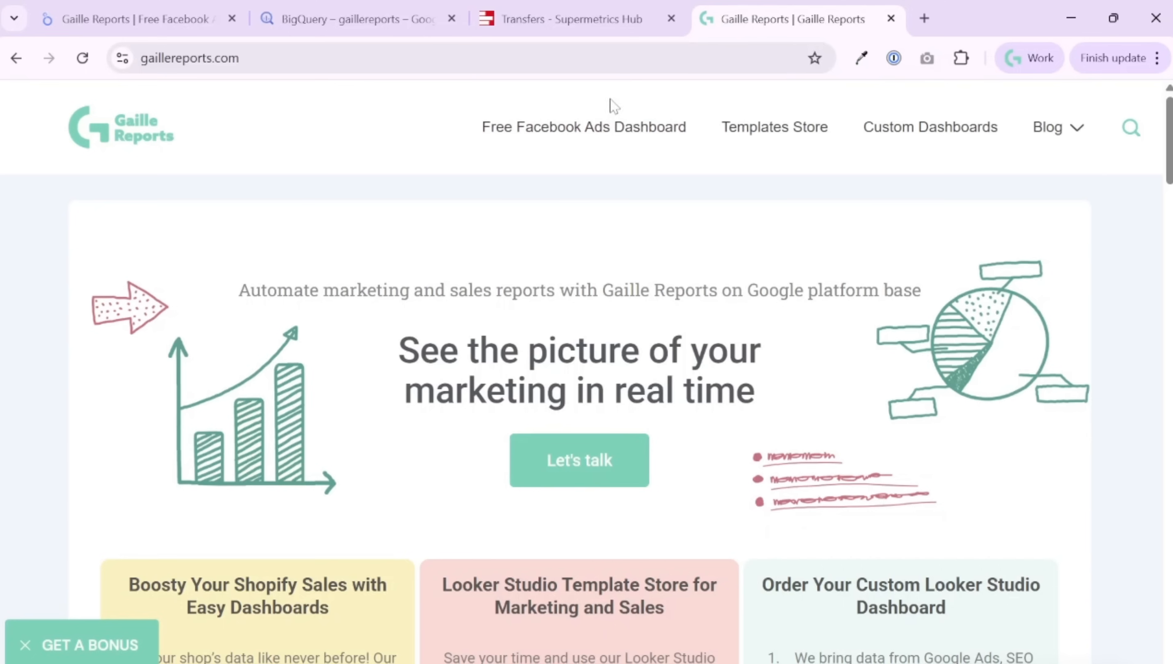
{"action": "mouse_move", "coordinate": [687, 256]}
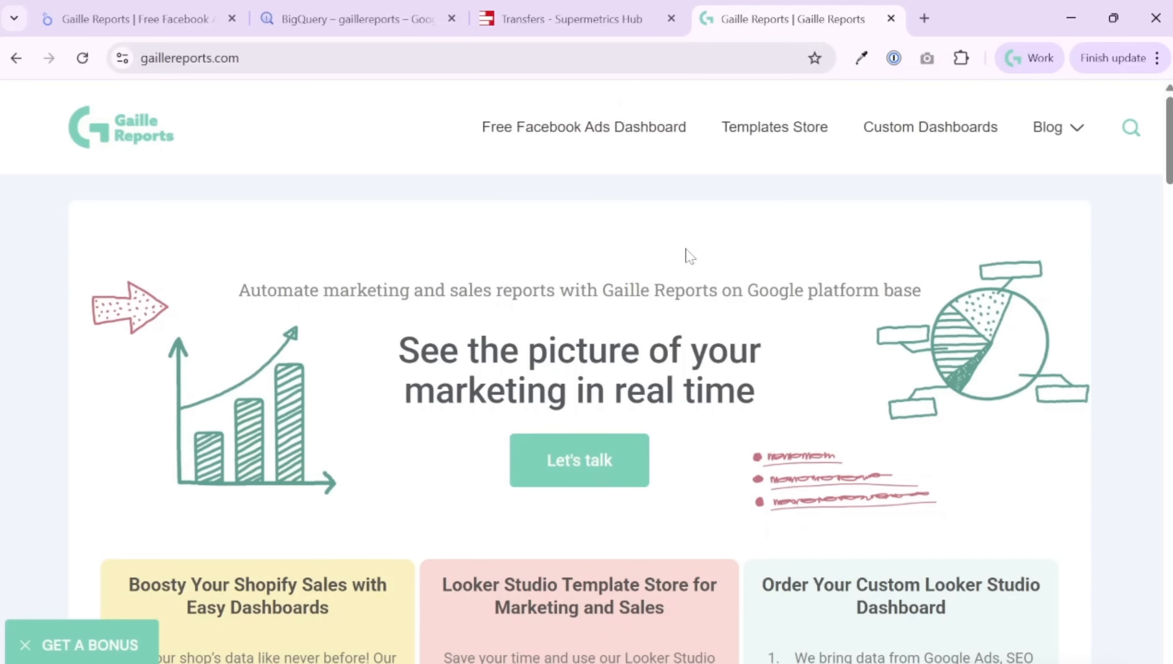